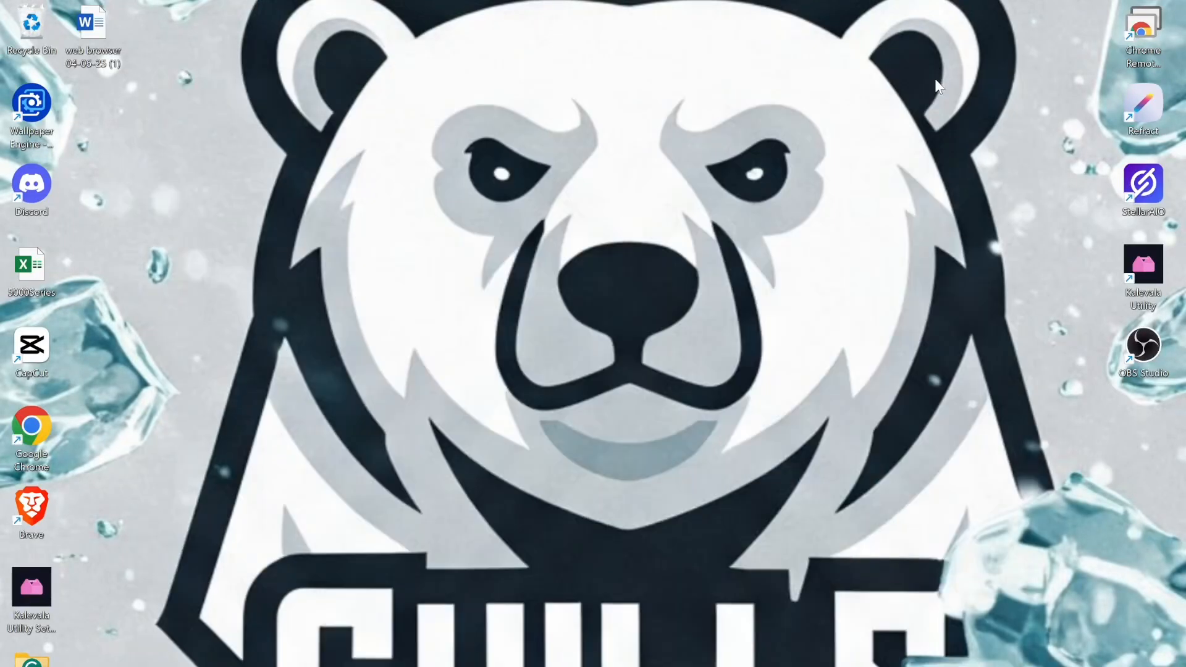
{"action": "mouse_move", "coordinate": [899, 293]}
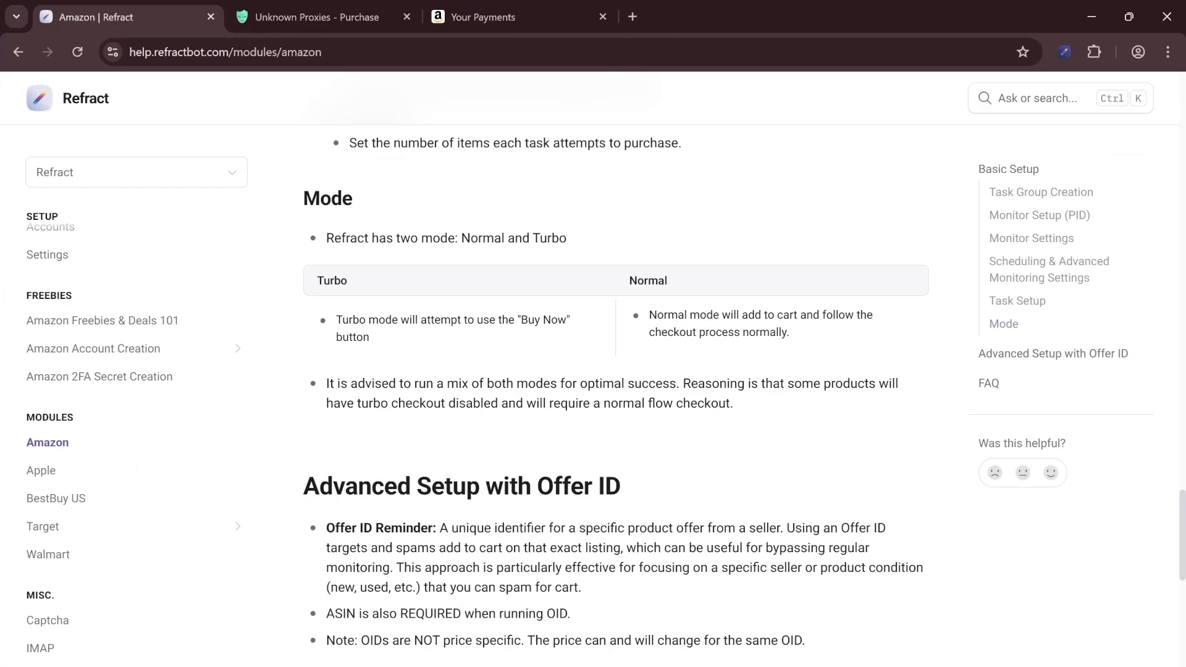
Browse the proxy plan cards and prices on the Unknown Proxies purchase page.
{"action": "left_click", "coordinate": [318, 16]}
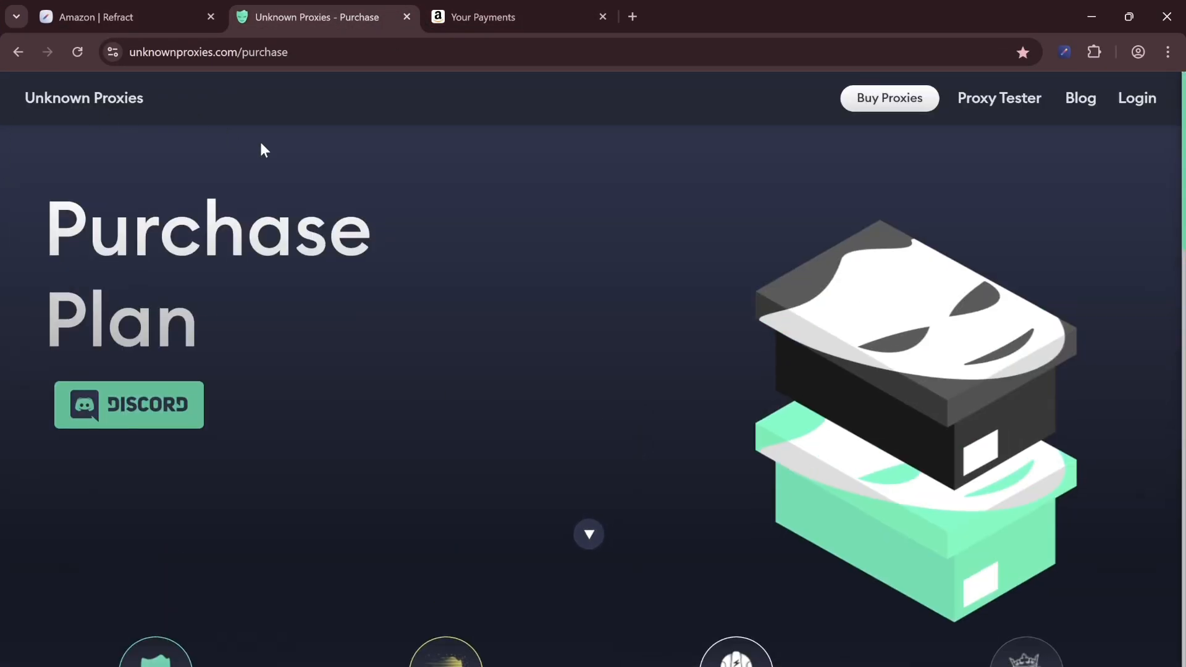
{"action": "scroll", "scroll_direction": "down", "scroll_amount": 3}
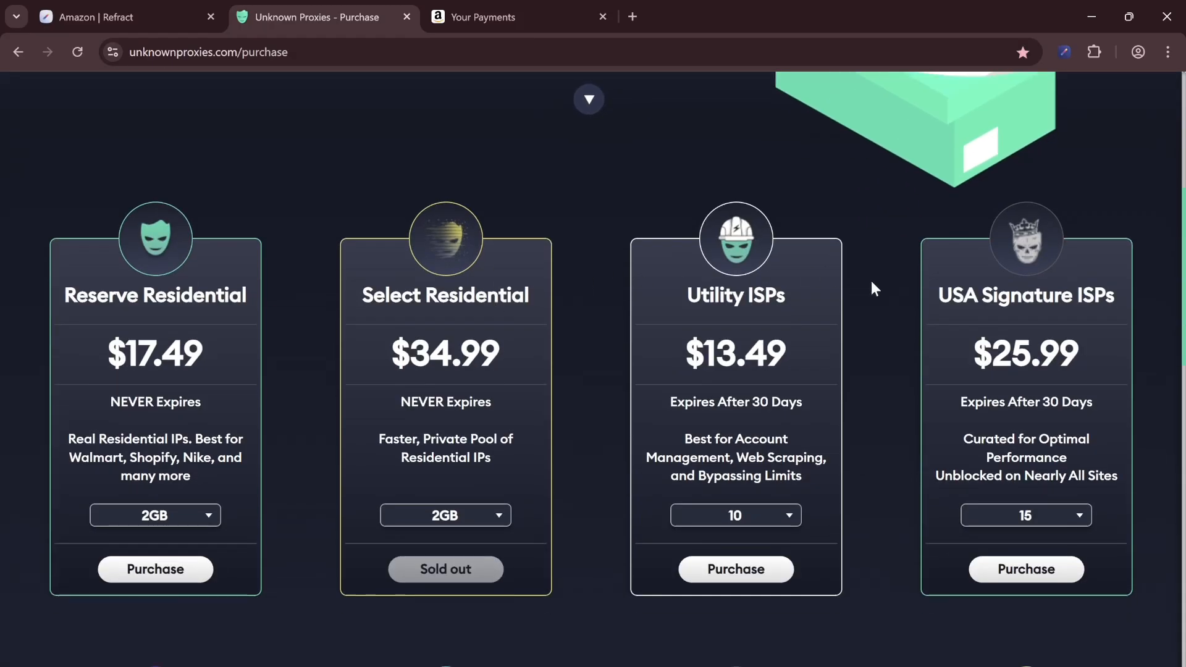
{"action": "mouse_move", "coordinate": [922, 464]}
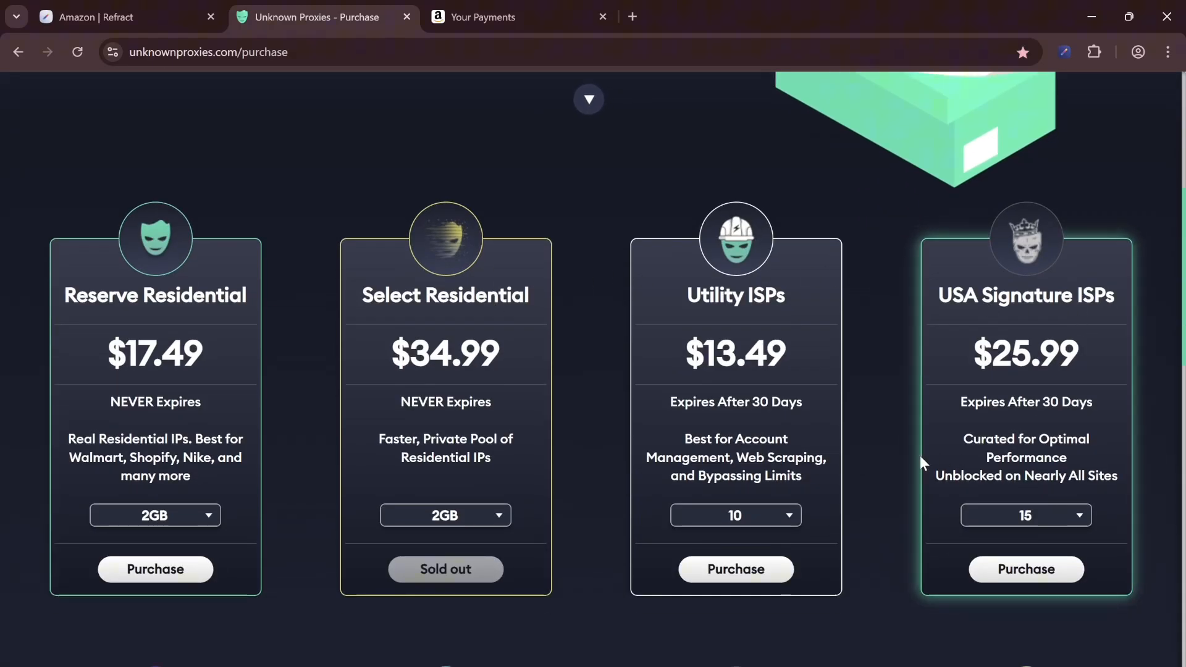
{"action": "scroll", "scroll_direction": "down", "scroll_amount": 3}
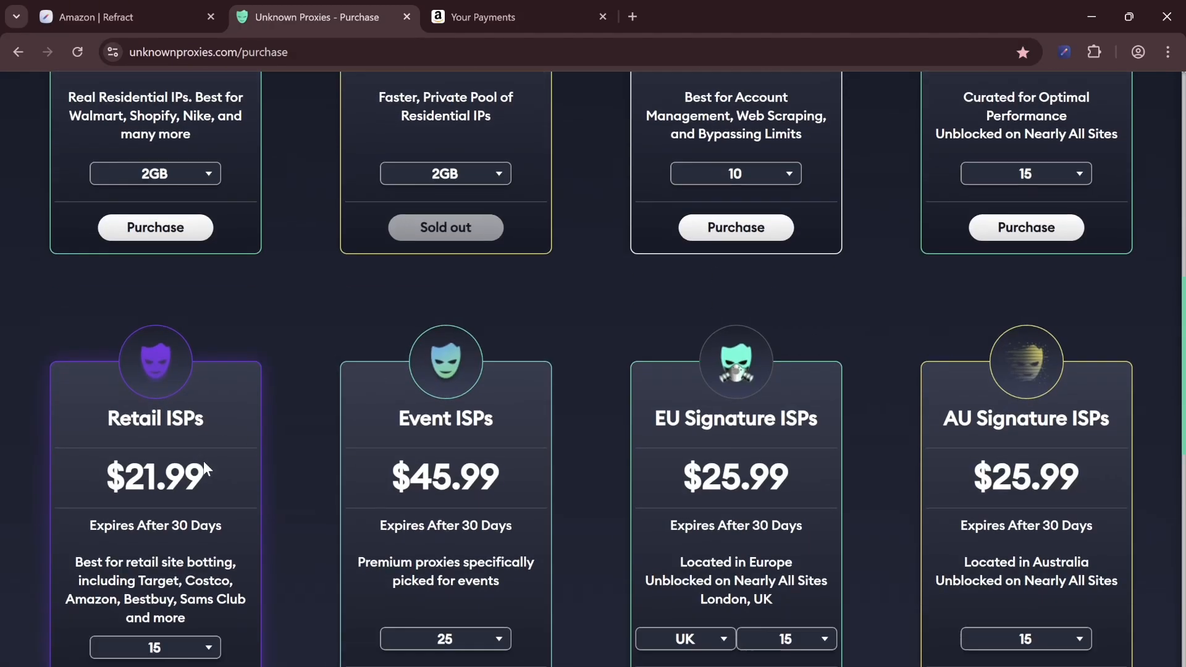
{"action": "scroll", "scroll_direction": "down", "scroll_amount": 3}
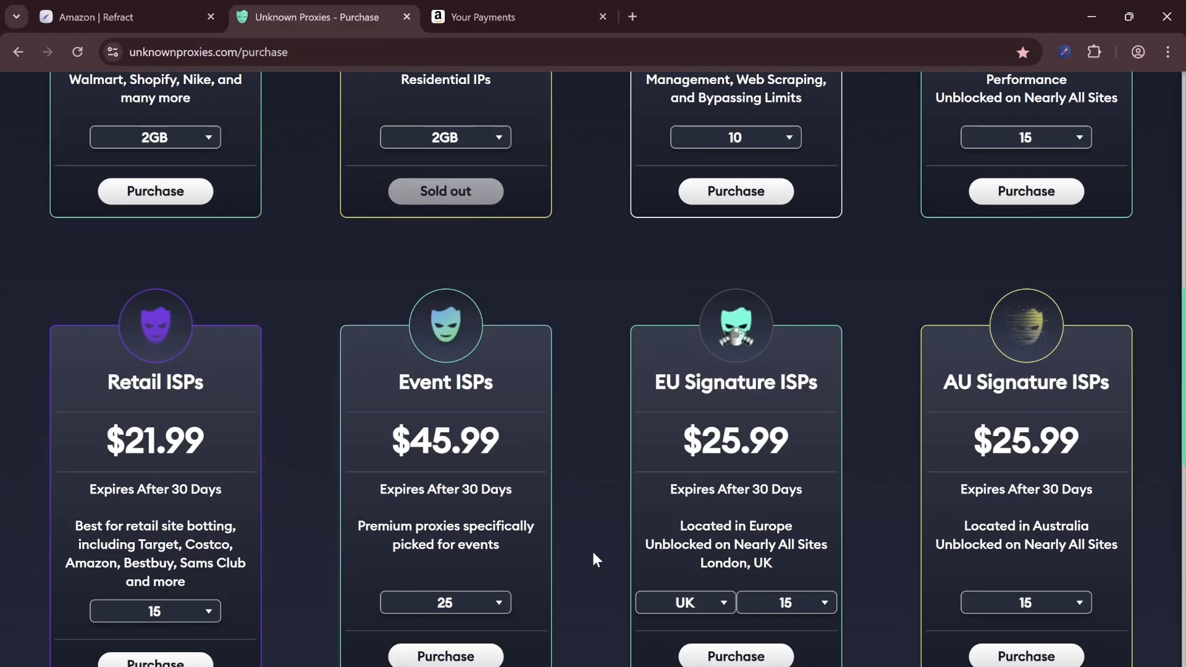
{"action": "scroll", "scroll_direction": "up", "scroll_amount": 3}
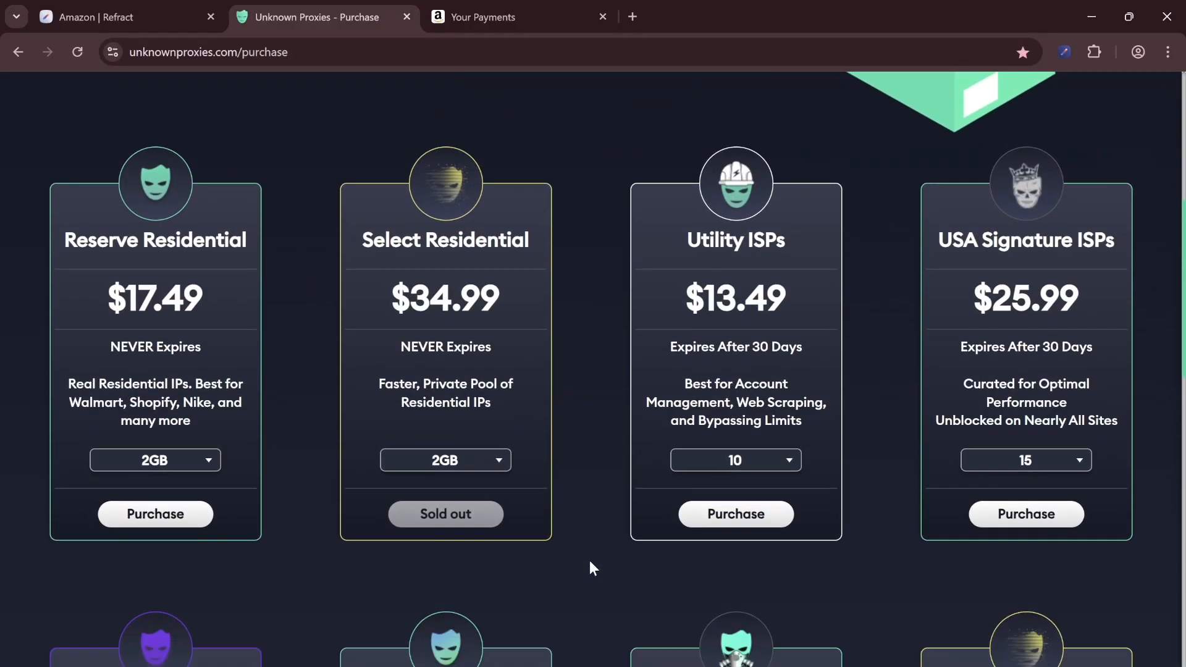
{"action": "scroll", "scroll_direction": "down", "scroll_amount": 3}
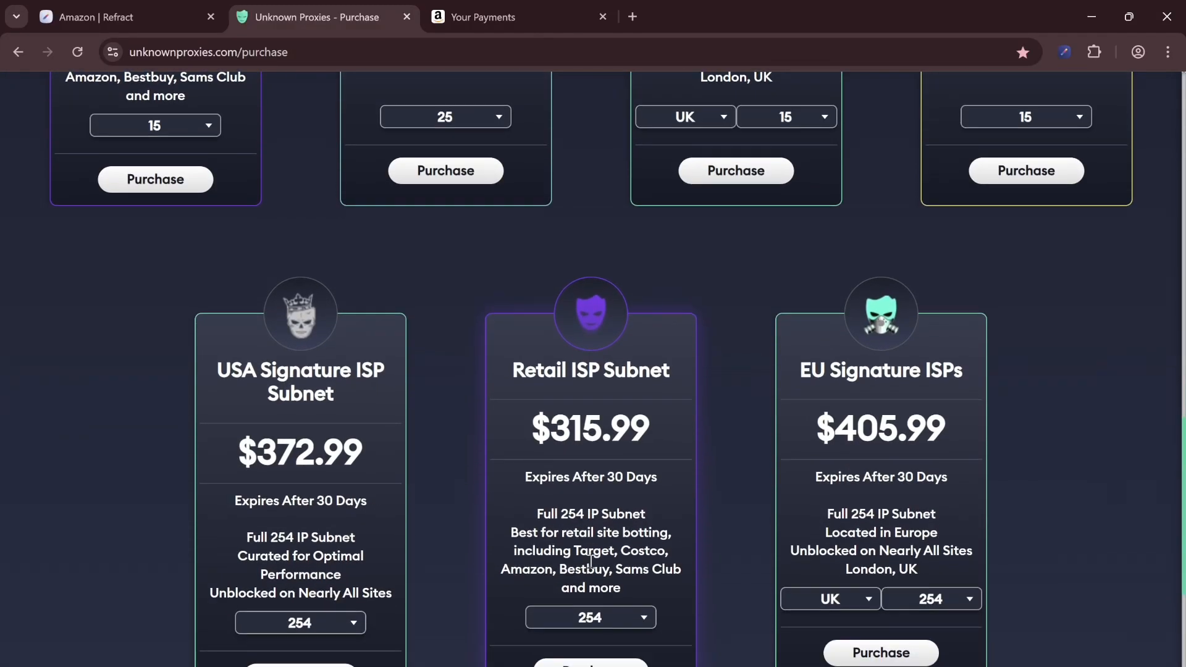
{"action": "scroll", "scroll_direction": "up", "scroll_amount": 3}
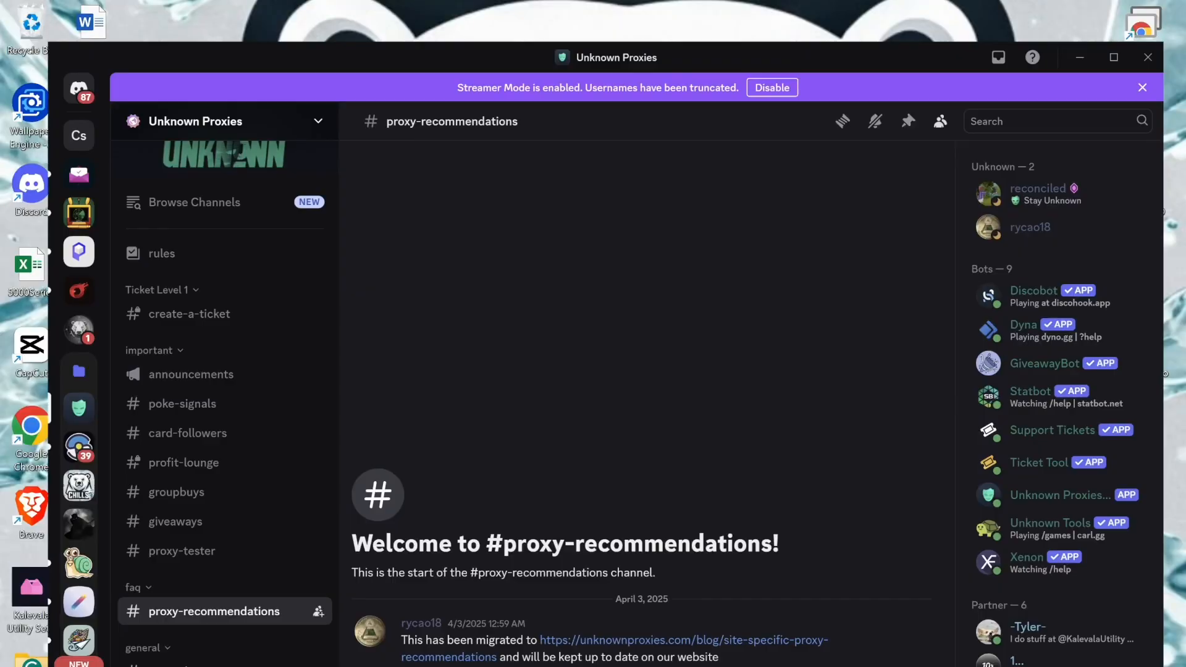
Open the Site Specific Proxy Recommendations post and read down to the event ISP proxies section.
{"action": "left_click", "coordinate": [681, 640]}
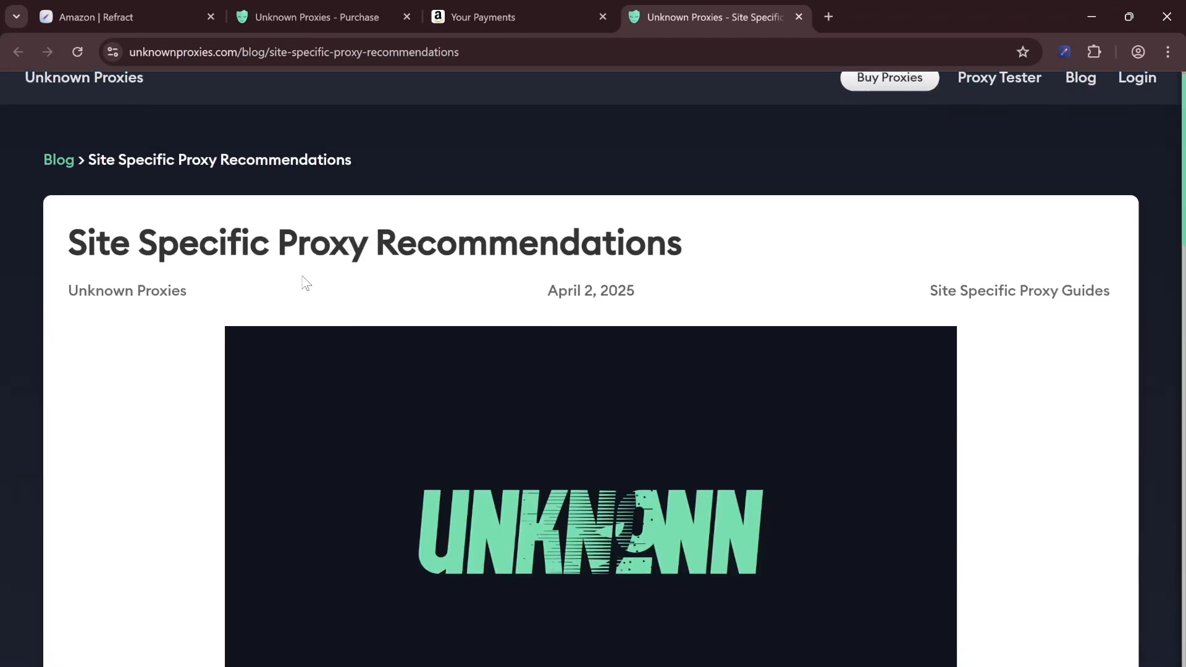
{"action": "scroll", "scroll_direction": "down", "scroll_amount": 3}
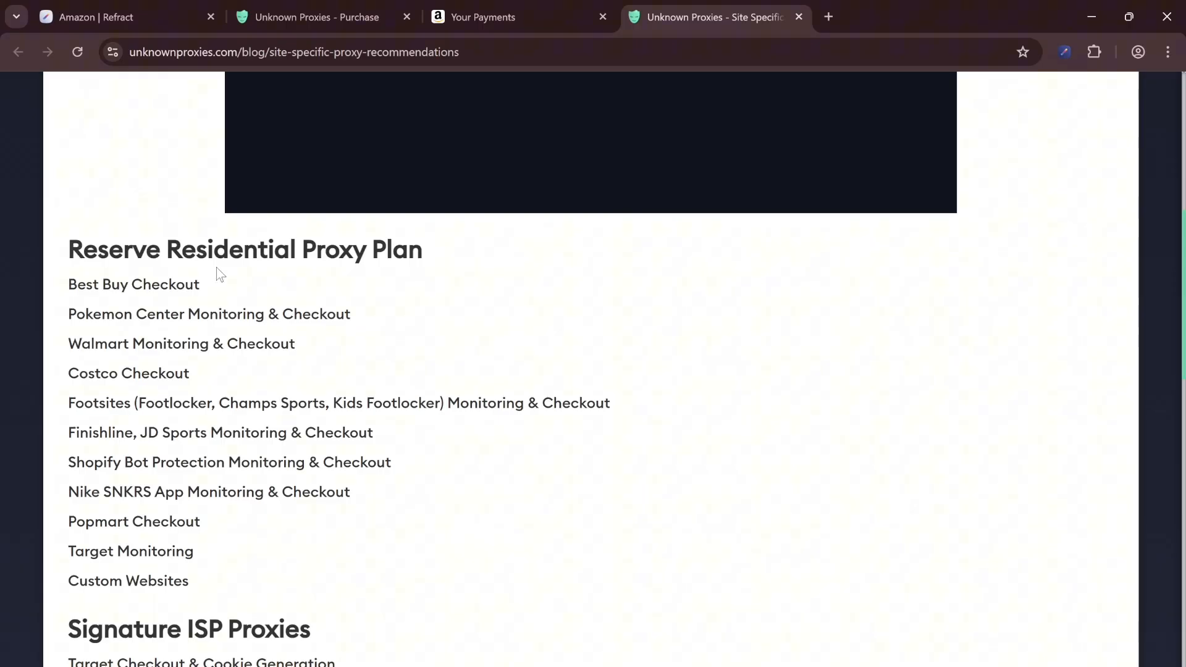
{"action": "scroll", "scroll_direction": "down", "scroll_amount": 3}
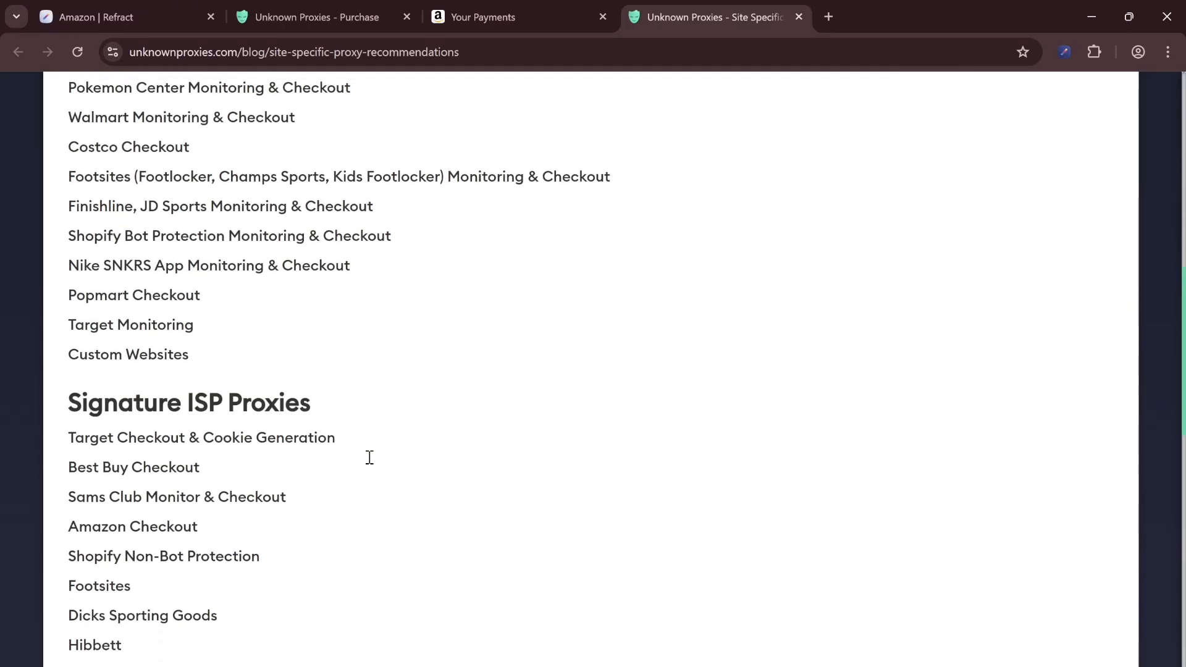
{"action": "scroll", "scroll_direction": "down", "scroll_amount": 3}
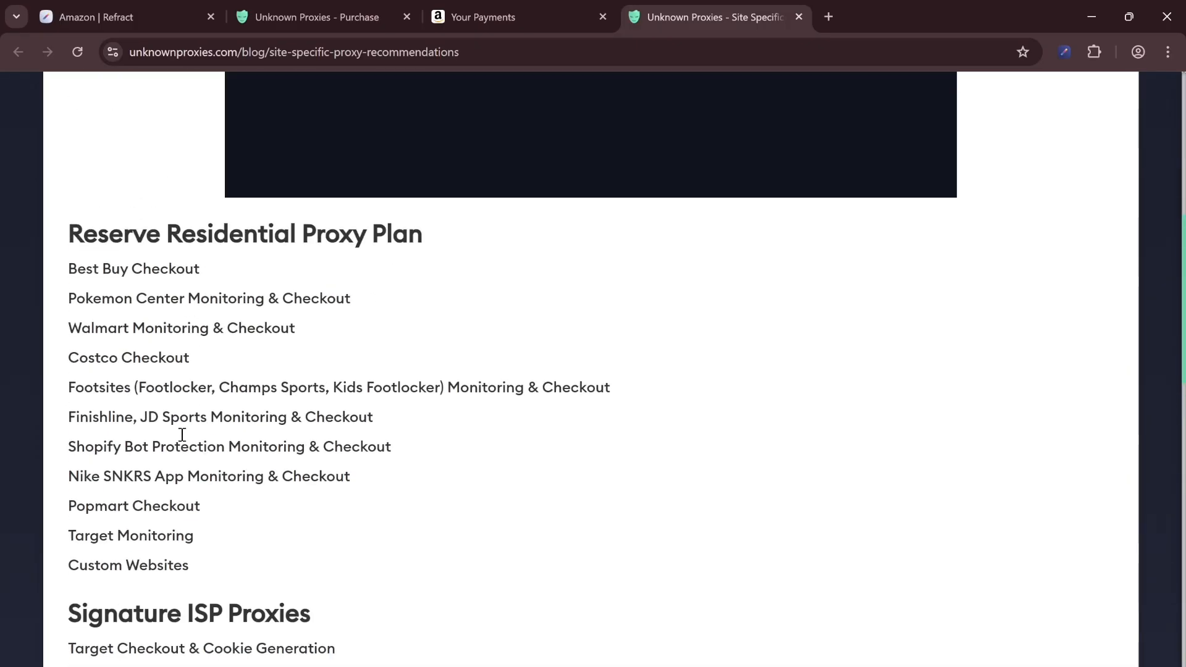
{"action": "scroll", "scroll_direction": "down", "scroll_amount": 3}
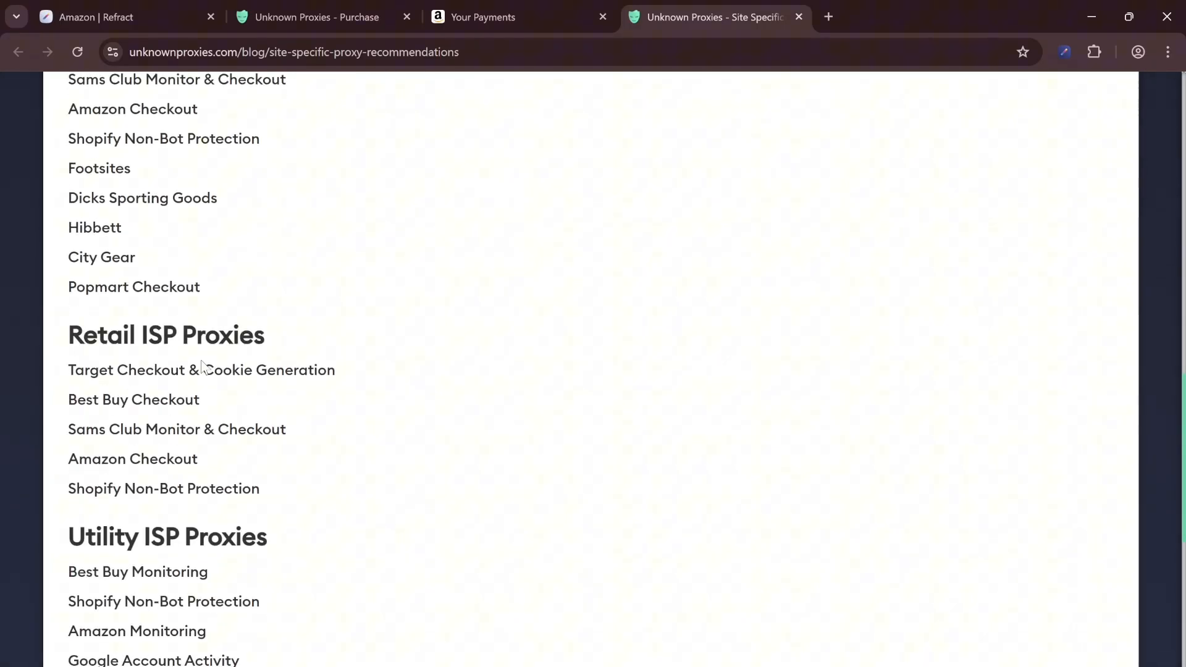
{"action": "scroll", "scroll_direction": "down", "scroll_amount": 3}
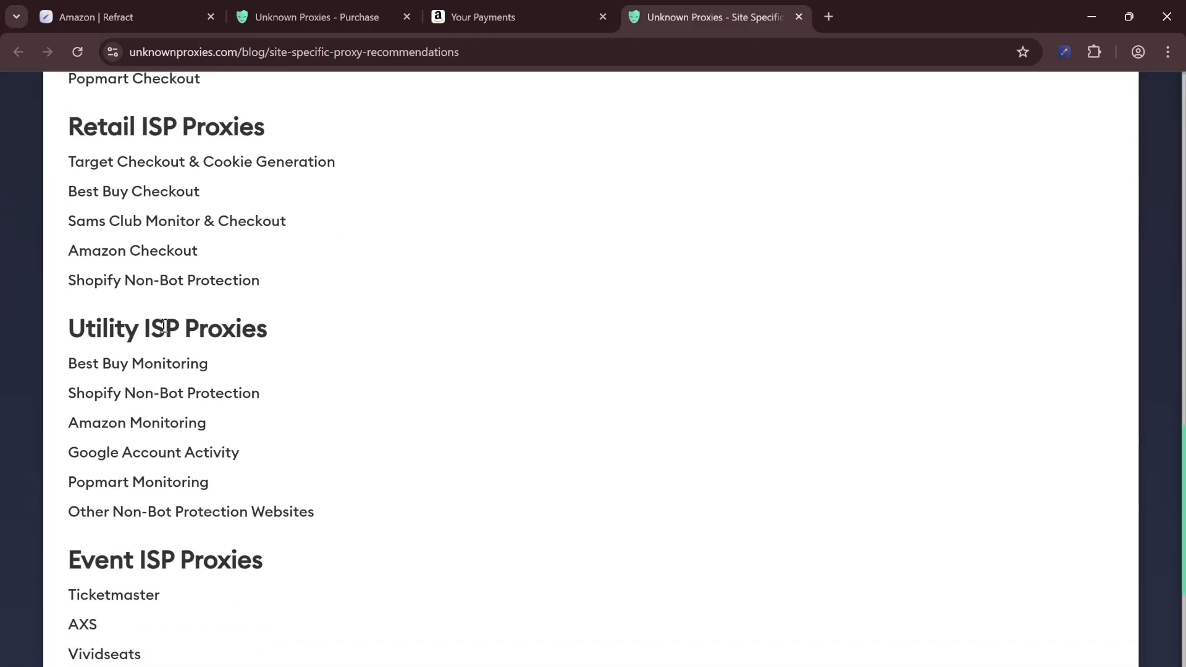
{"action": "scroll", "scroll_direction": "down", "scroll_amount": 3}
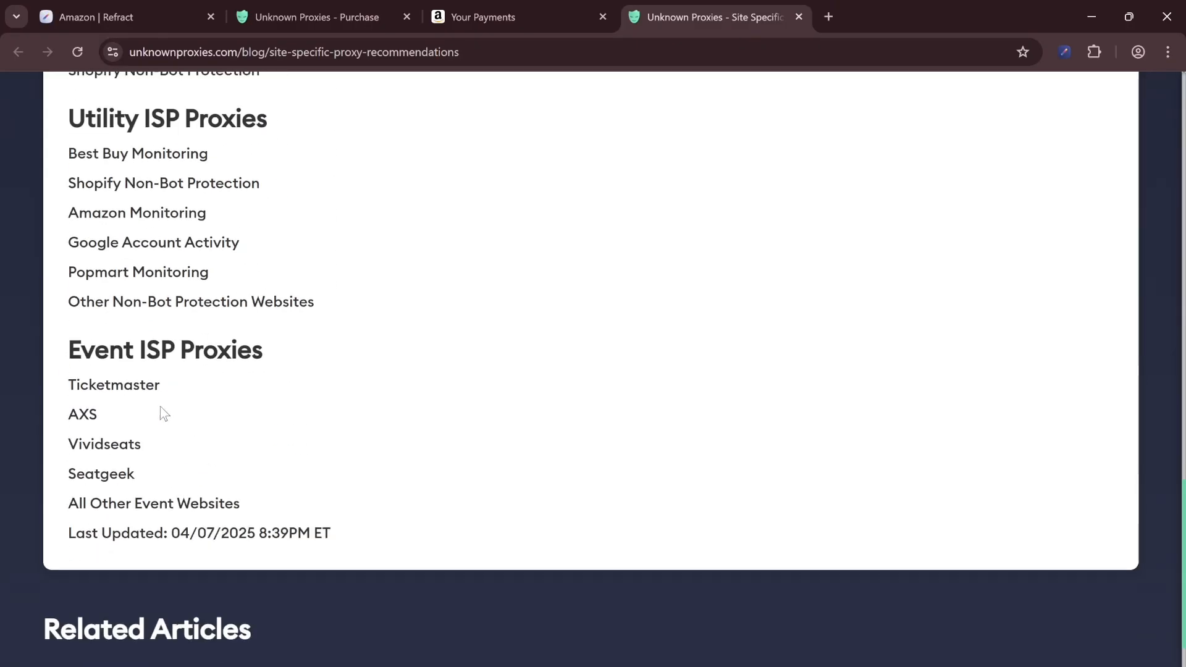
{"action": "mouse_move", "coordinate": [525, 230]}
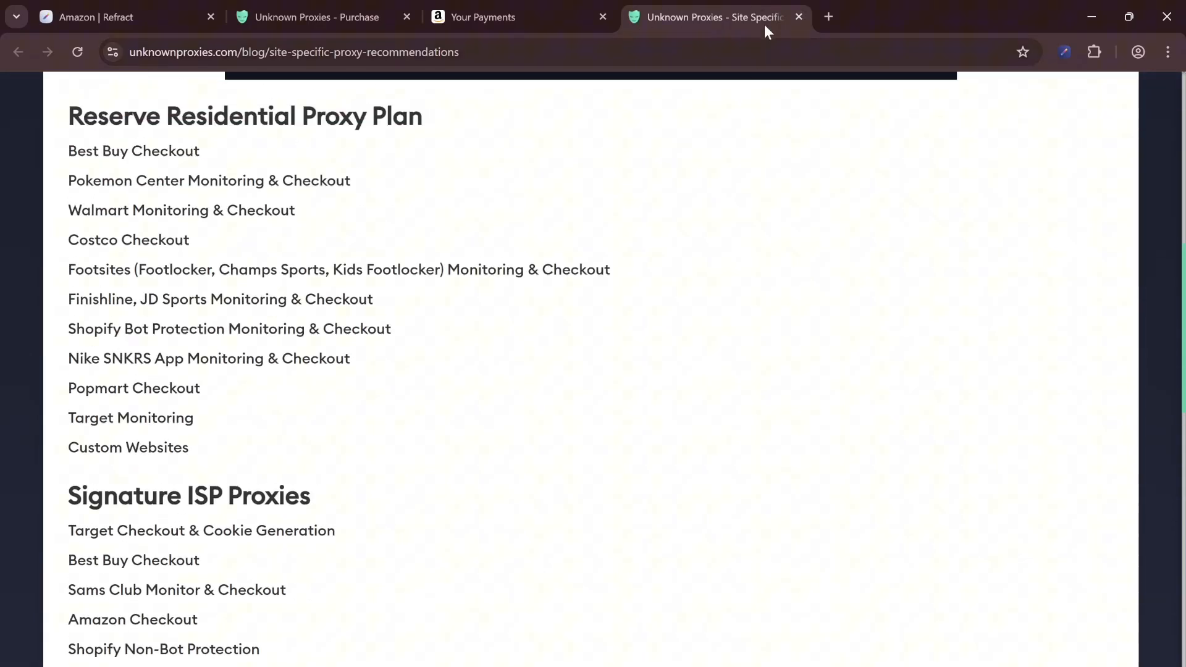
Return to the Unknown Proxies purchase tab, then switch to the Refract dashboard.
{"action": "left_click", "coordinate": [318, 17]}
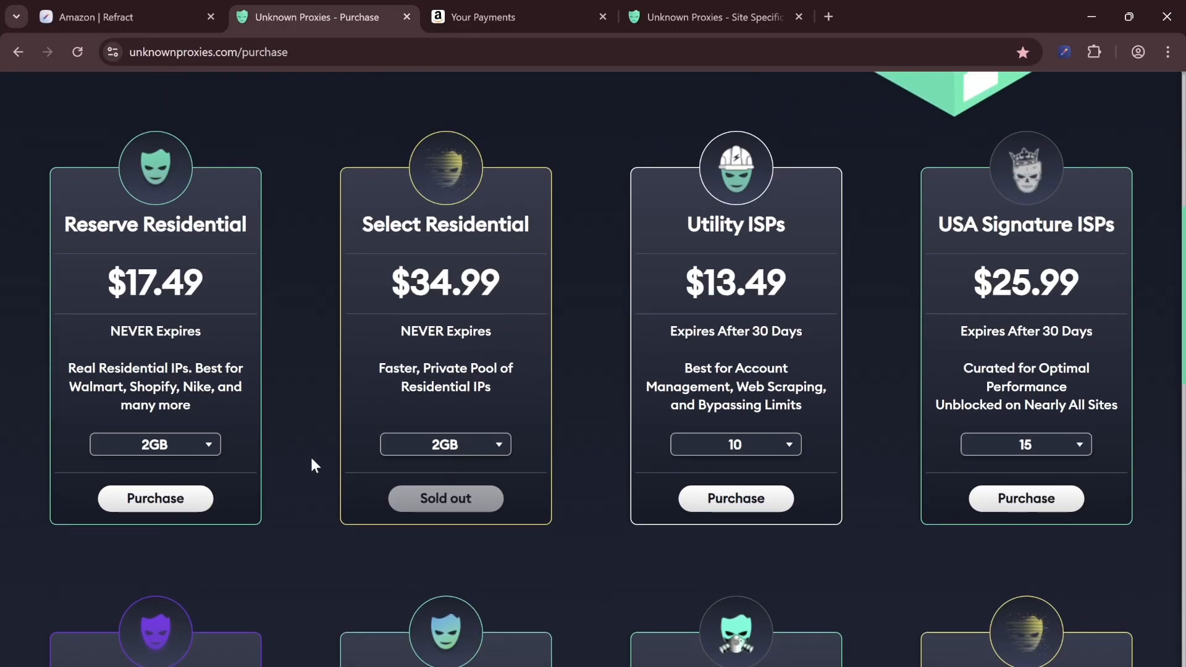
{"action": "left_click", "coordinate": [799, 17]}
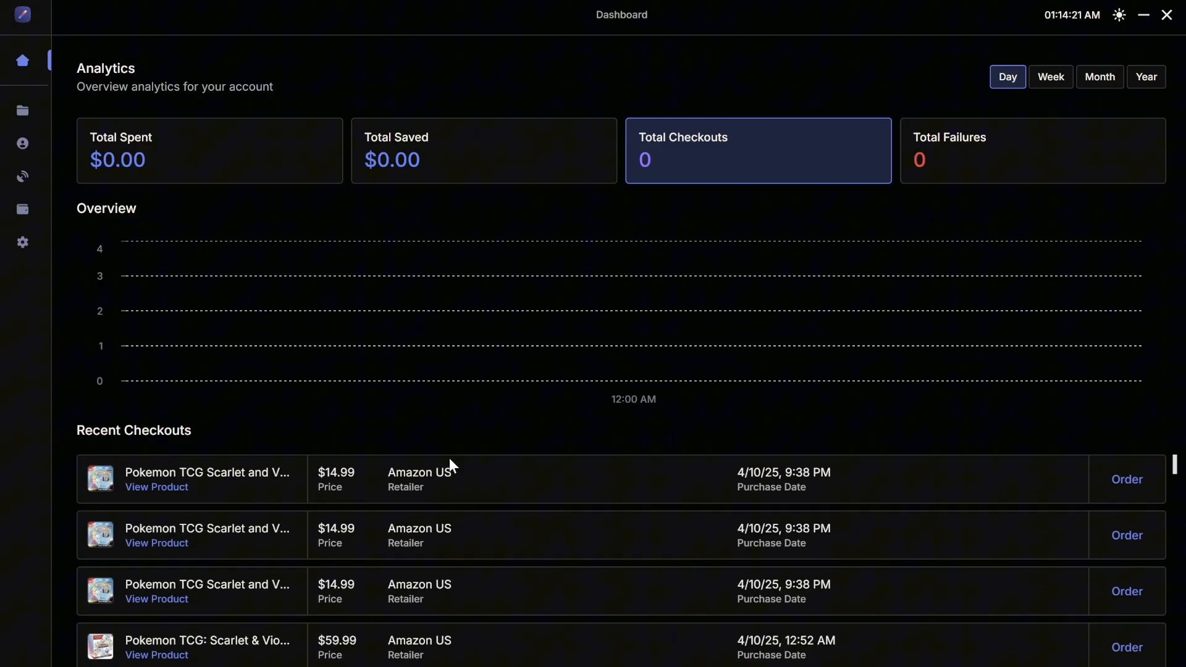
{"action": "mouse_move", "coordinate": [23, 210]}
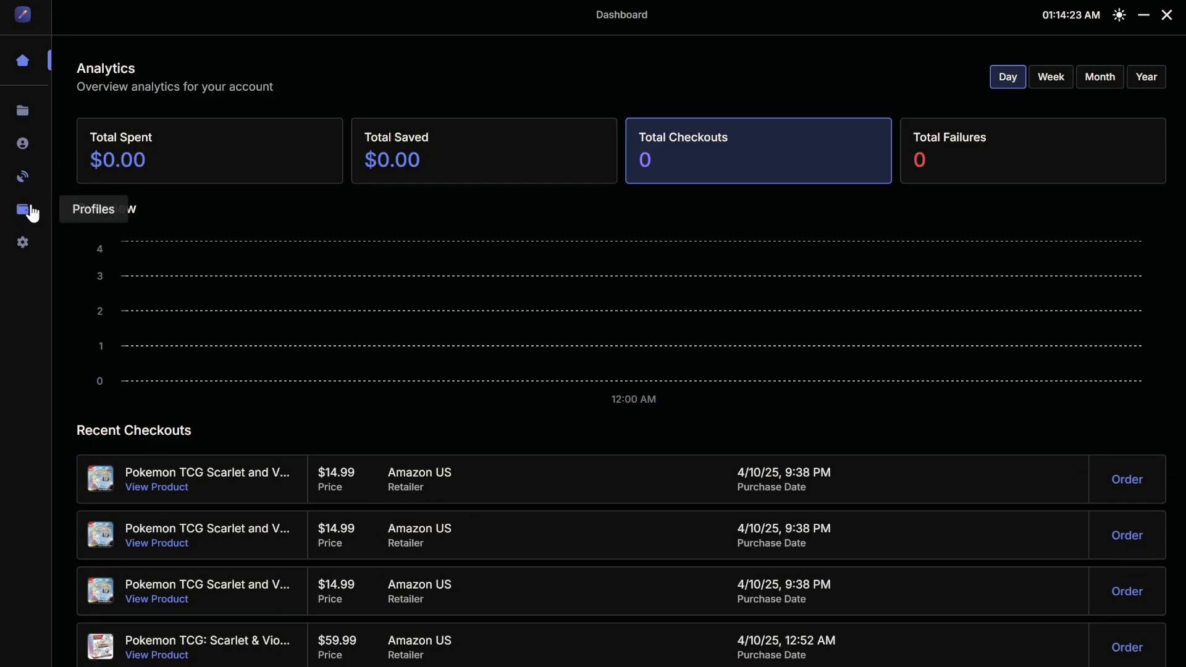
{"action": "left_click", "coordinate": [23, 209]}
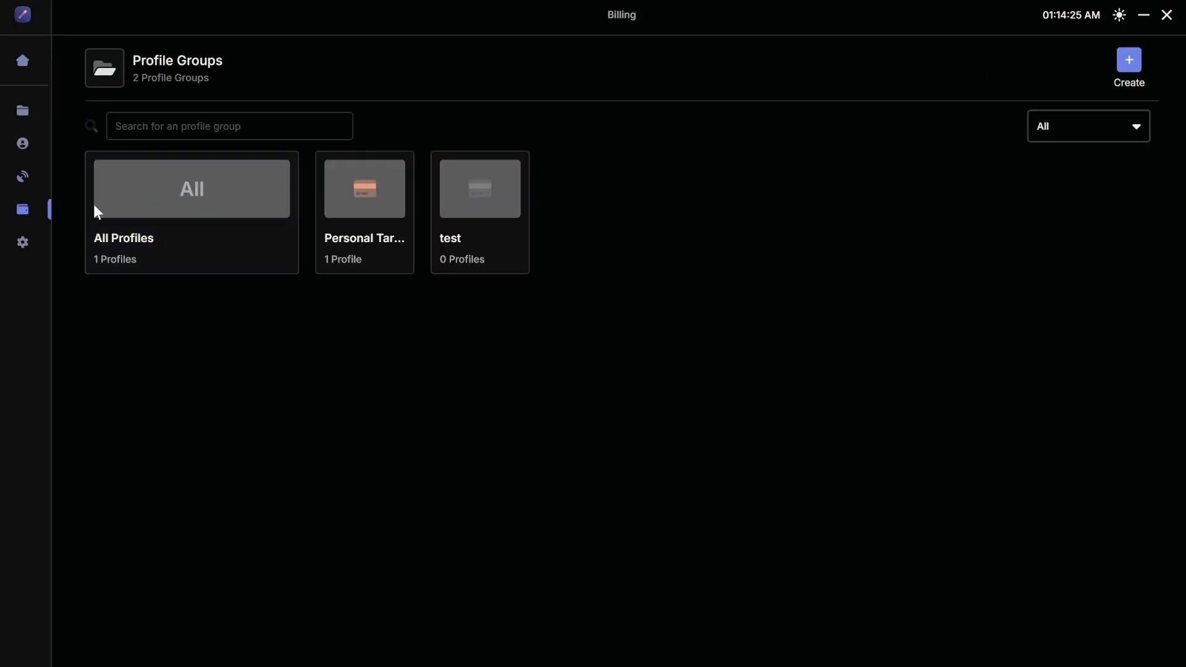
{"action": "left_click", "coordinate": [1142, 14]}
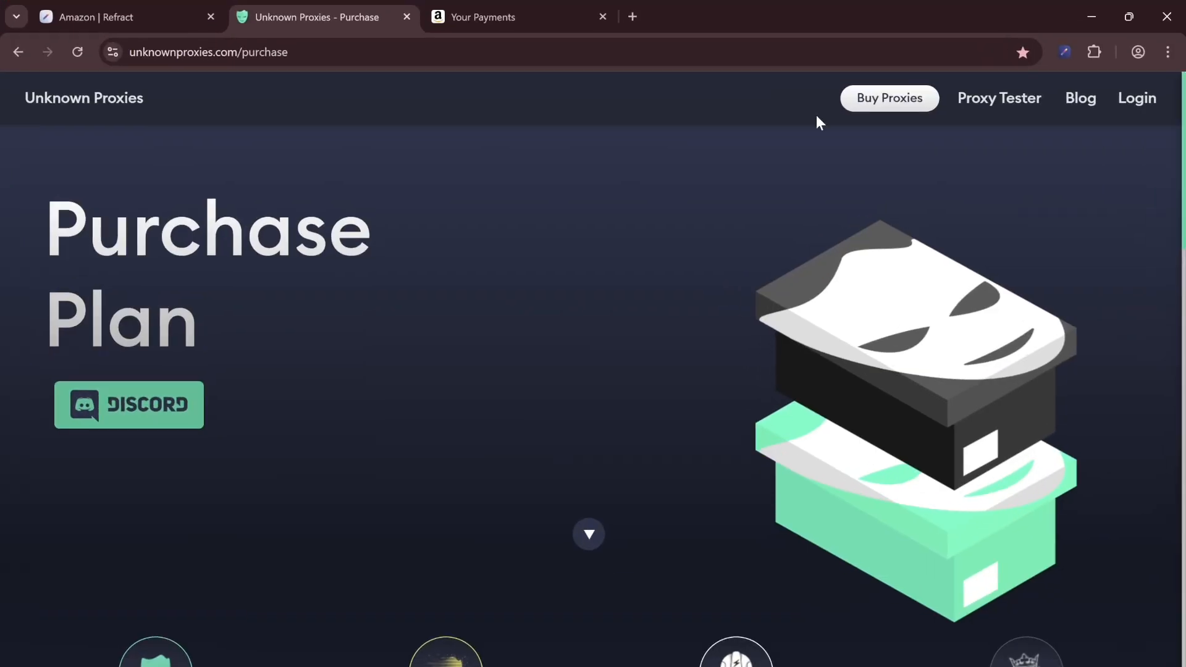
From the Amazon wallet, go through Account to Your Addresses to check the default address.
{"action": "left_click", "coordinate": [499, 16]}
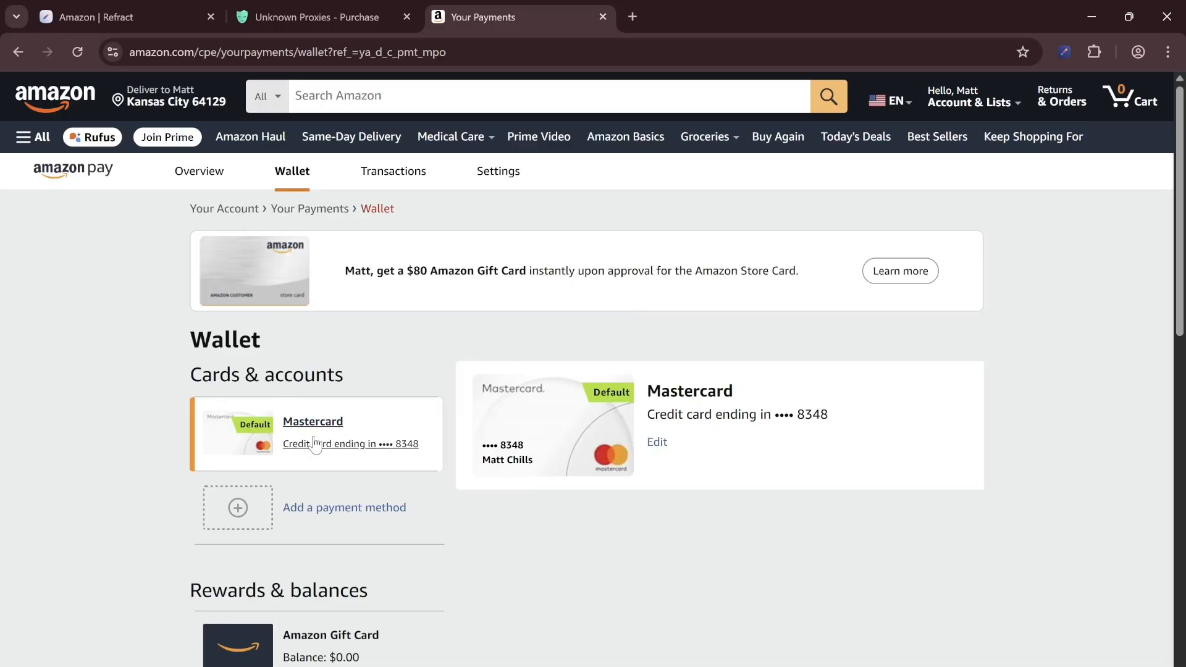
{"action": "mouse_move", "coordinate": [619, 513]}
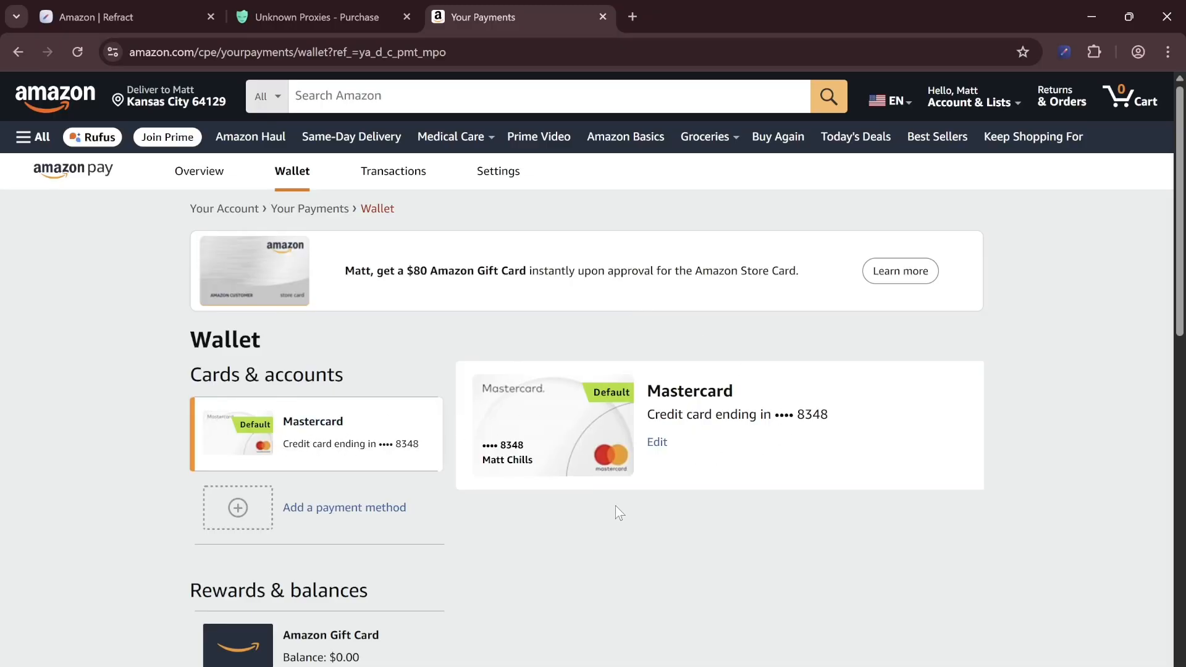
{"action": "mouse_move", "coordinate": [555, 485]}
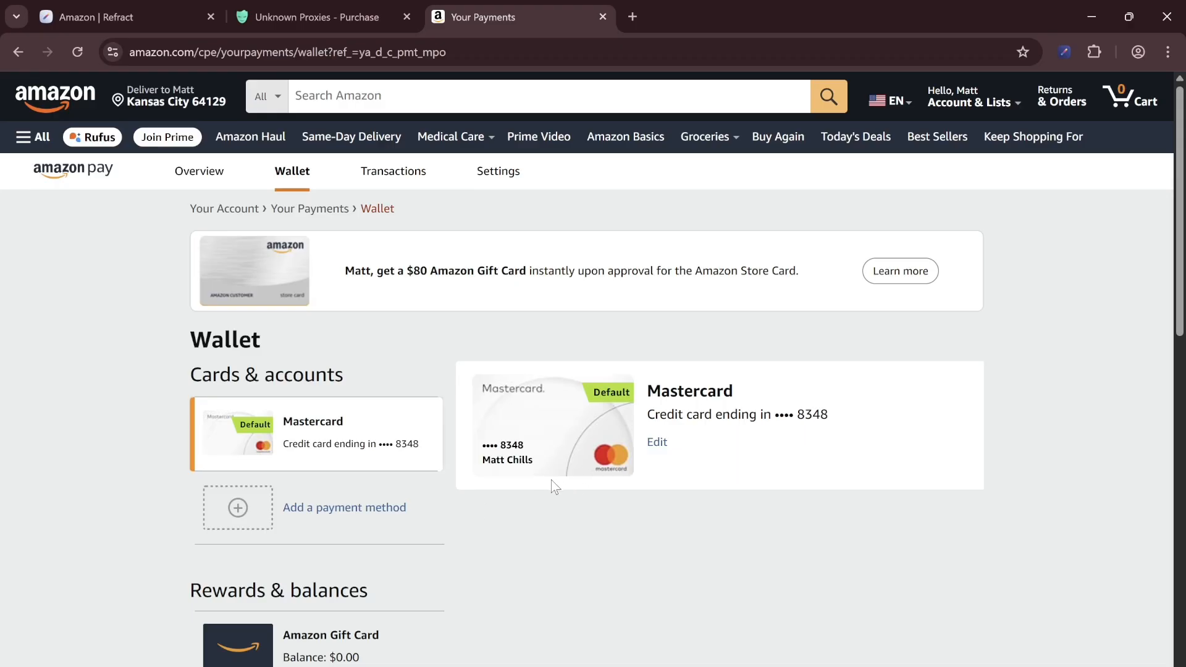
{"action": "mouse_move", "coordinate": [712, 478]}
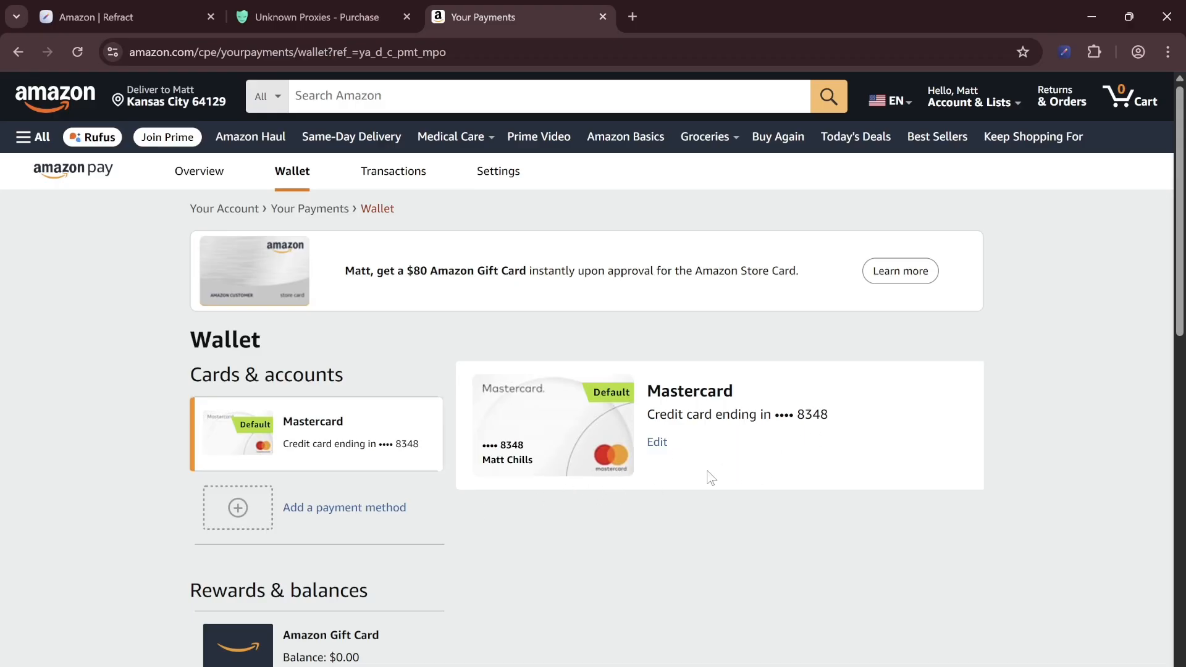
{"action": "mouse_move", "coordinate": [618, 411]}
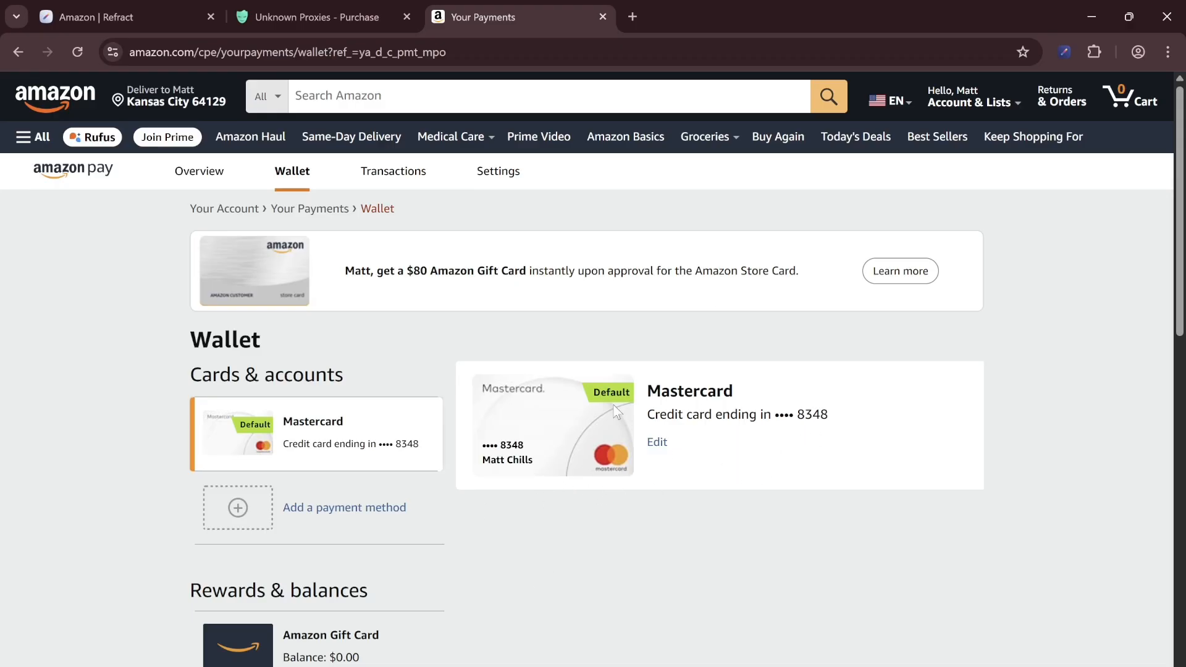
{"action": "left_click", "coordinate": [971, 96]}
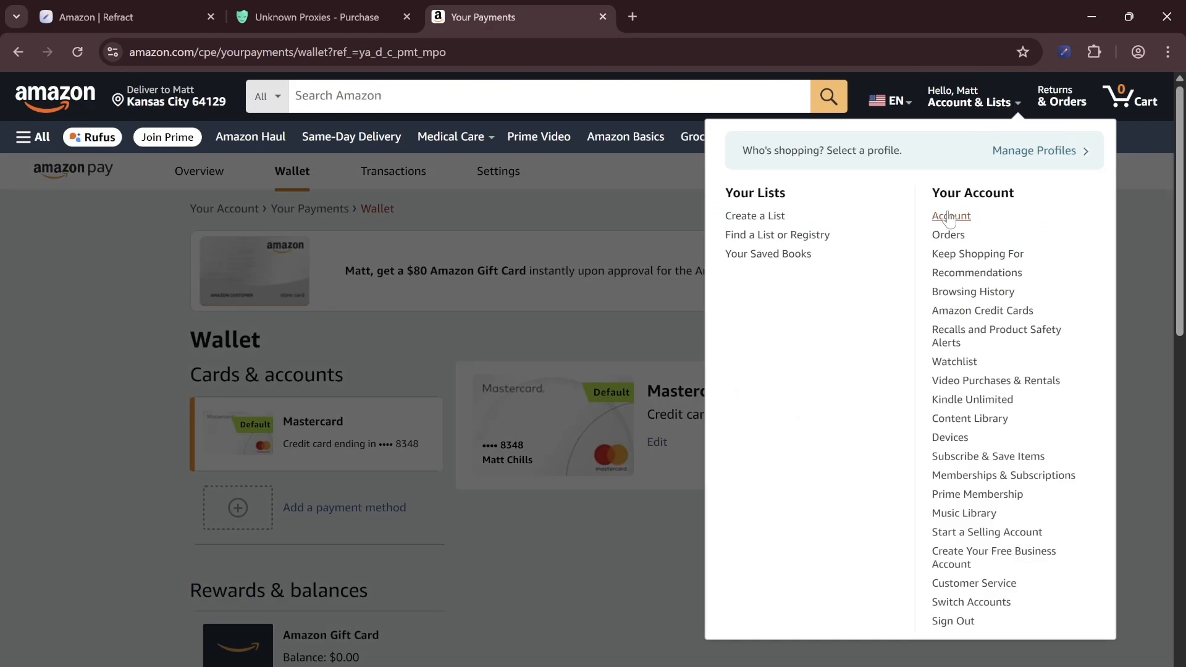
{"action": "left_click", "coordinate": [951, 216]}
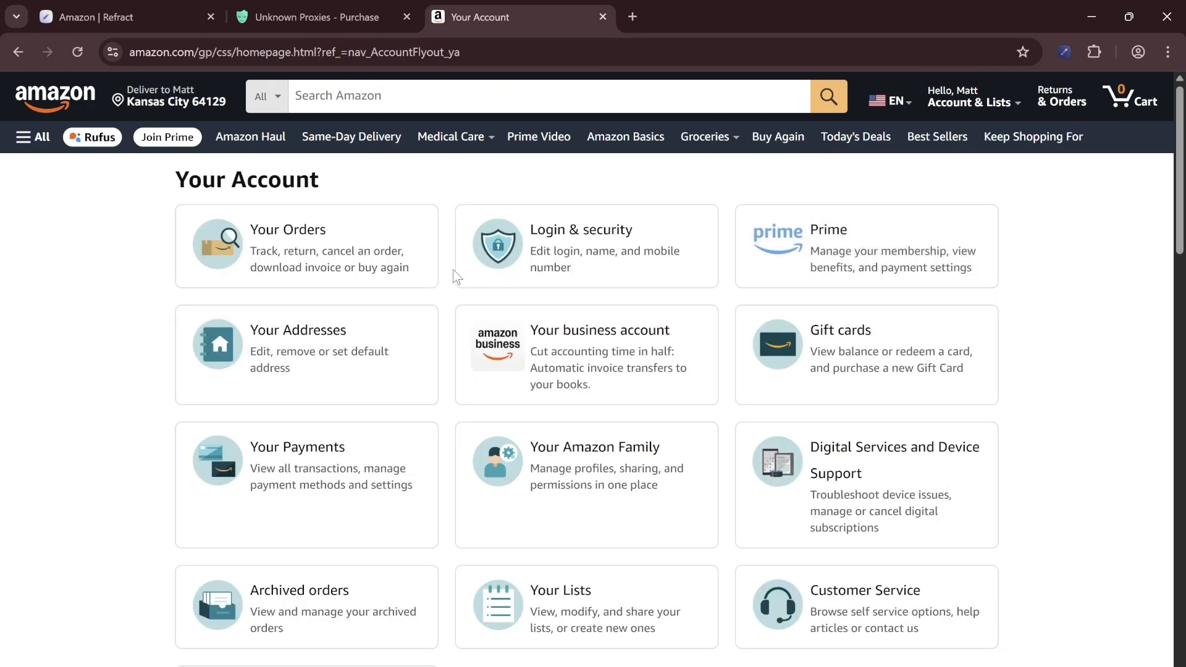
{"action": "left_click", "coordinate": [297, 330]}
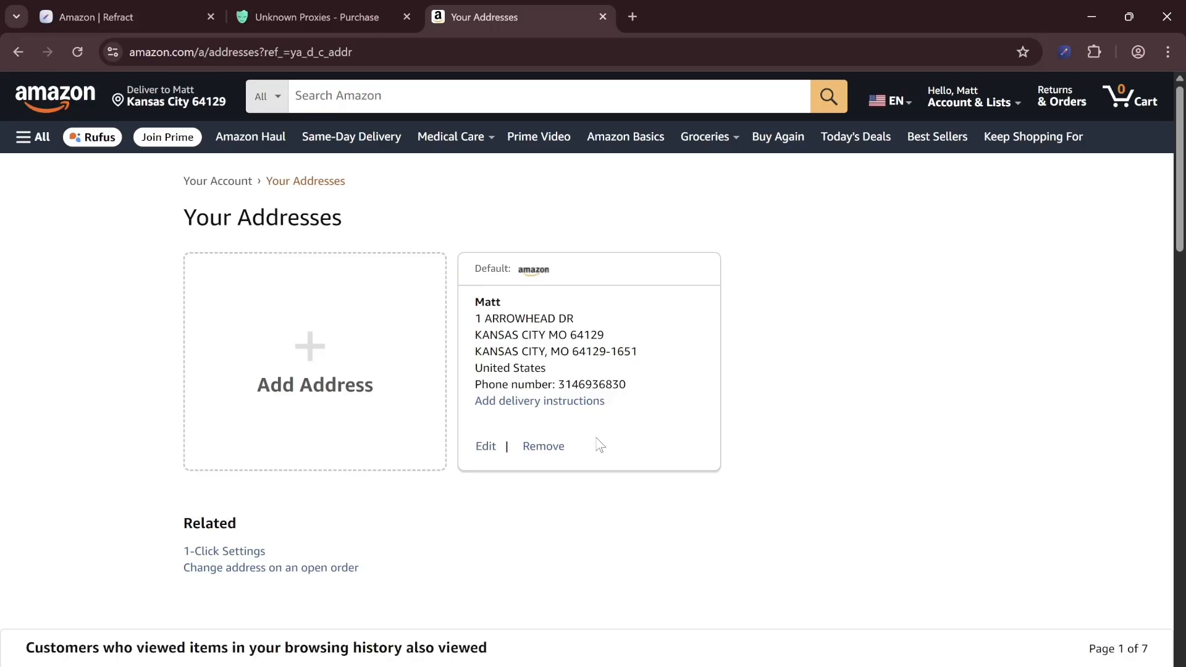
{"action": "mouse_move", "coordinate": [637, 475]}
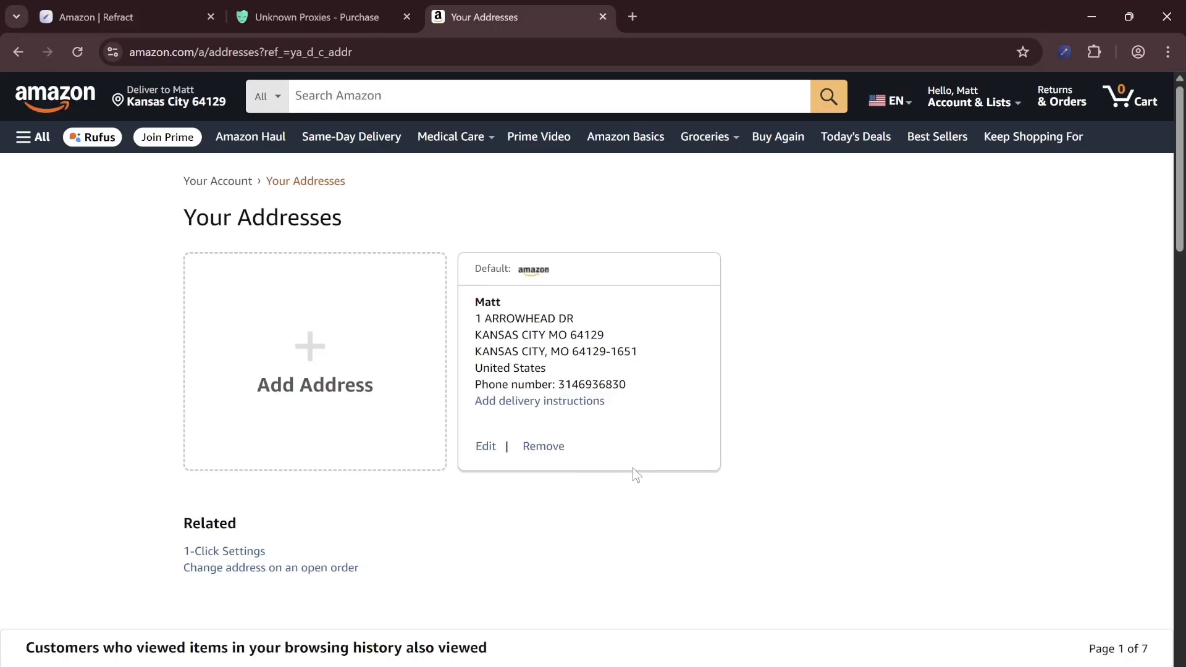
{"action": "mouse_move", "coordinate": [657, 394]}
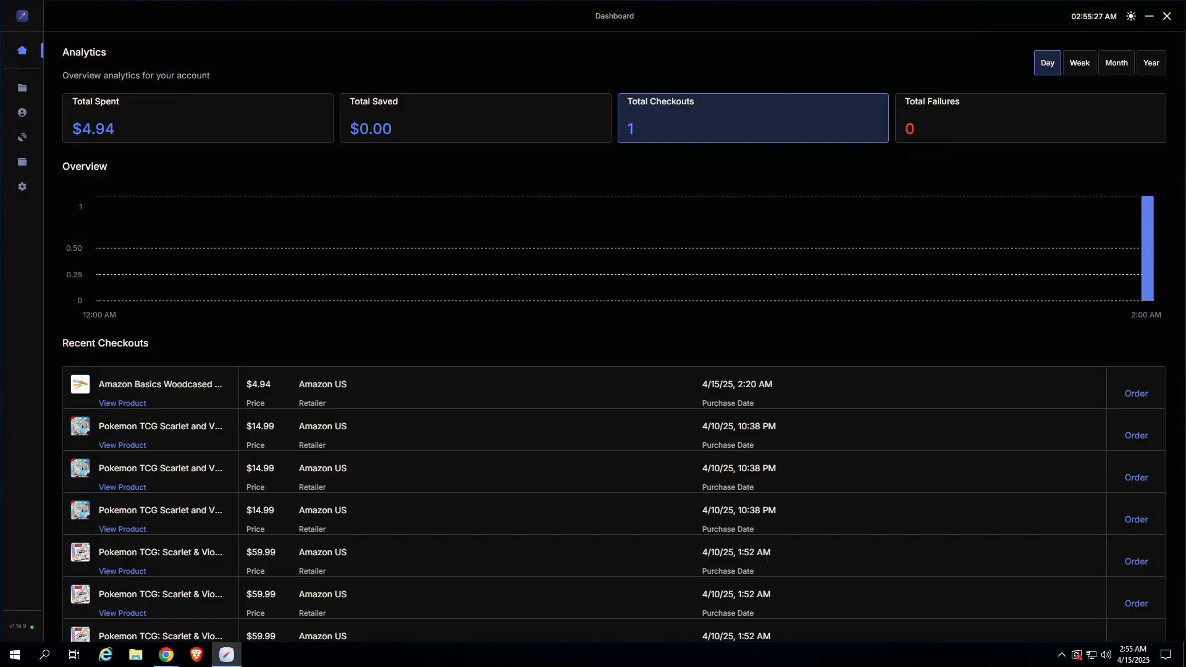
{"action": "mouse_move", "coordinate": [272, 59]}
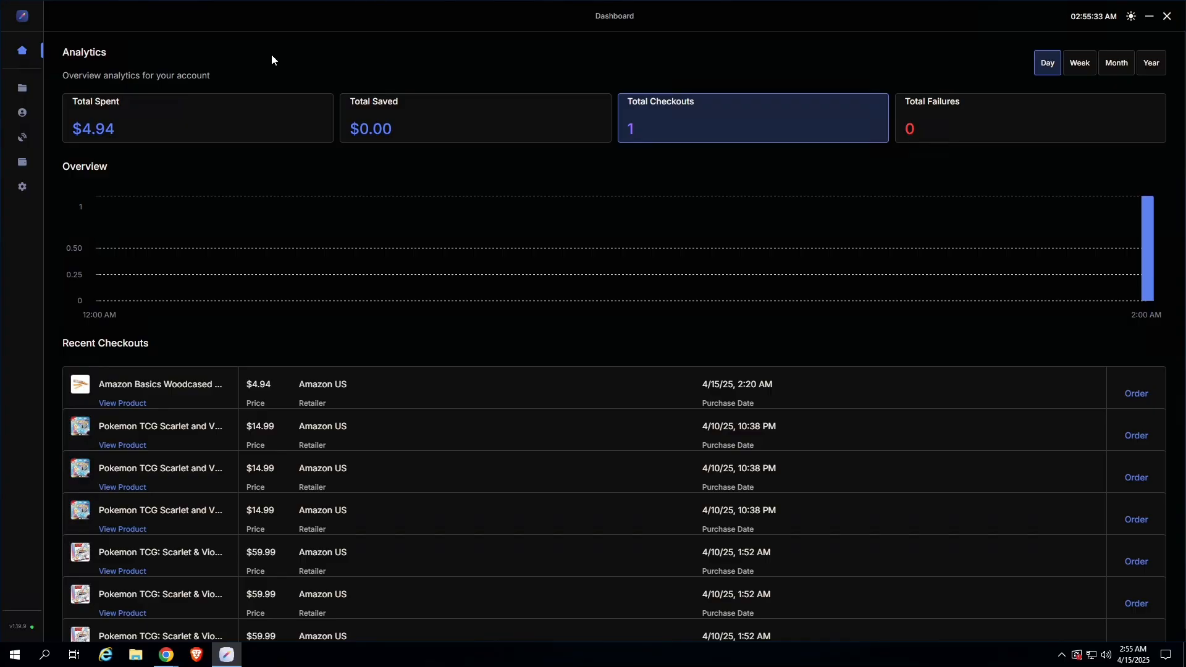
{"action": "mouse_move", "coordinate": [22, 87]}
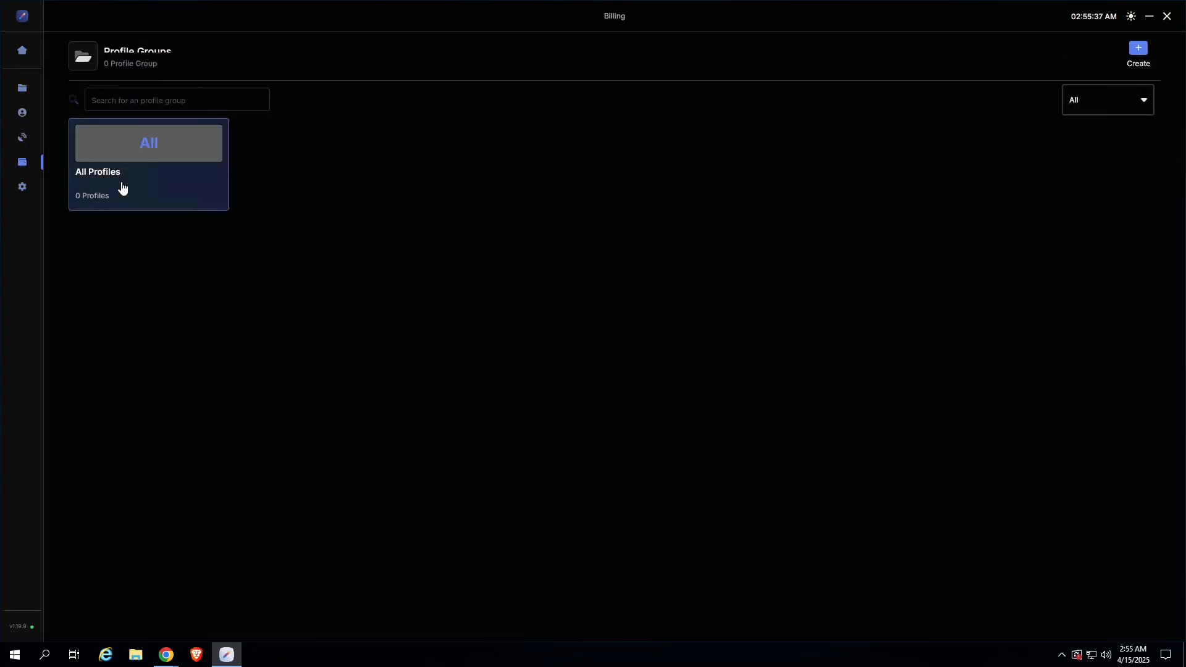
Open Refract's Proxies page, showing the 'uknown' list with 100 proxies.
{"action": "left_click", "coordinate": [21, 138]}
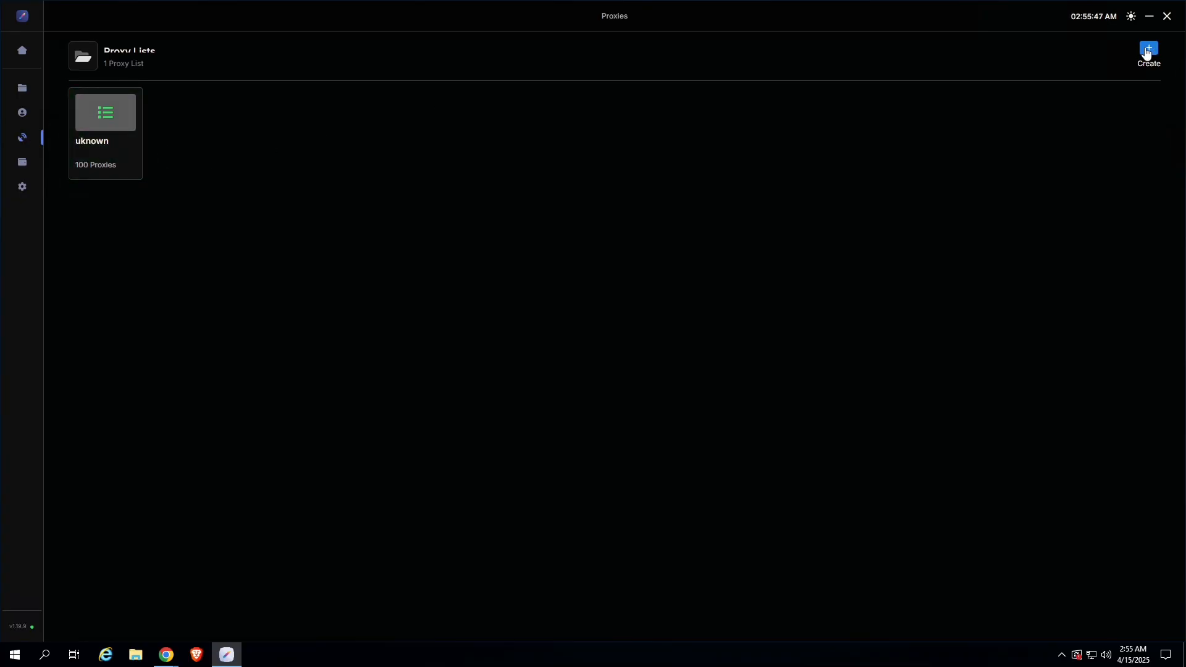
Start a proxy list named 'sdssdsd', abandon it, and go to the Accounts page.
{"action": "left_click", "coordinate": [1148, 49]}
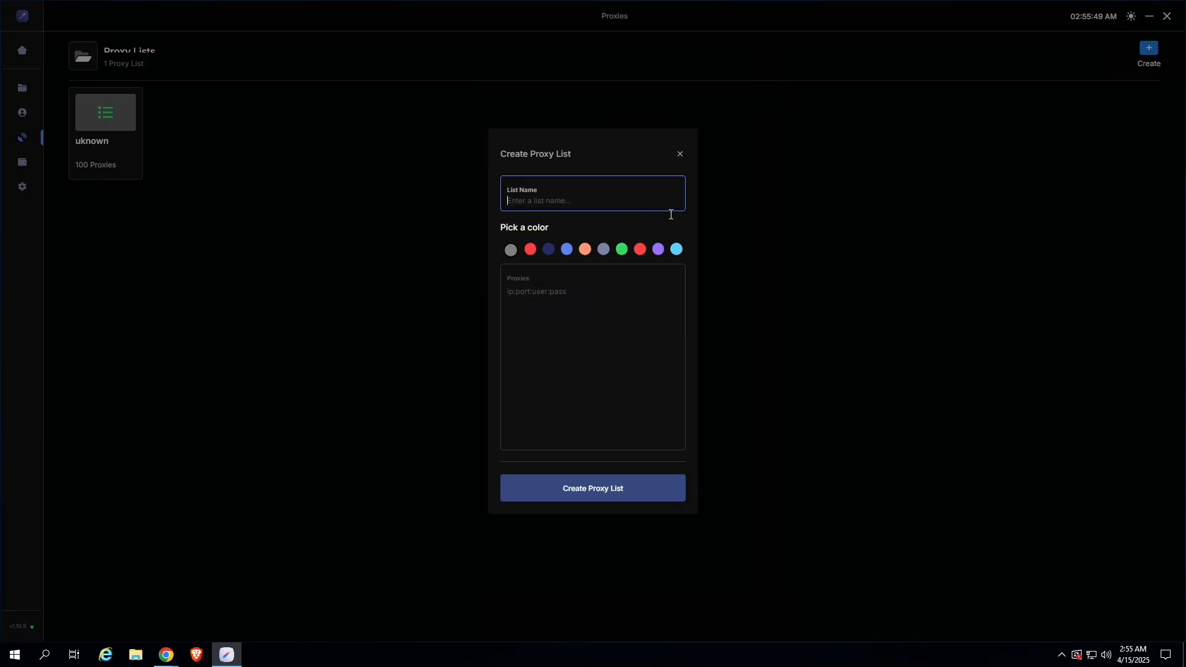
{"action": "type", "text": "sdssdsd"}
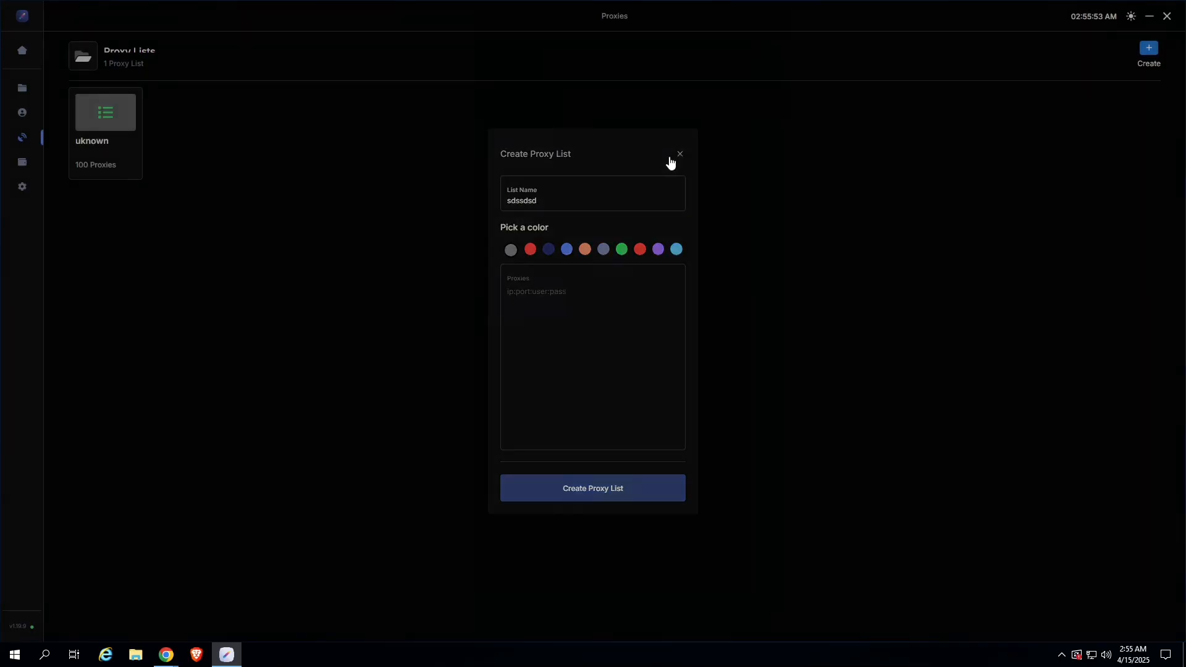
{"action": "left_click", "coordinate": [22, 113]}
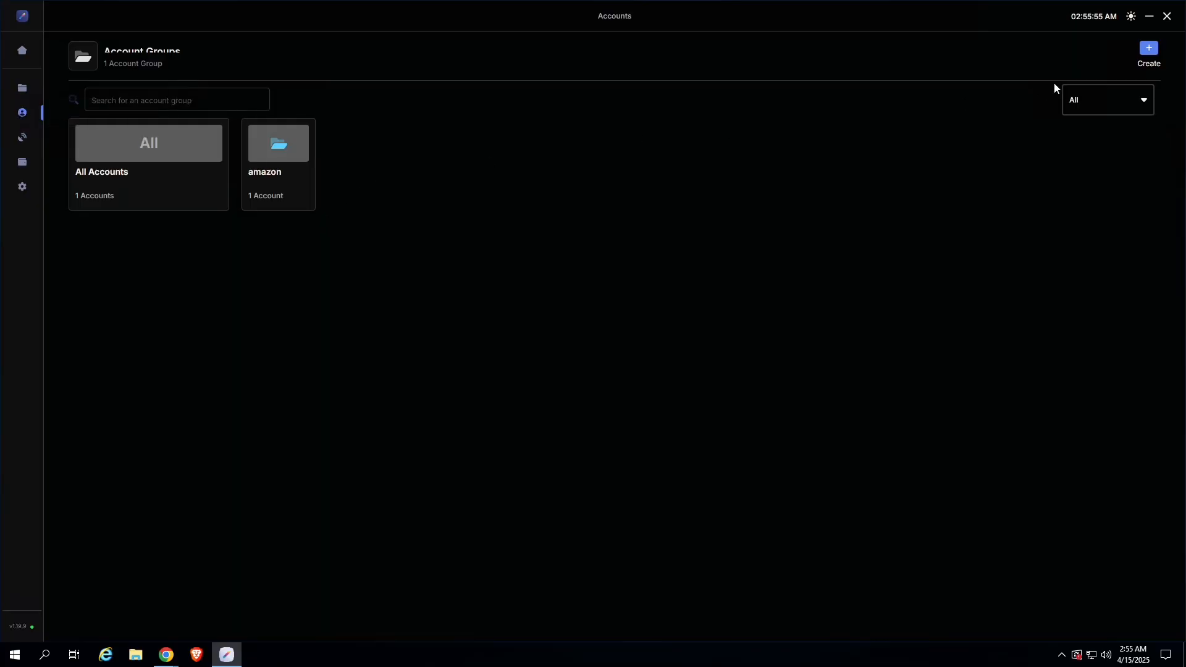
Create an account group named 'amz' with a light blue colour.
{"action": "left_click", "coordinate": [1148, 51]}
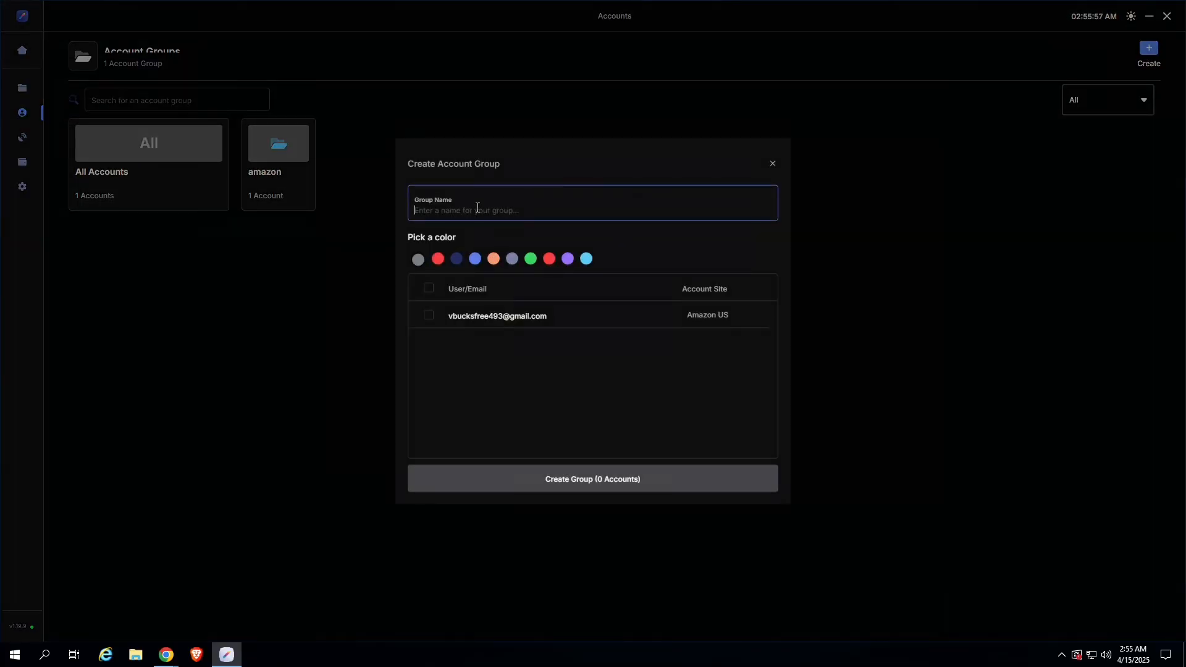
{"action": "type", "text": "amz"}
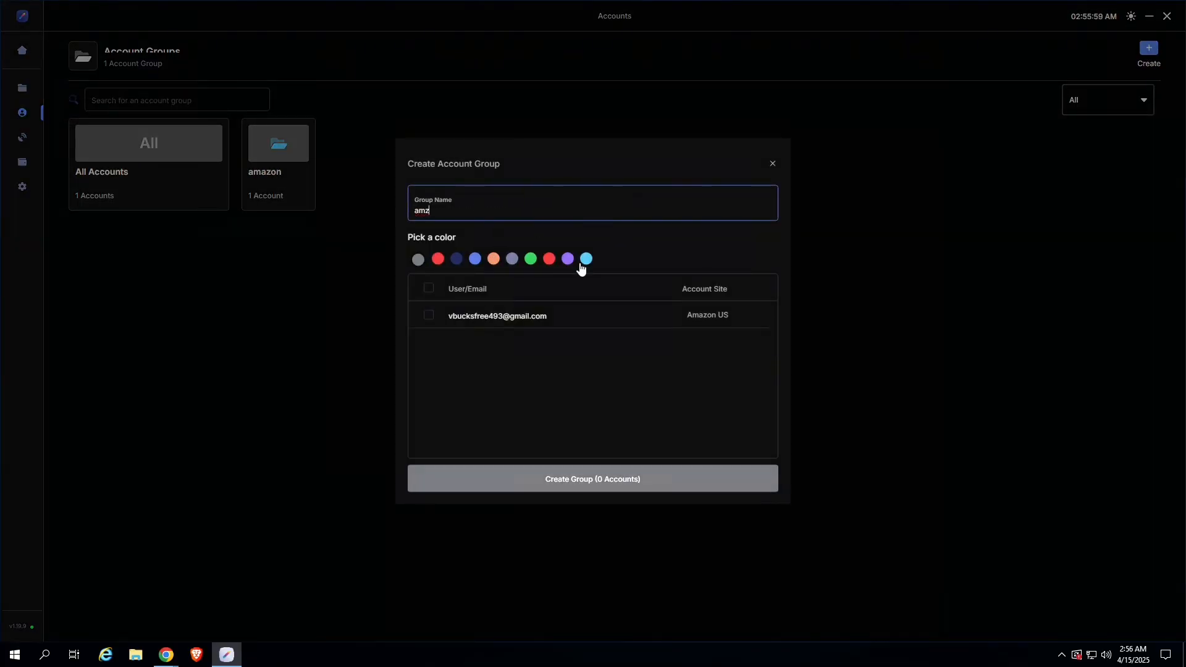
{"action": "left_click", "coordinate": [593, 479]}
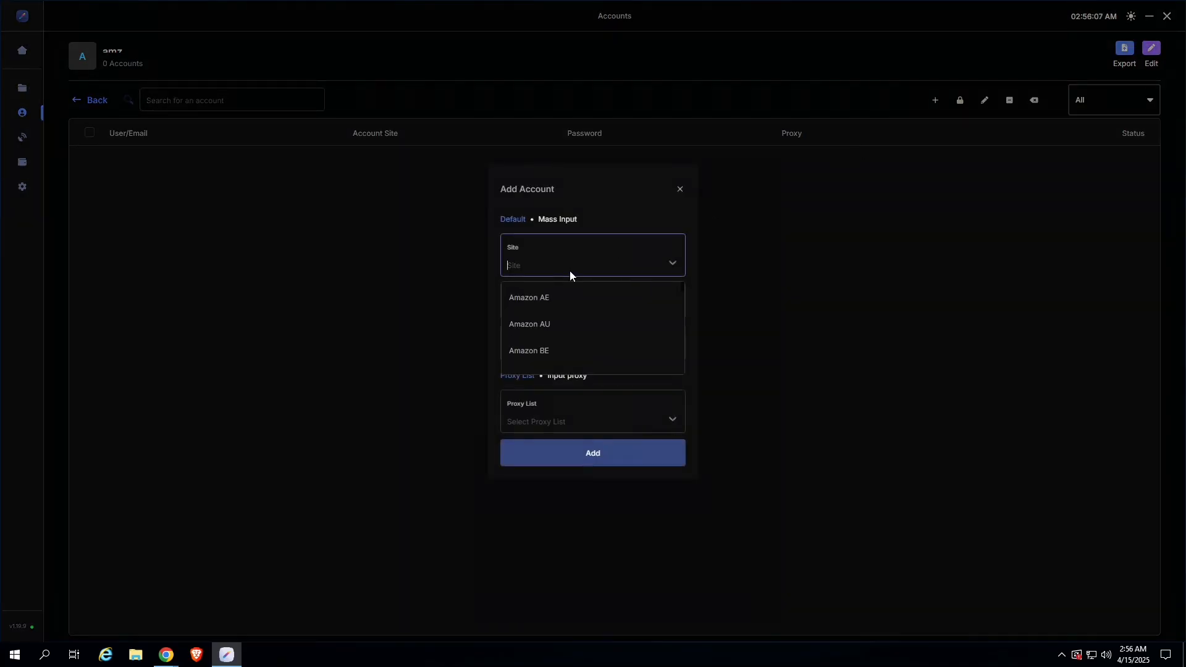
Start adding an Amazon US account, then close the add account form.
{"action": "type", "text": "amazon us"}
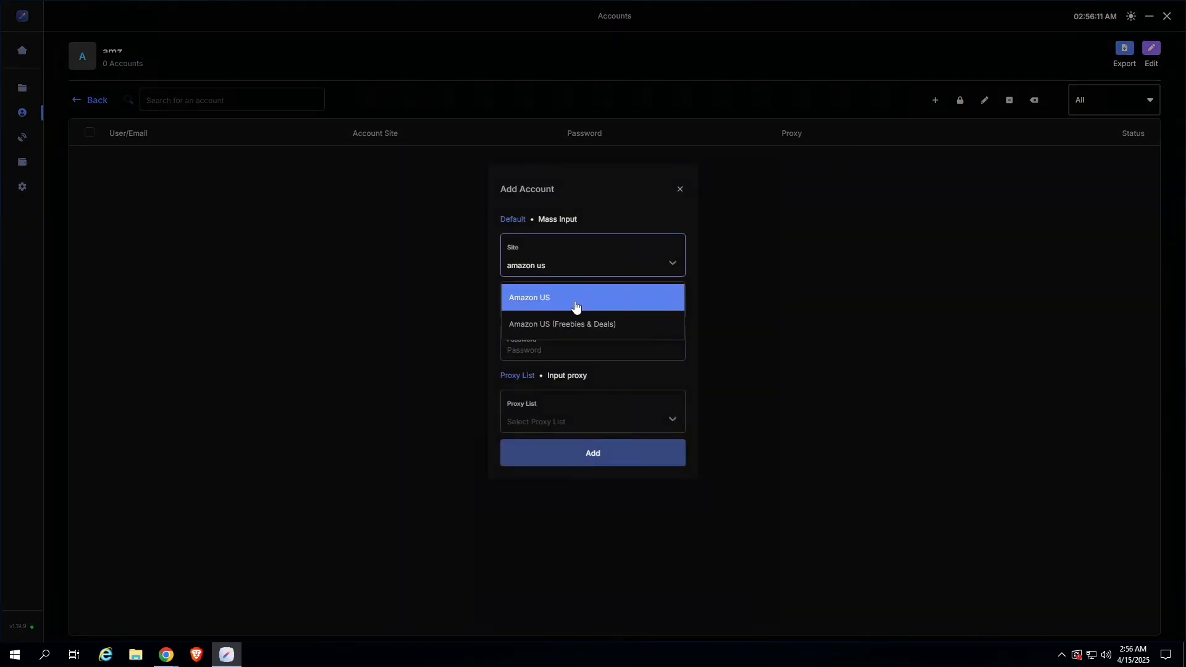
{"action": "left_click", "coordinate": [530, 297]}
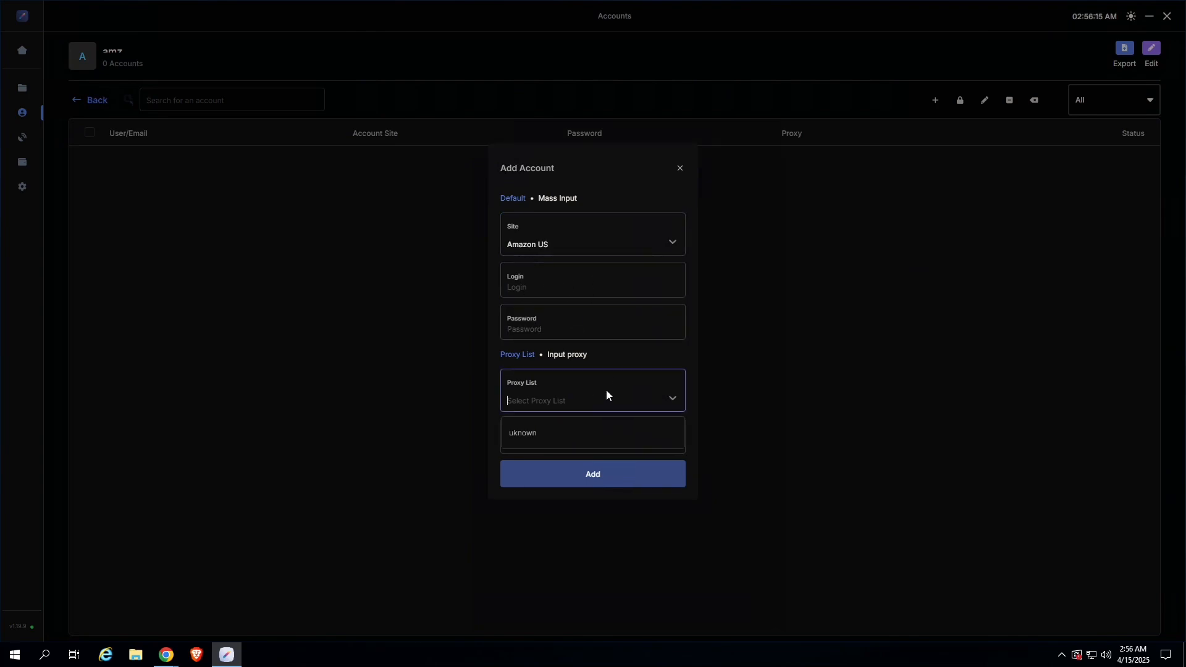
{"action": "mouse_move", "coordinate": [624, 419]}
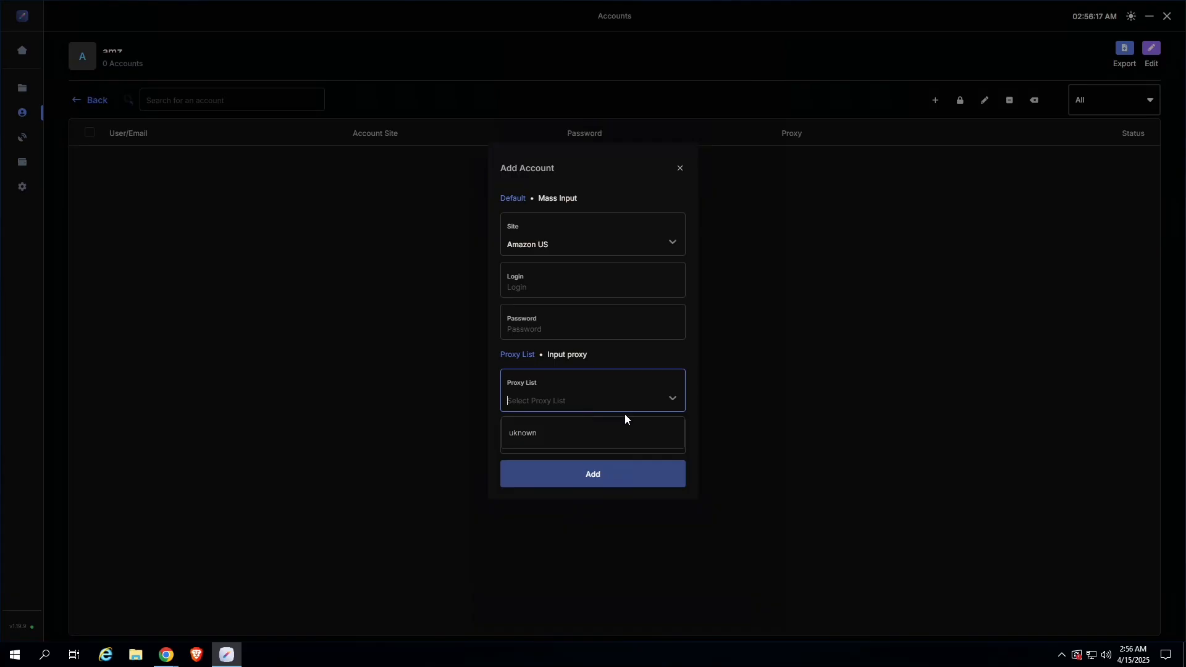
{"action": "mouse_move", "coordinate": [584, 402]}
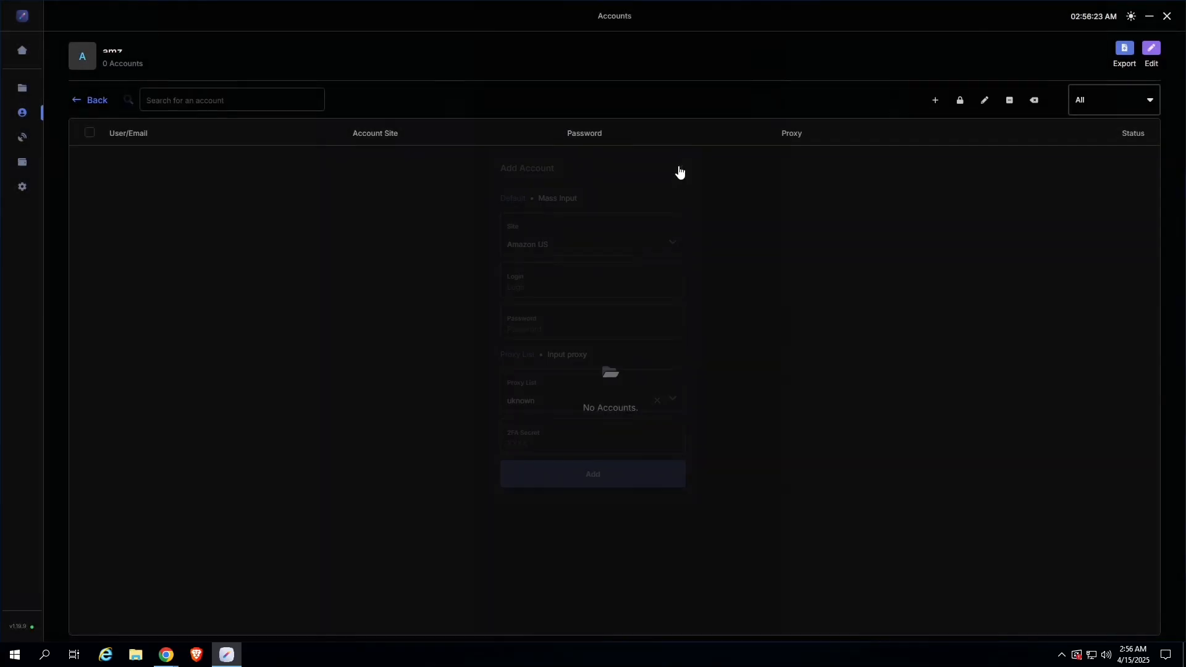
{"action": "left_click", "coordinate": [592, 475]}
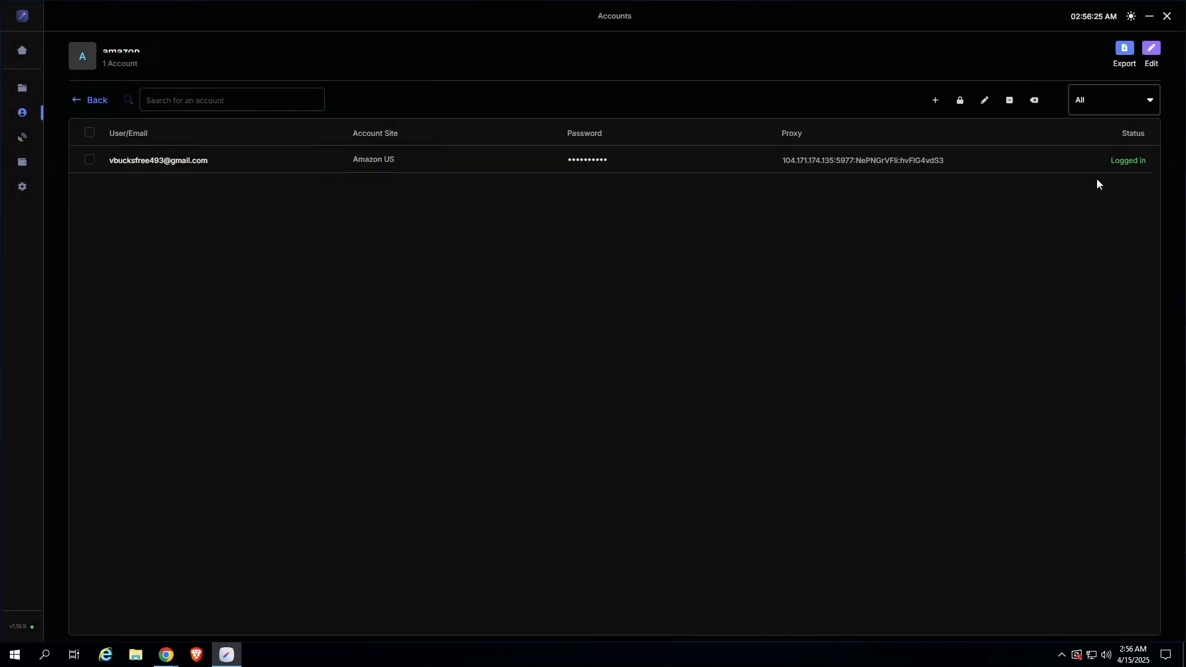
{"action": "mouse_move", "coordinate": [1125, 175]}
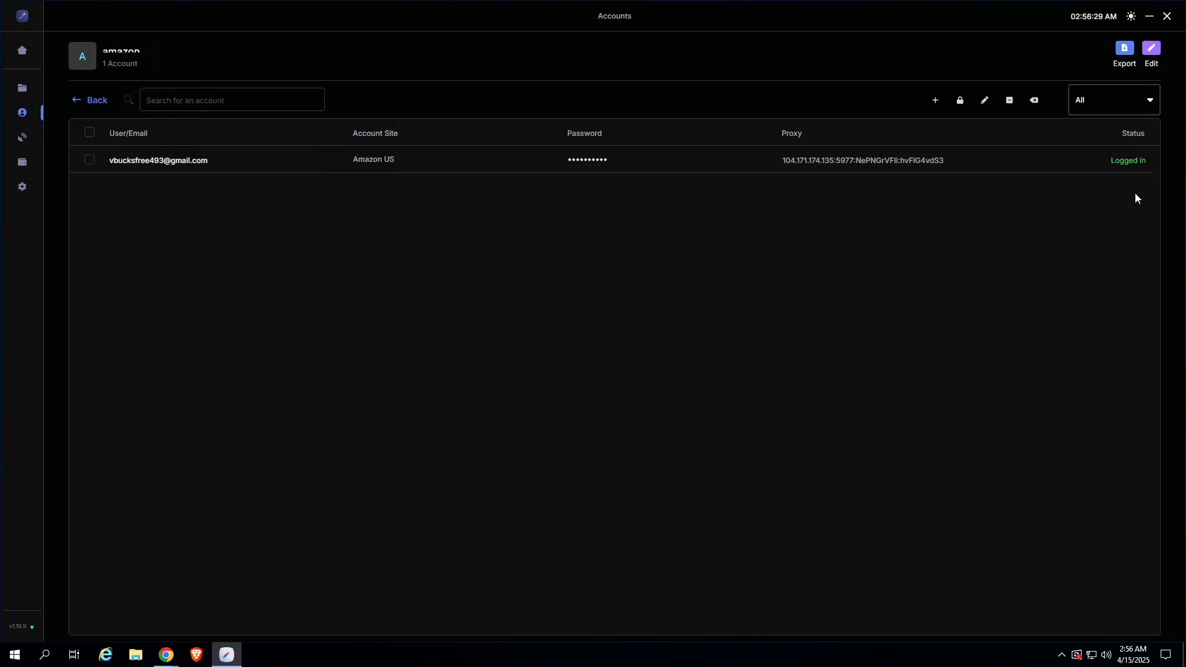
{"action": "mouse_move", "coordinate": [1081, 212]}
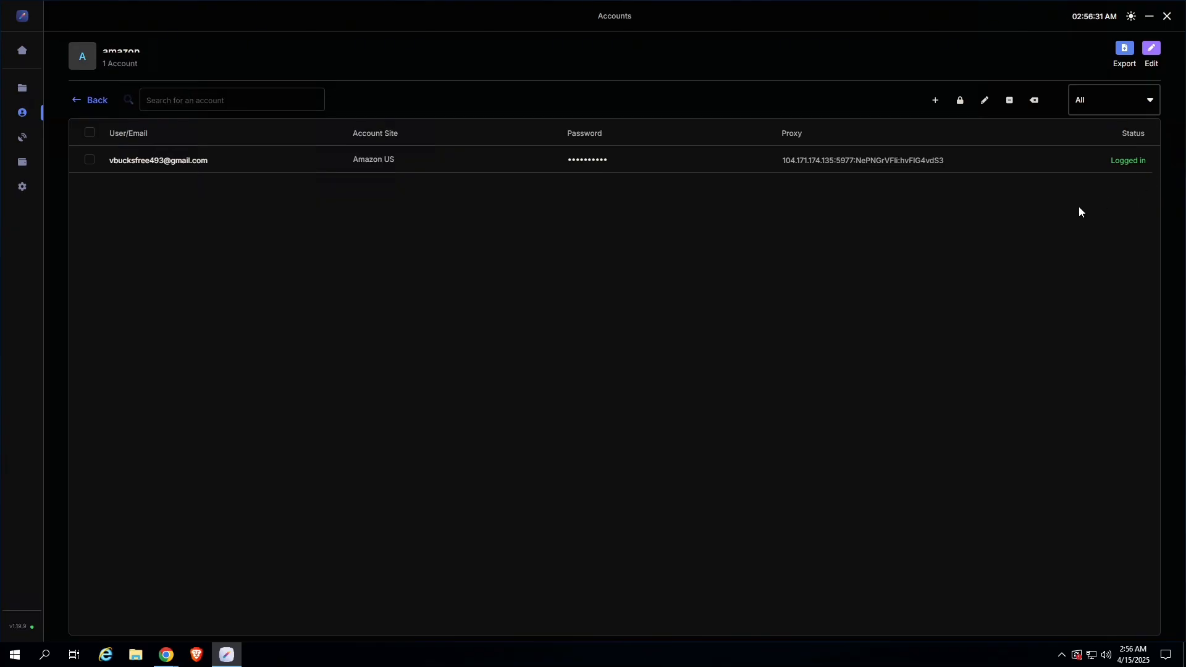
{"action": "mouse_move", "coordinate": [677, 165]}
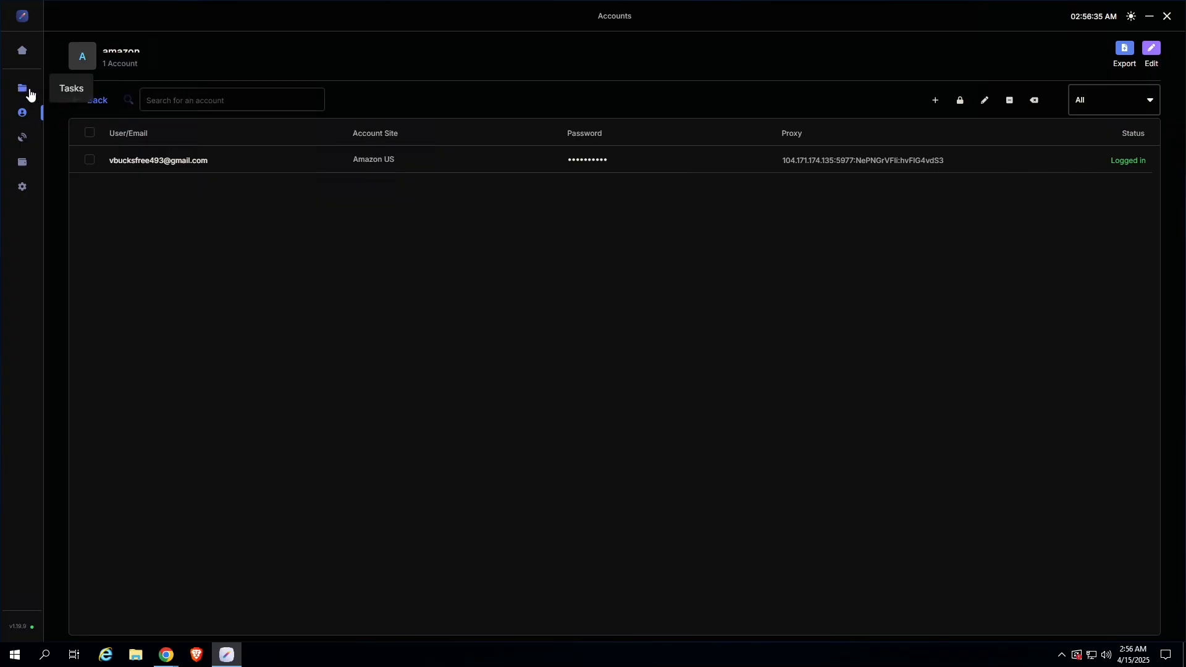
Create the Amazon US task group 'test' and enable Use Multi Input on its monitor.
{"action": "left_click", "coordinate": [22, 88]}
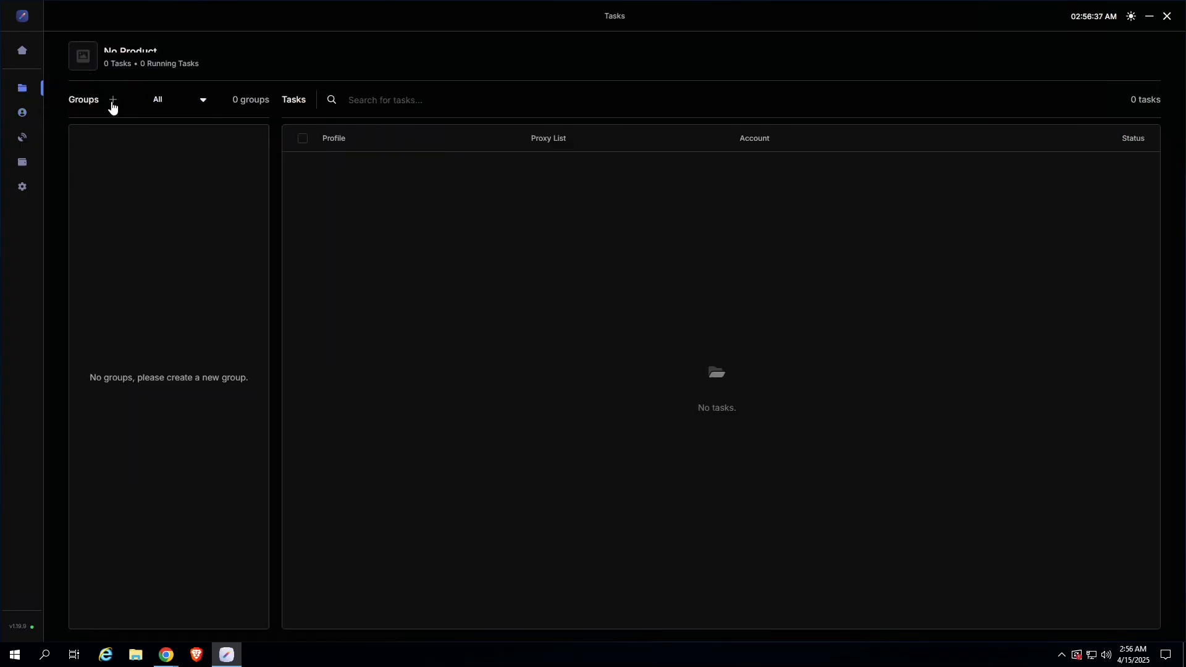
{"action": "left_click", "coordinate": [112, 99]}
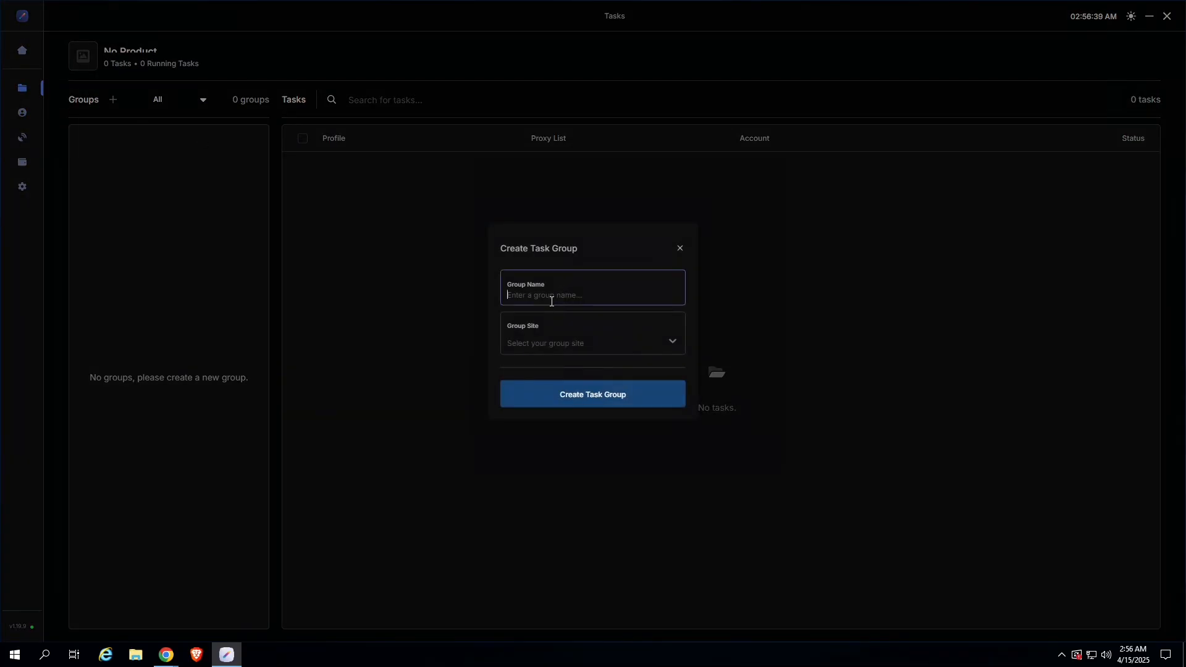
{"action": "type", "text": "tessst"}
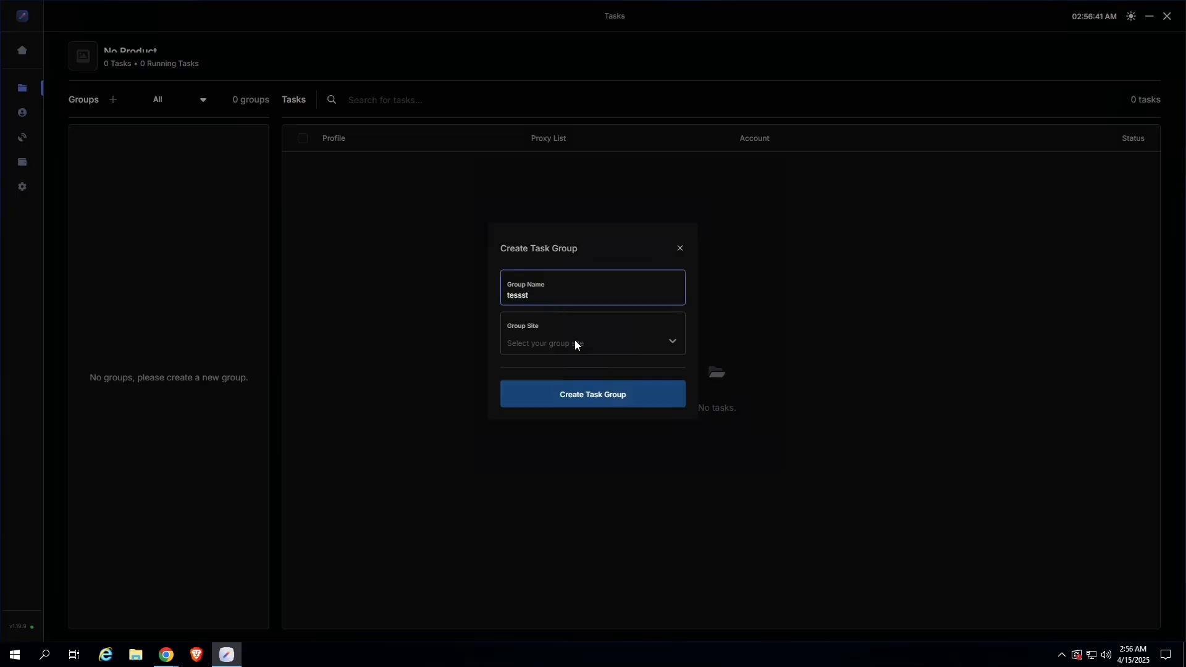
{"action": "left_click", "coordinate": [593, 341]}
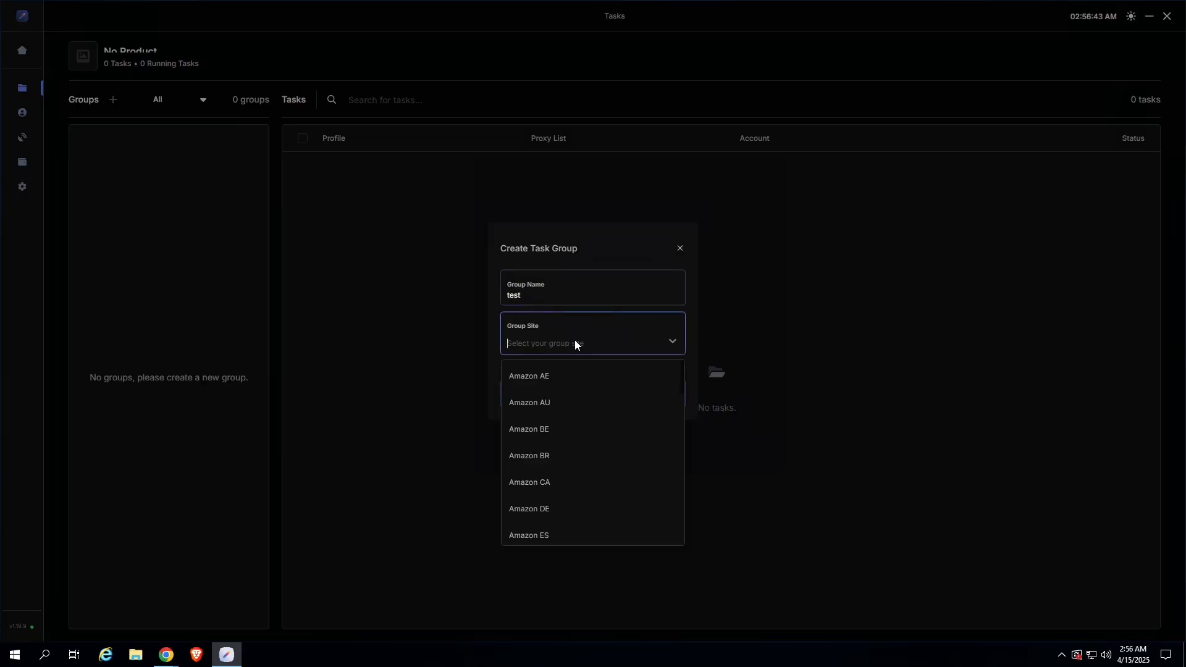
{"action": "type", "text": "amazon us"}
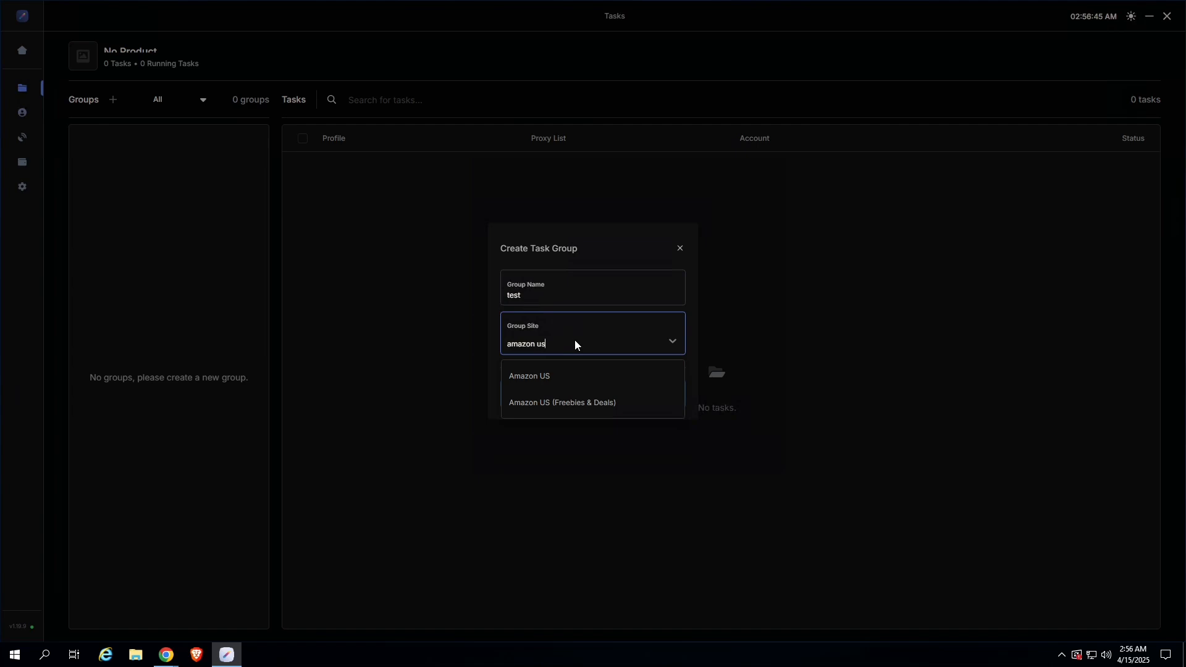
{"action": "left_click", "coordinate": [530, 376]}
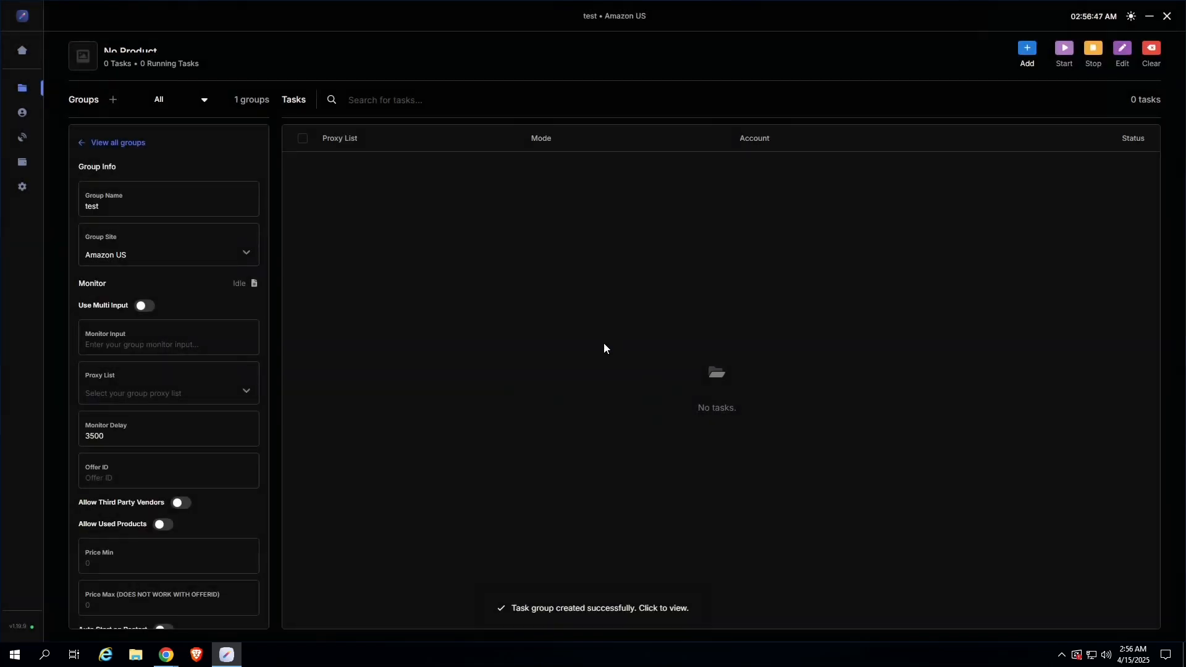
{"action": "left_click", "coordinate": [145, 305]}
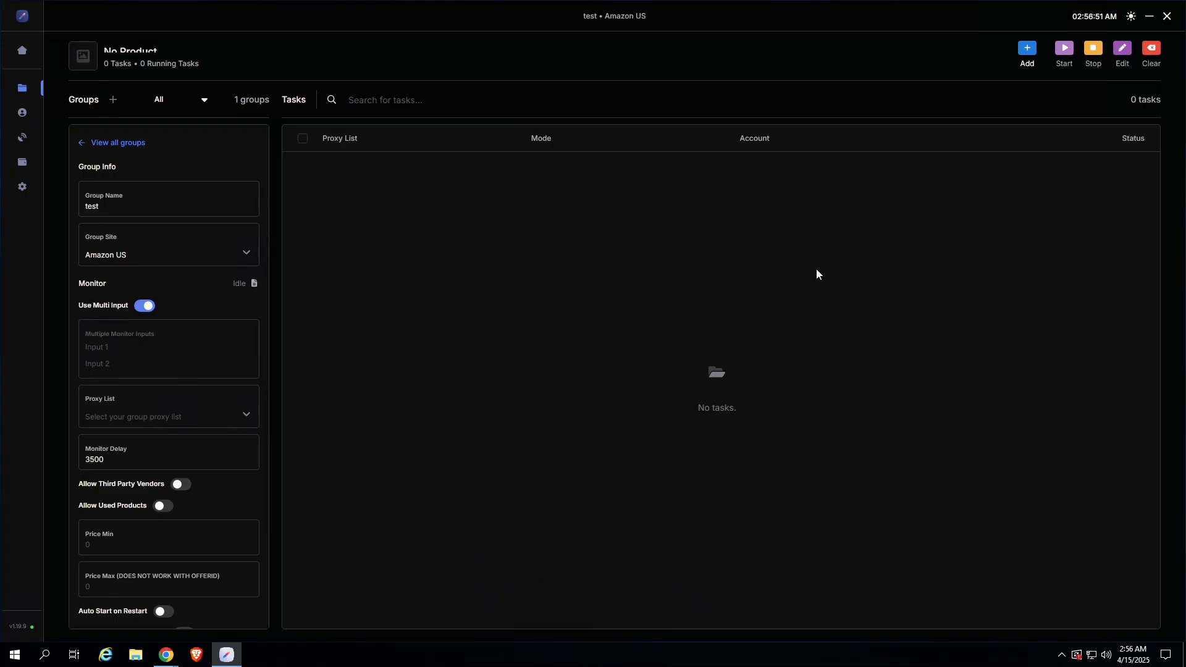
Add one Turbo-mode task using the 'uknown' proxy list and the signed-in Amazon account.
{"action": "left_click", "coordinate": [1026, 48]}
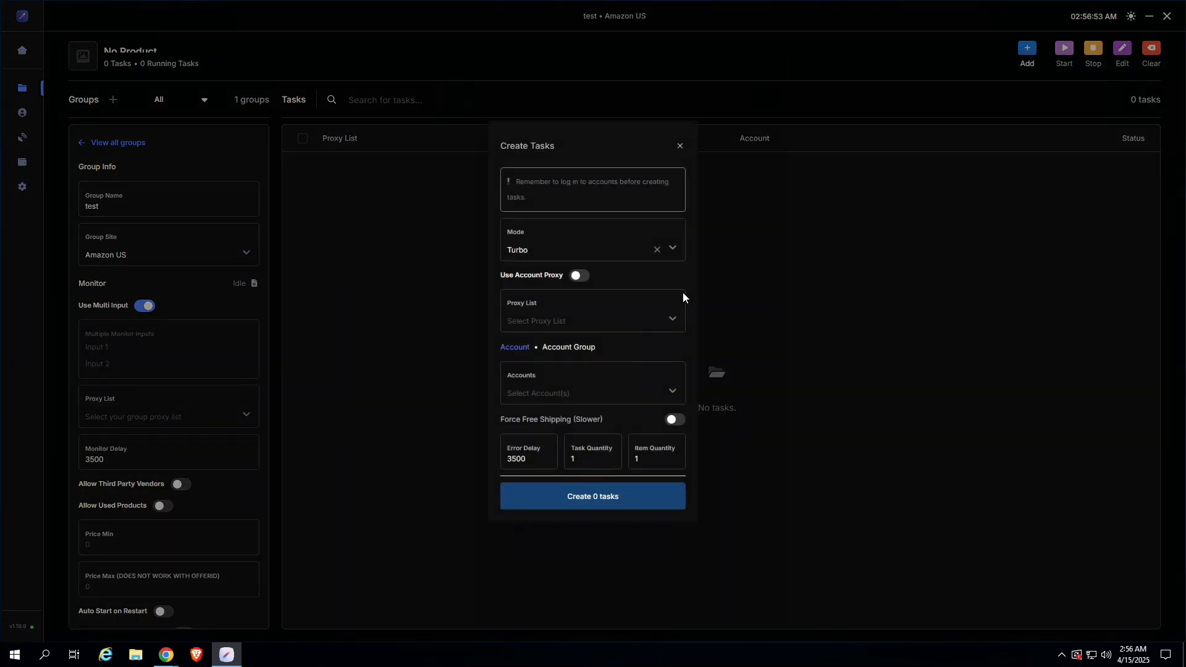
{"action": "mouse_move", "coordinate": [600, 257]}
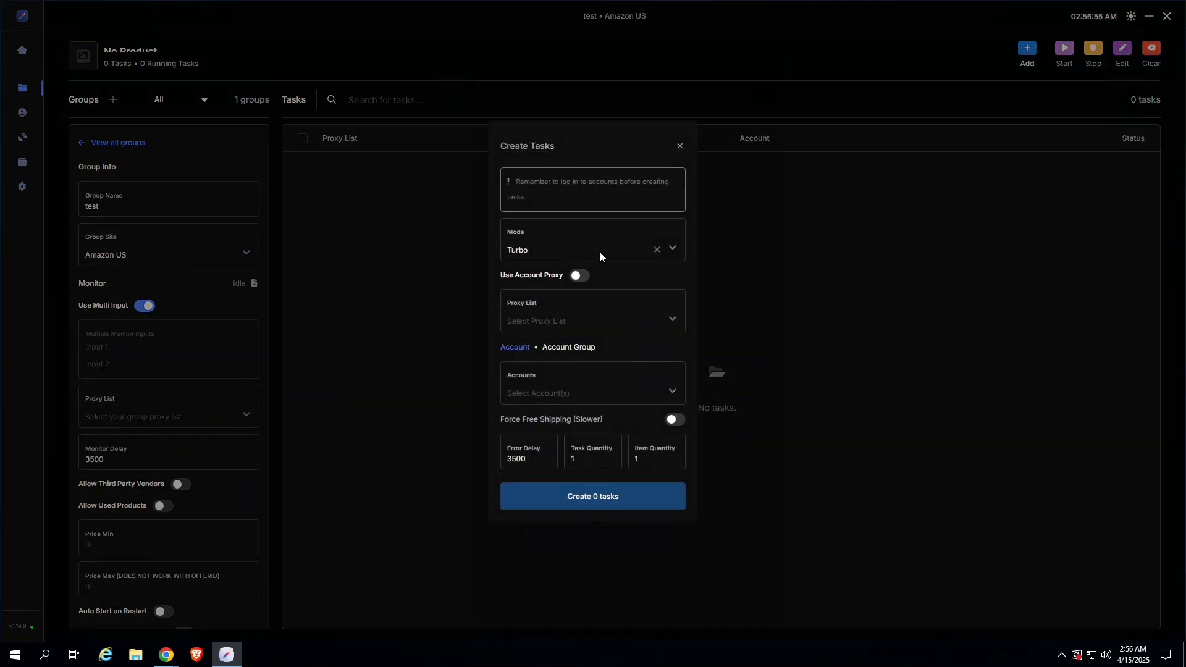
{"action": "left_click", "coordinate": [592, 249]}
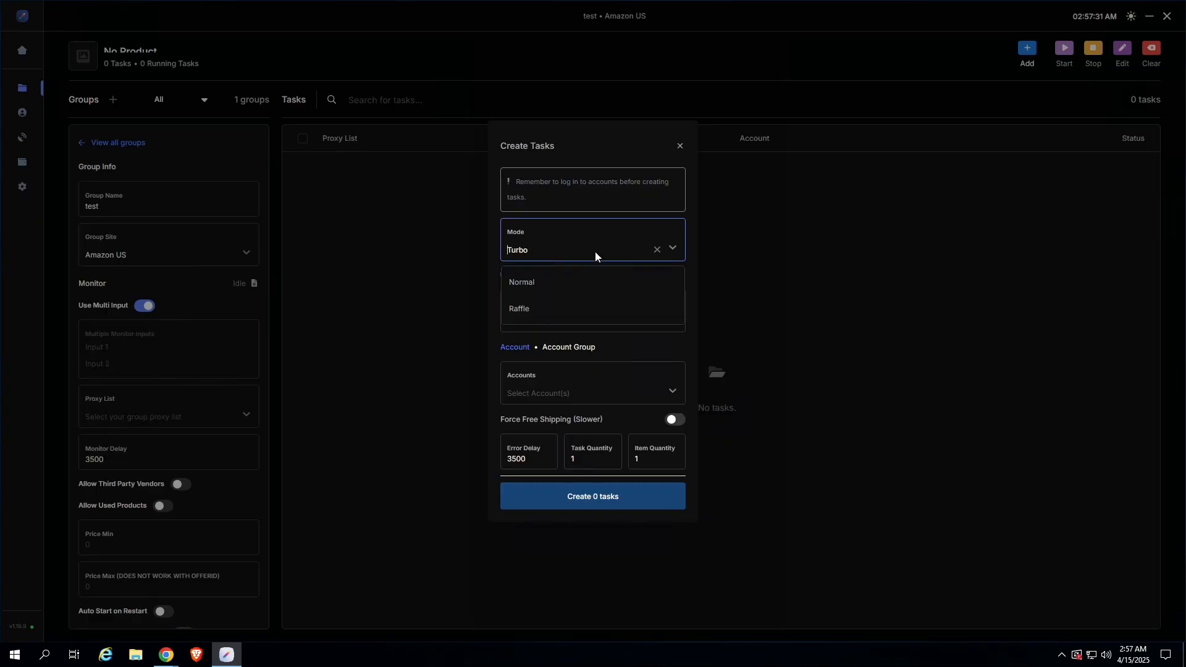
{"action": "mouse_move", "coordinate": [590, 263]}
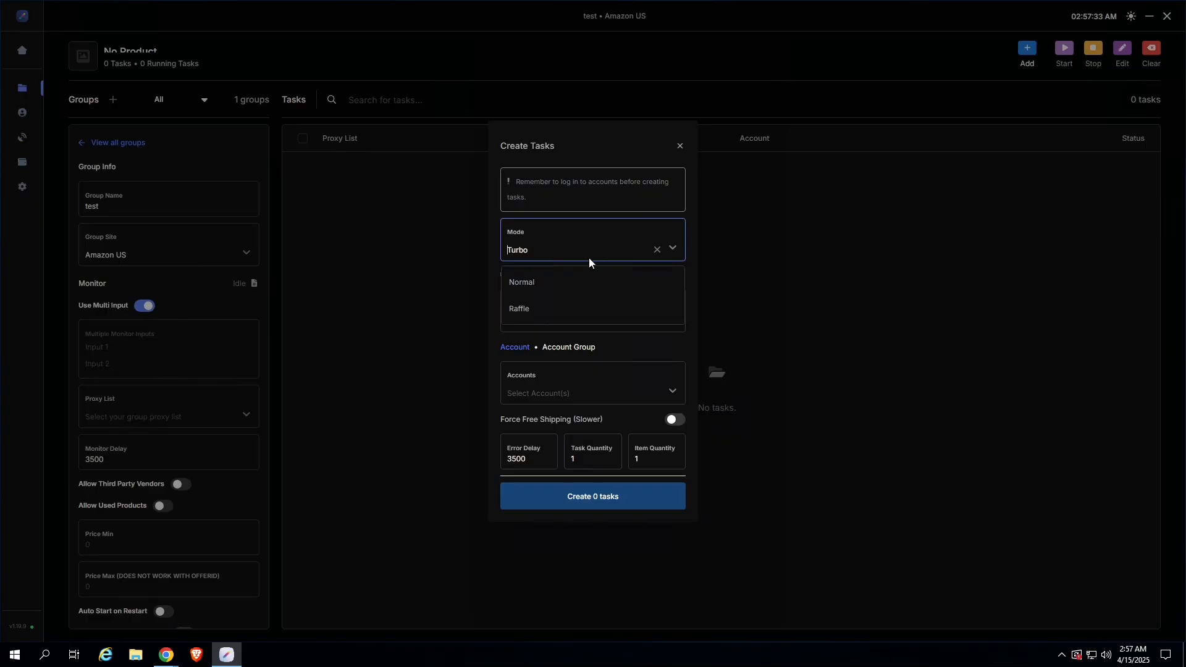
{"action": "mouse_move", "coordinate": [575, 250]}
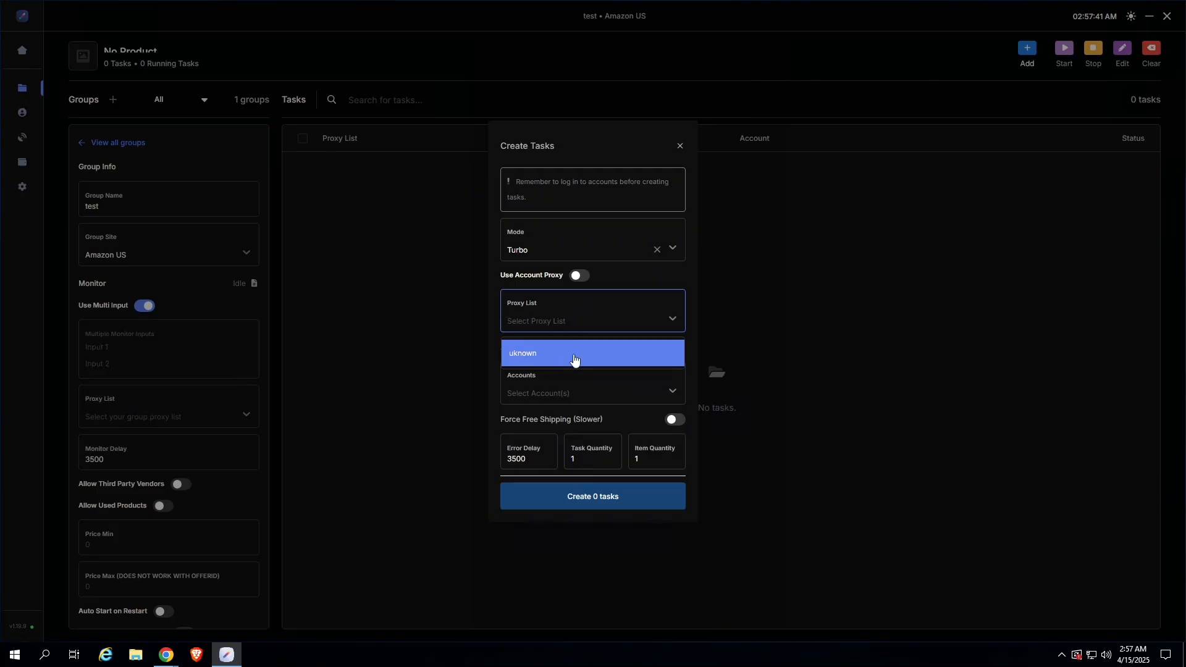
{"action": "left_click", "coordinate": [575, 353]}
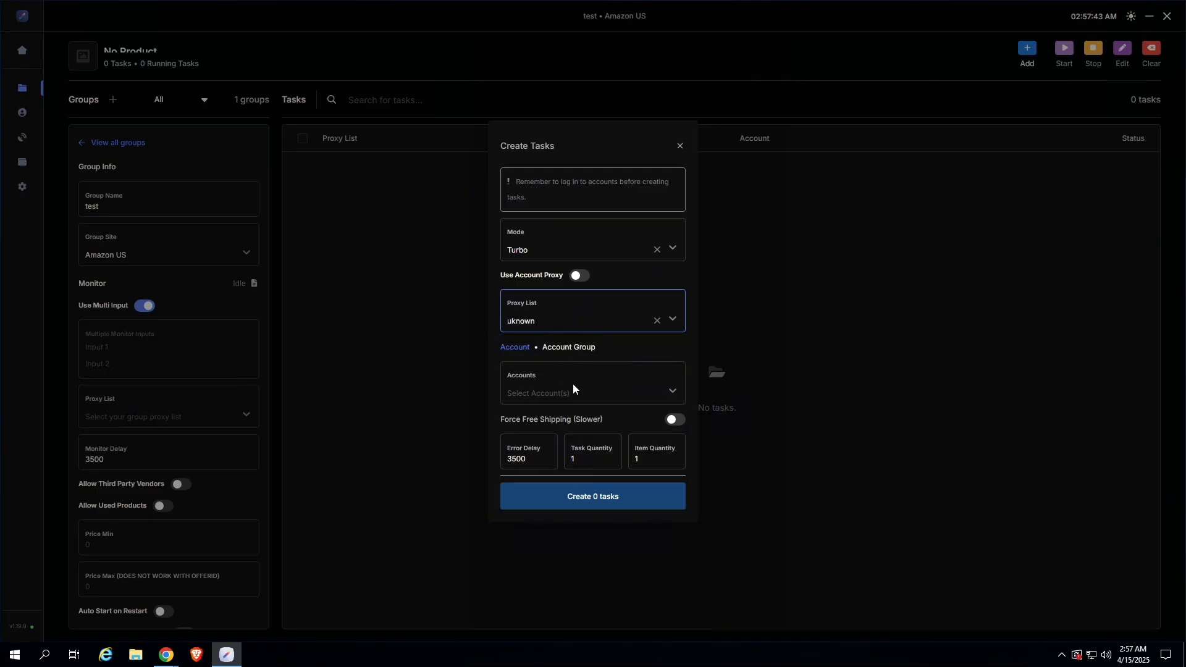
{"action": "left_click", "coordinate": [592, 390]}
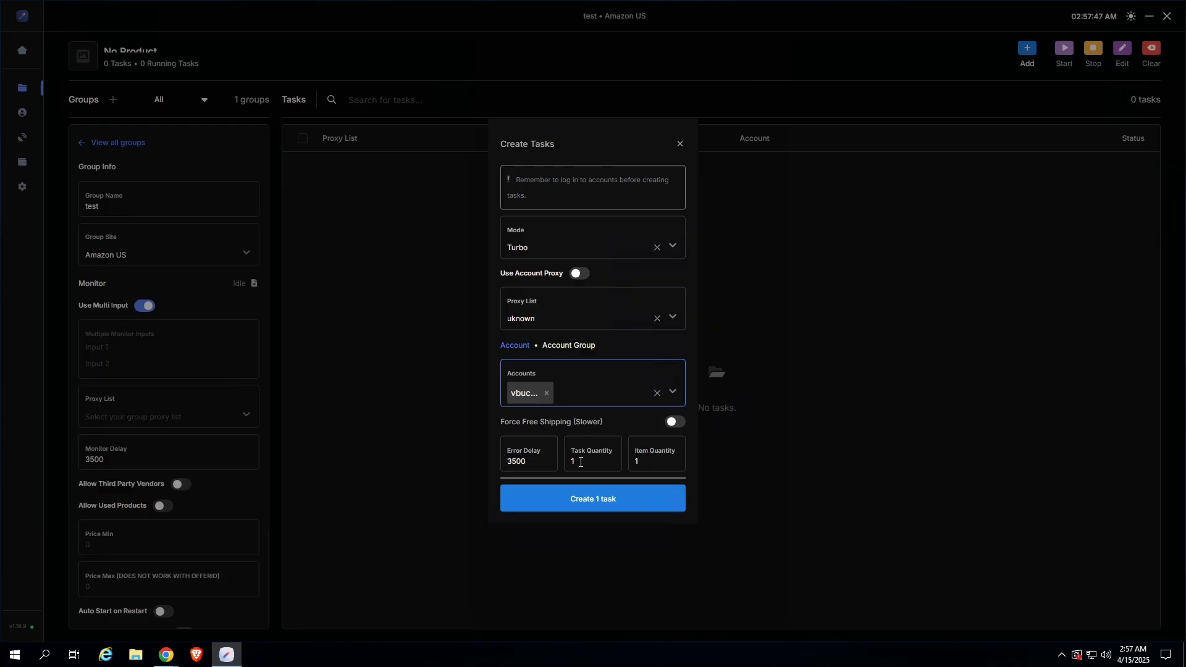
{"action": "left_click", "coordinate": [655, 462]}
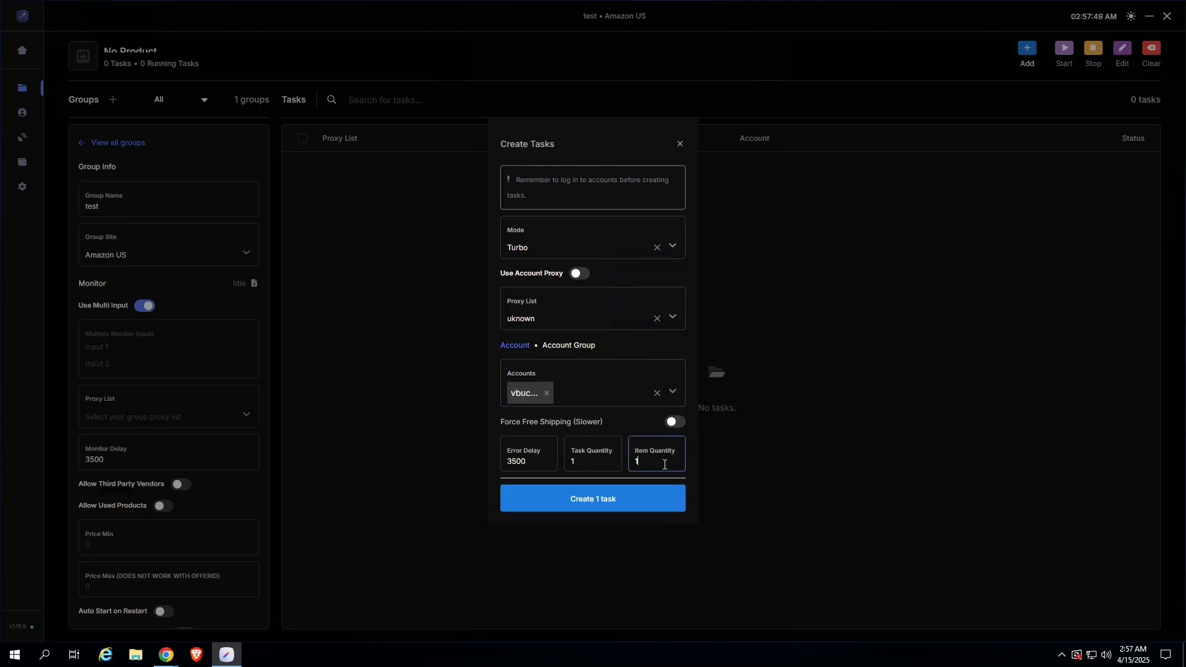
{"action": "mouse_move", "coordinate": [641, 519]}
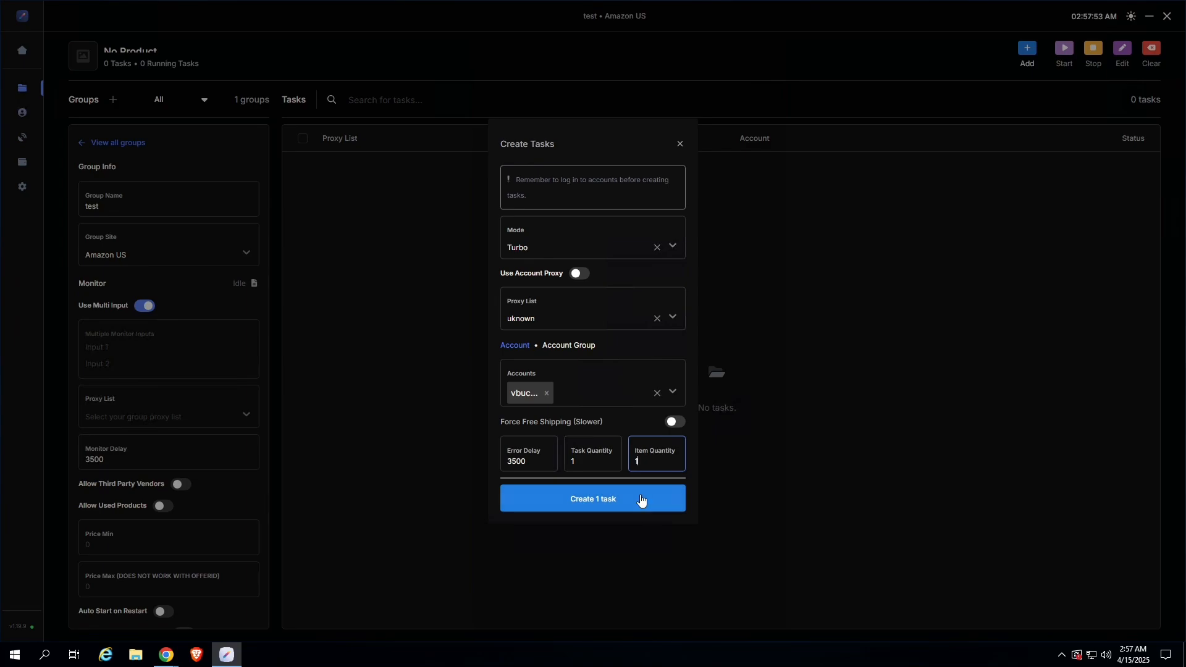
{"action": "left_click", "coordinate": [592, 499]}
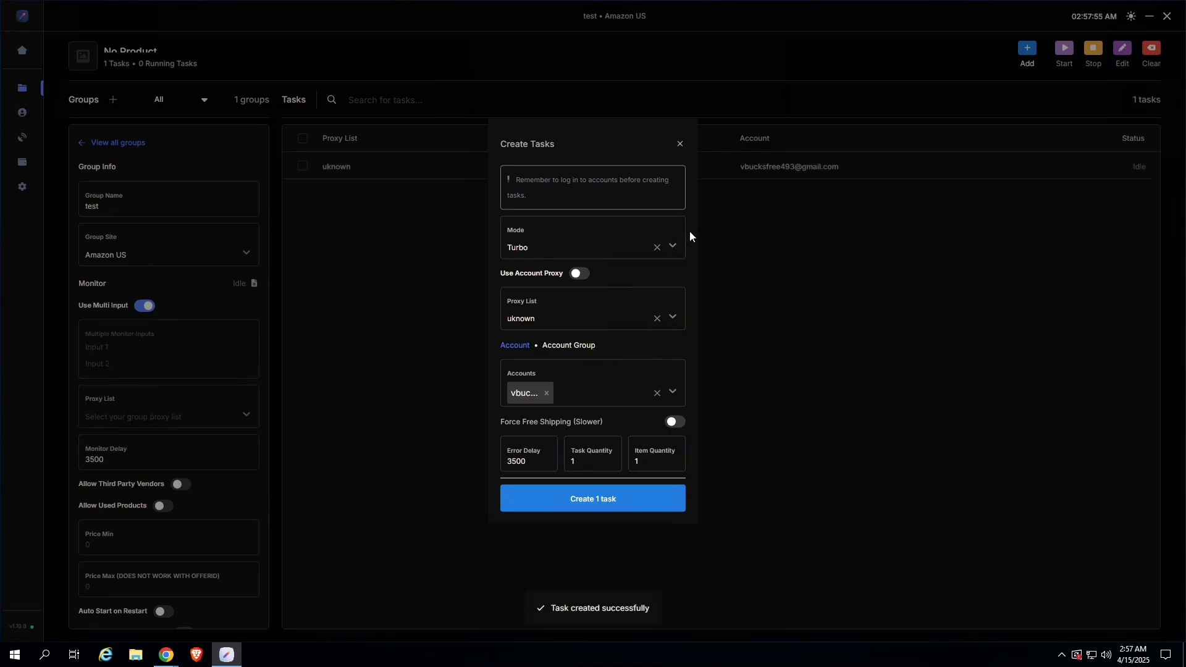
{"action": "left_click", "coordinate": [592, 498]}
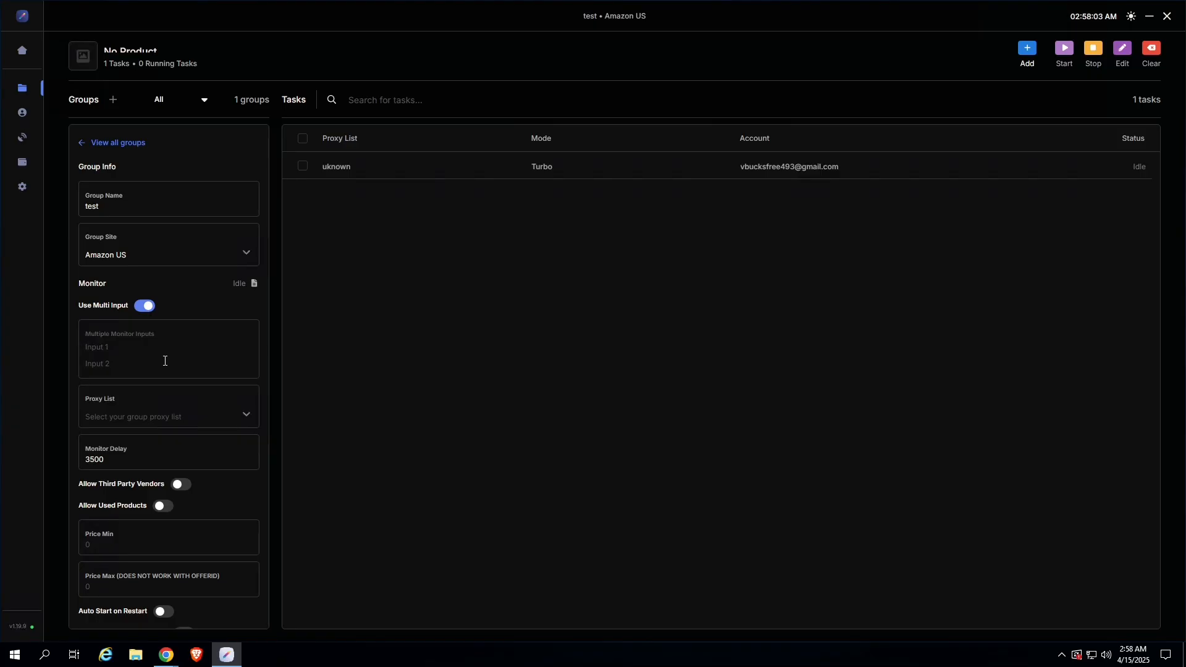
Enter SKUs B0CTTPKHM2 and B0CTTQWTMN on separate lines as the group's monitor inputs.
{"action": "type", "text": "B0CTTQWTMN"}
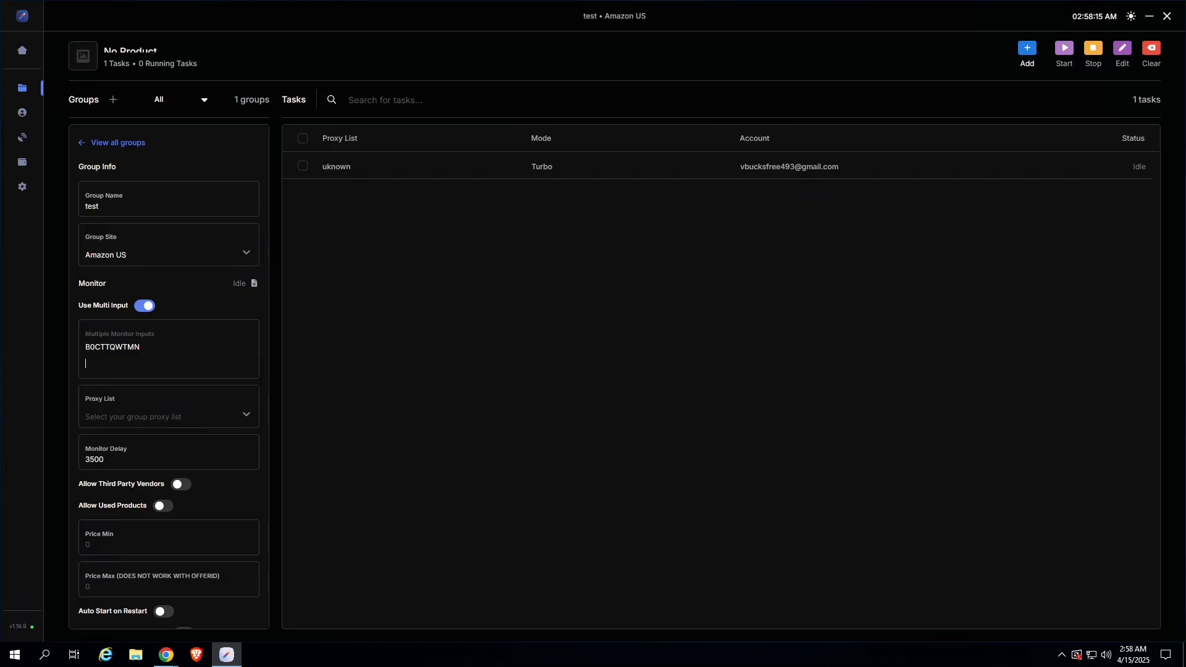
{"action": "type", "text": "B0CTTPKHM2"}
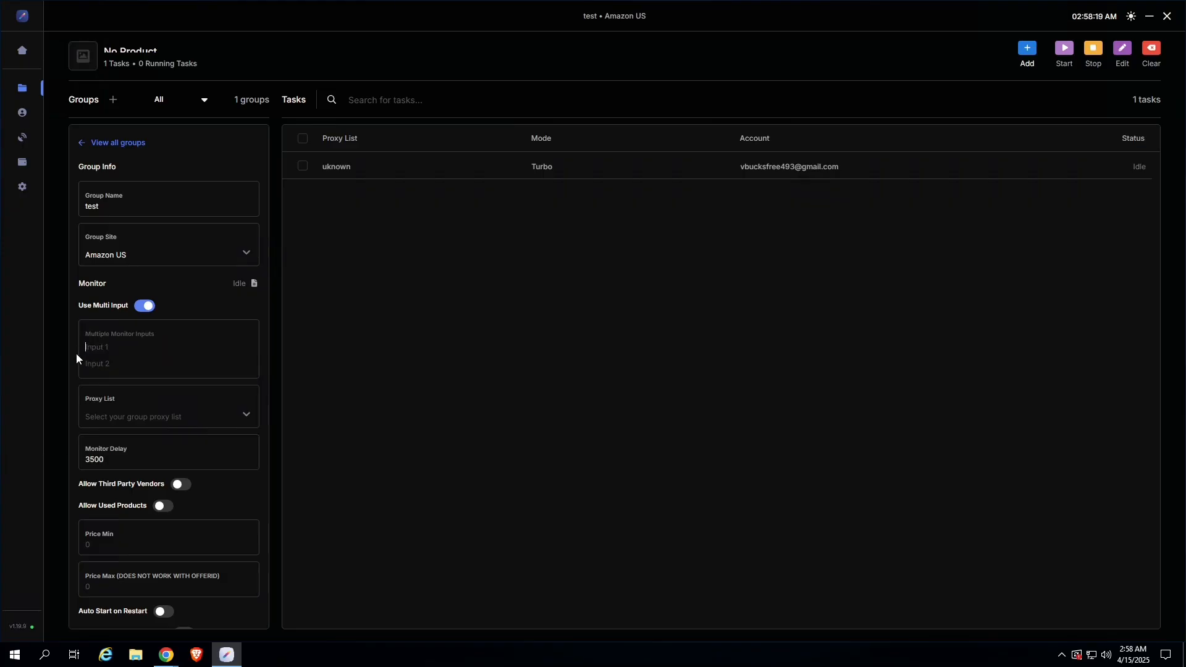
{"action": "type", "text": "B0CTTPKHM2"}
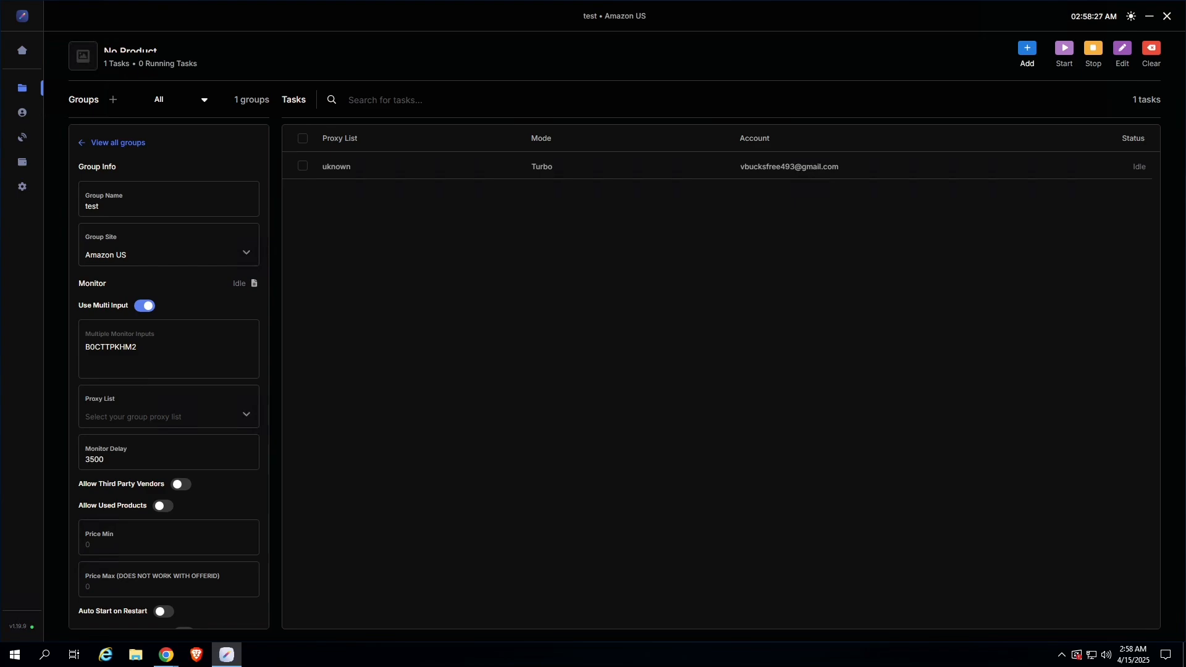
{"action": "type", "text": "B0CTTQWTMN"}
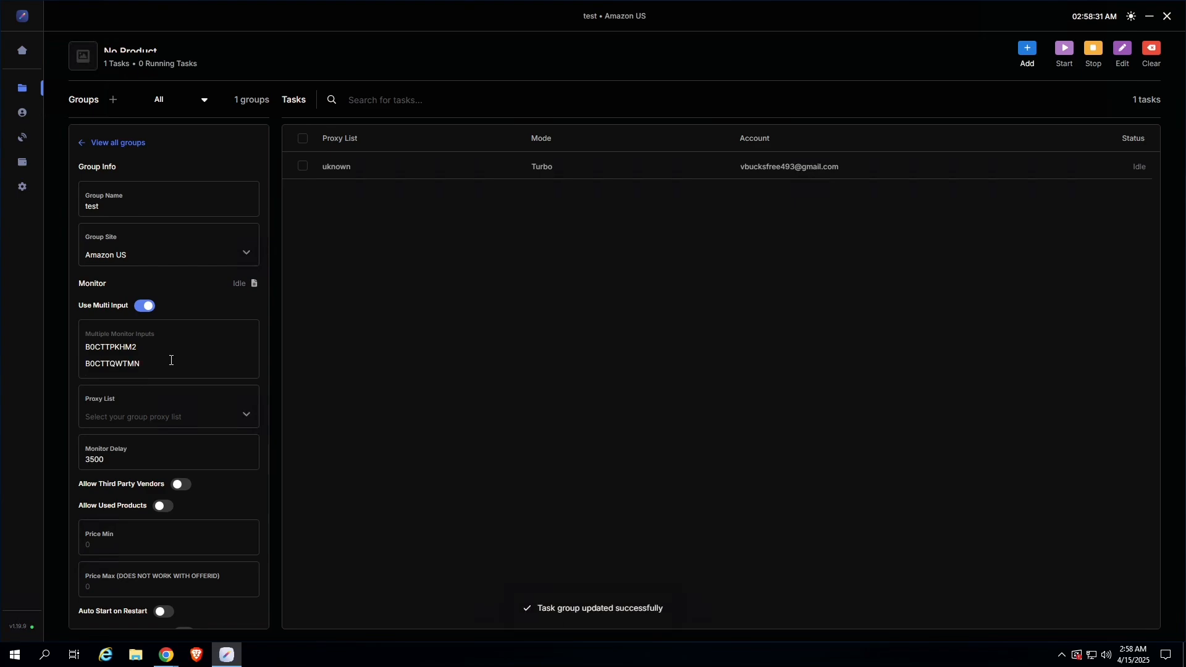
{"action": "mouse_move", "coordinate": [671, 623]}
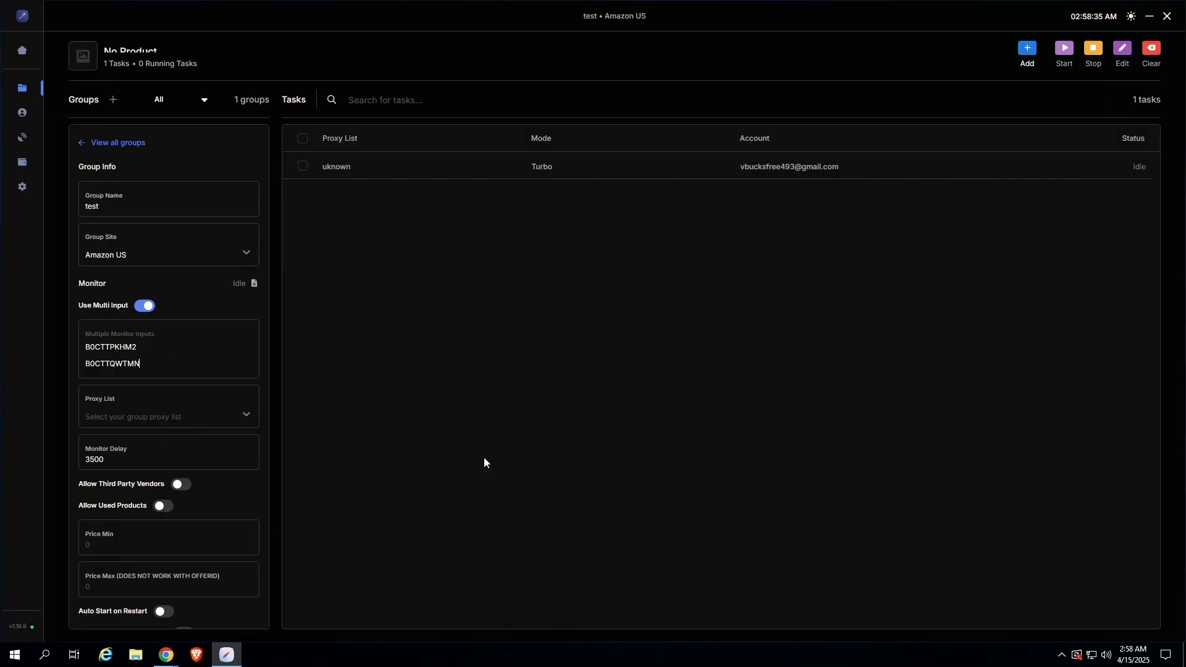
{"action": "left_click", "coordinate": [168, 411]}
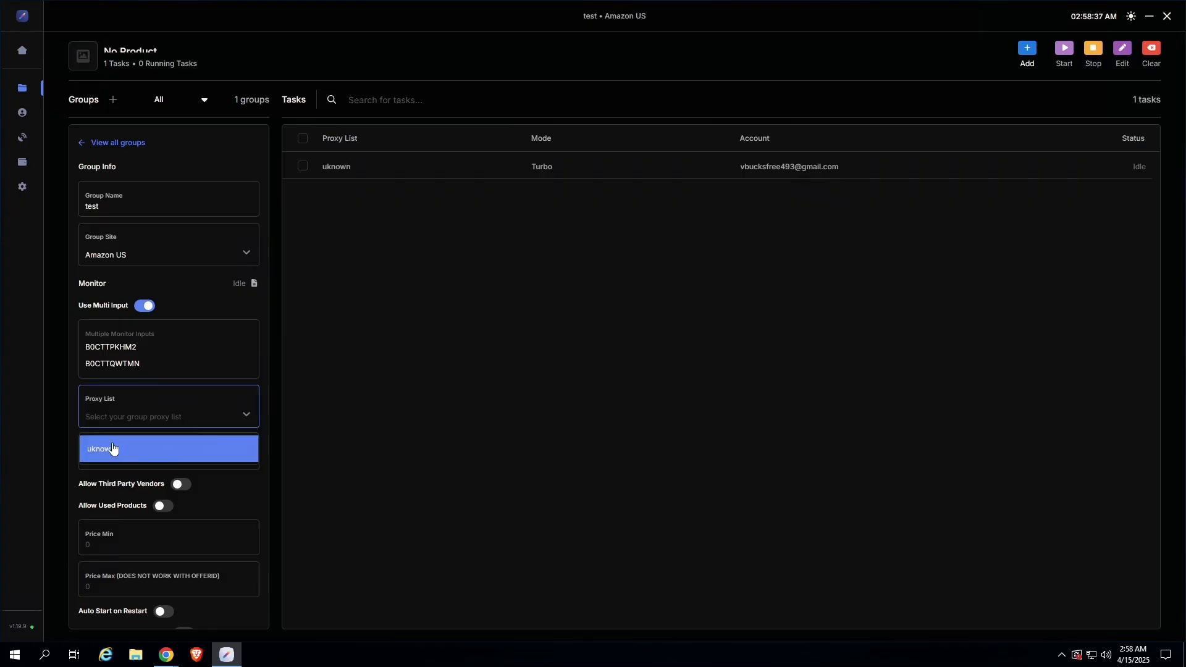
Choose the 'uknown' proxy list for the monitor and enter a minimum price of 10.
{"action": "left_click", "coordinate": [98, 449]}
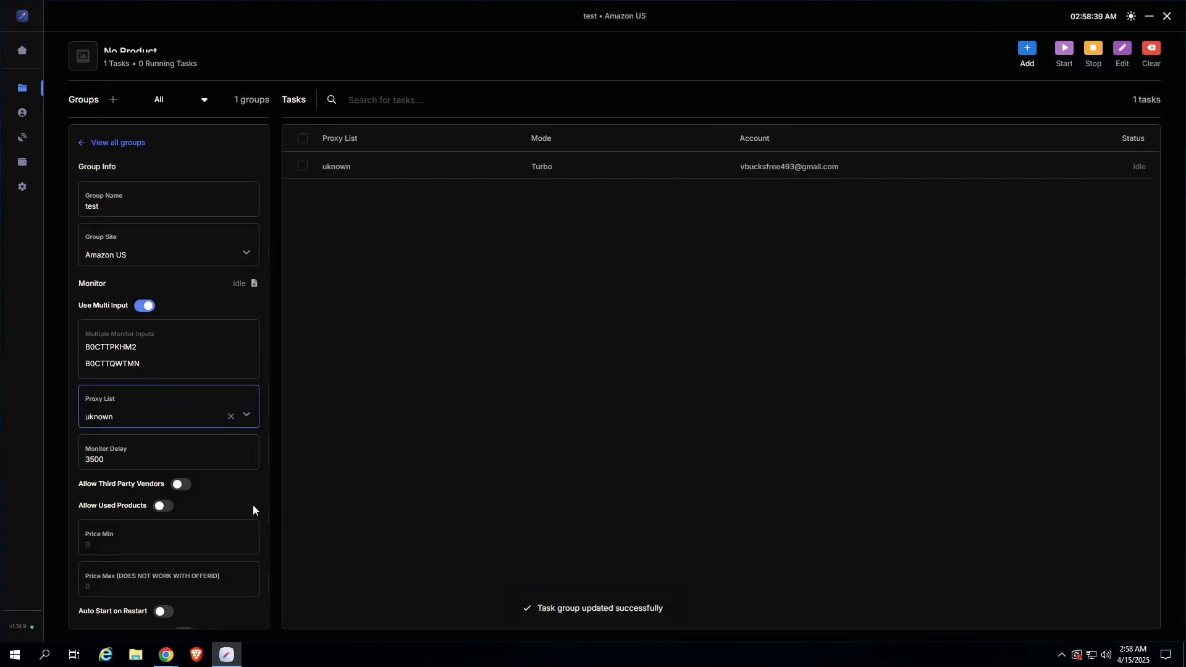
{"action": "type", "text": "10"}
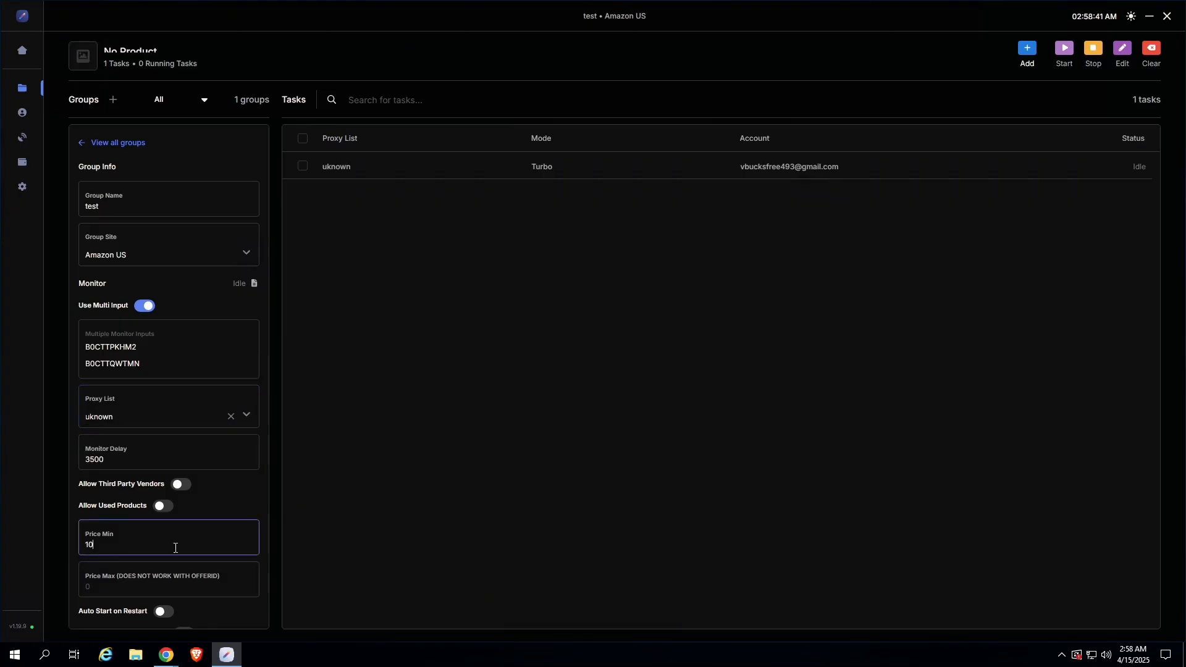
{"action": "left_click", "coordinate": [168, 579]}
{"action": "type", "text": "25"}
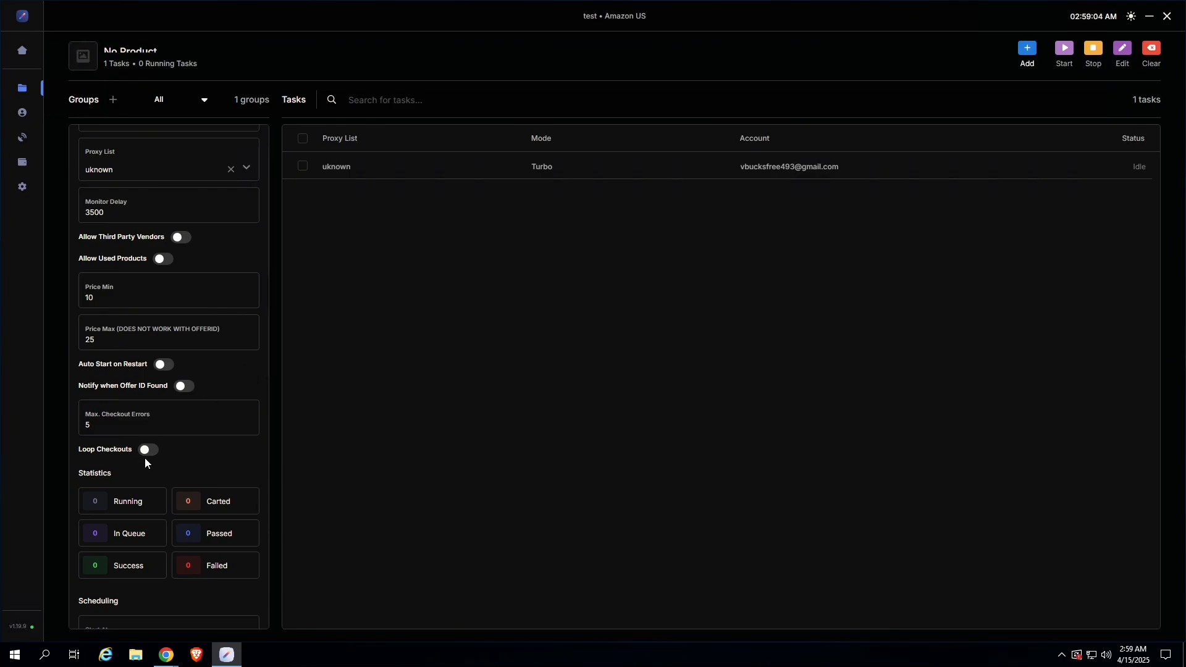
Enable loop checkouts with a count of 1, then select the Monitor Delay field.
{"action": "left_click", "coordinate": [148, 449]}
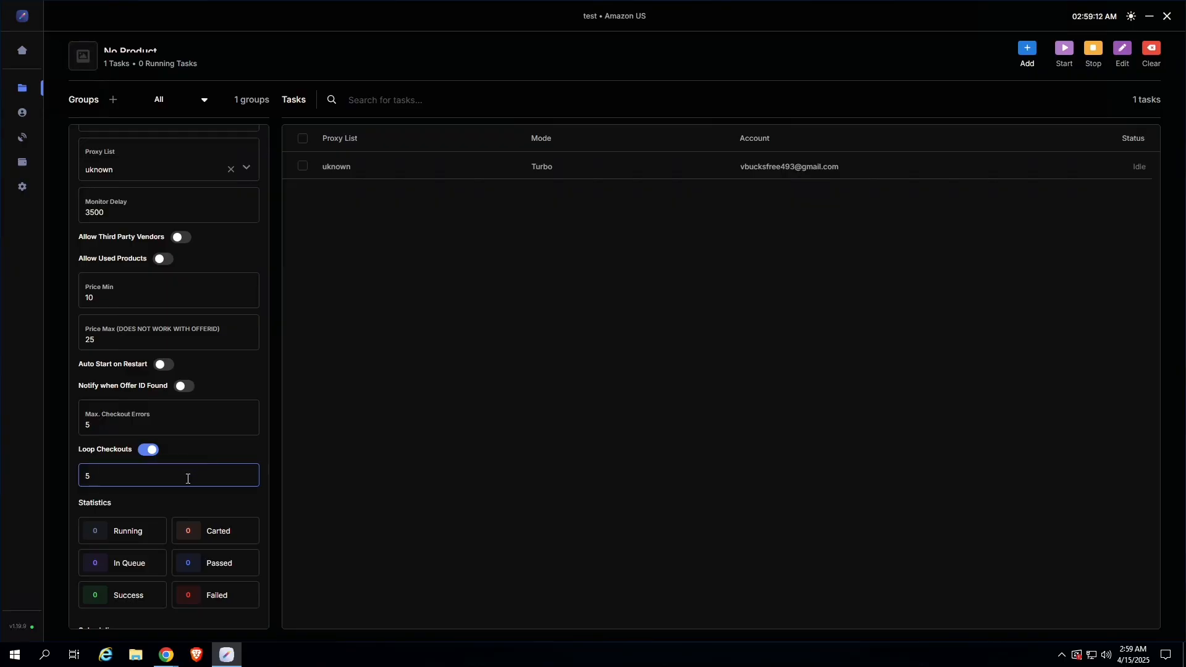
{"action": "type", "text": "1"}
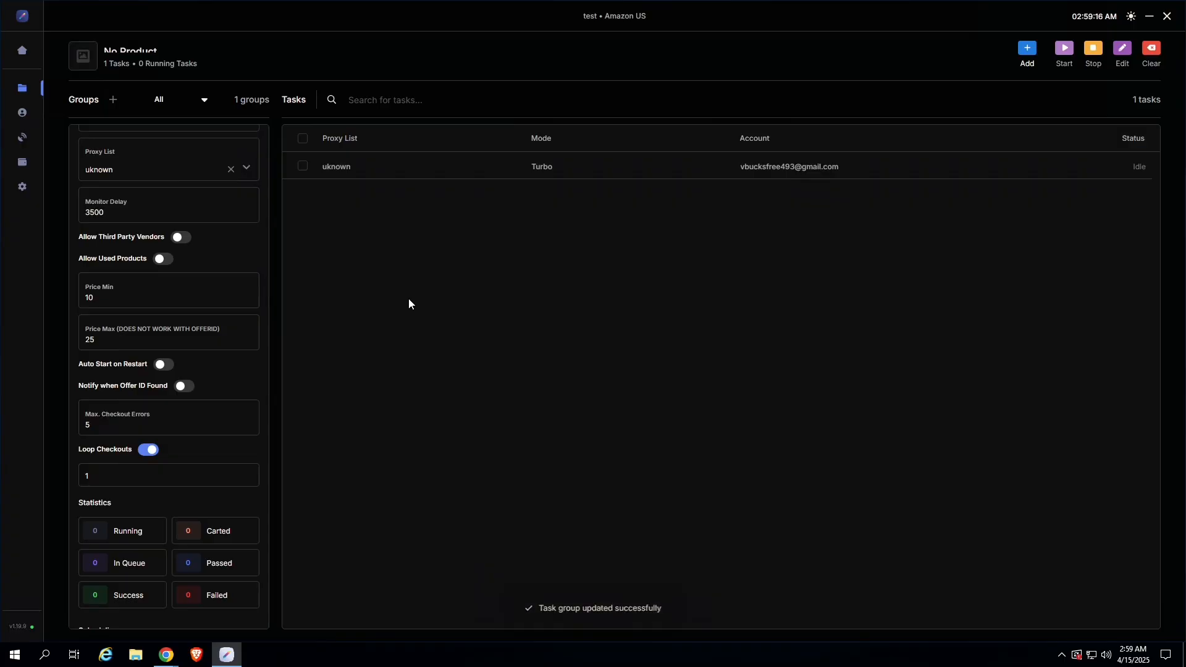
{"action": "scroll", "scroll_direction": "up", "scroll_amount": 3}
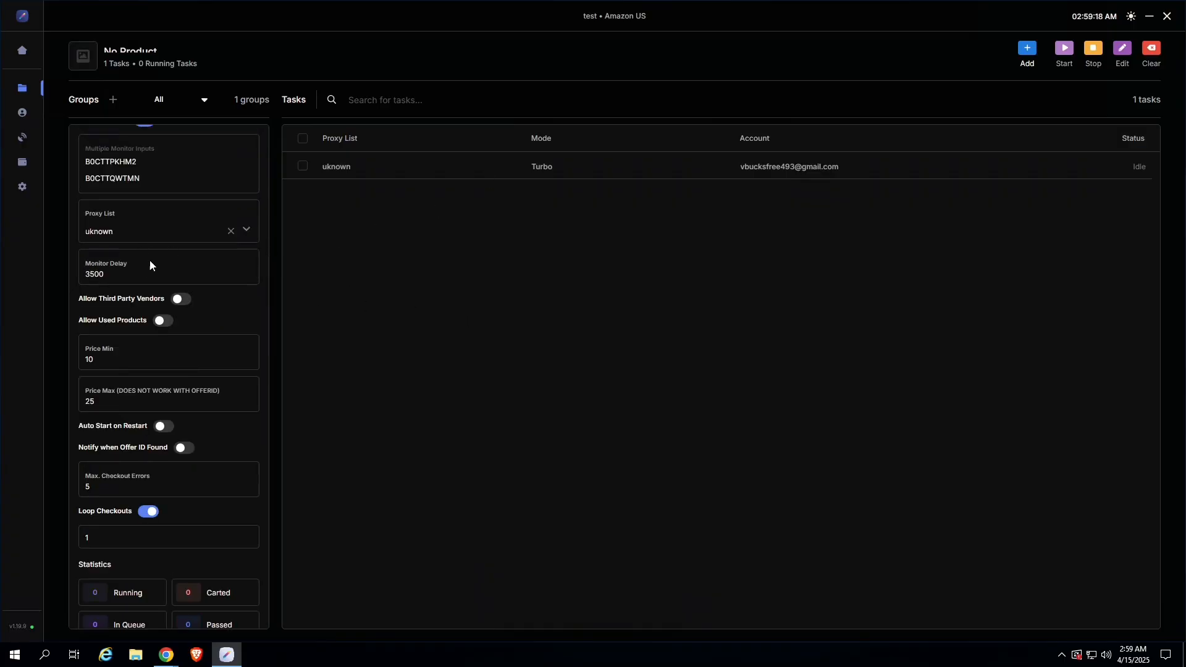
{"action": "left_click", "coordinate": [169, 272]}
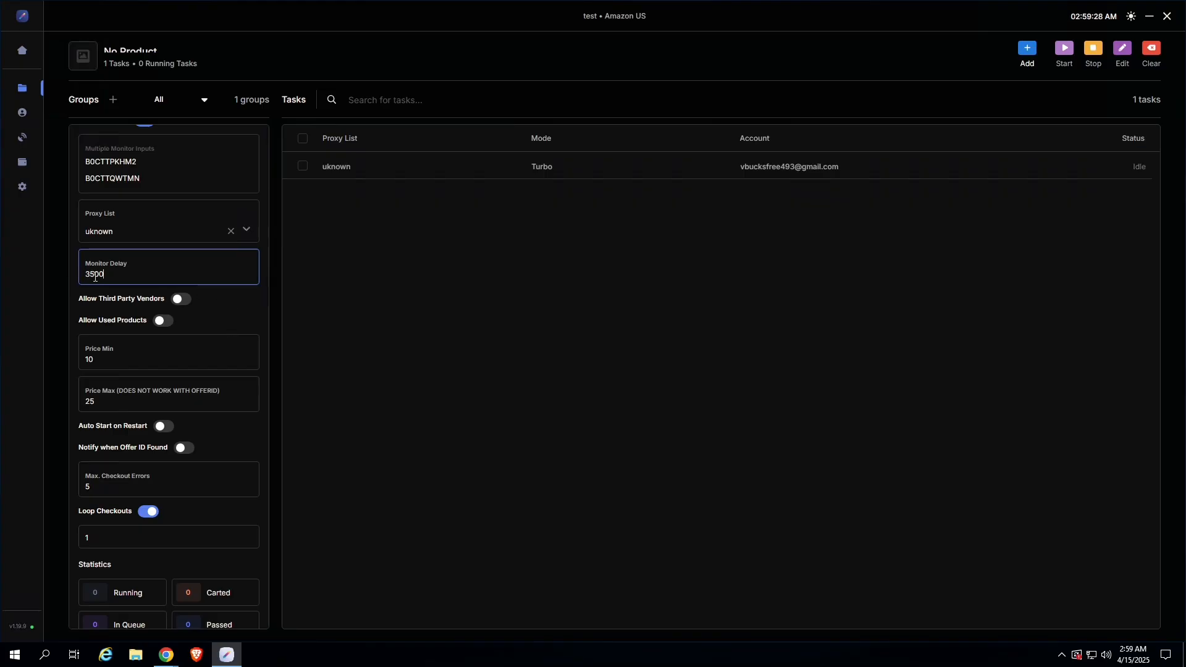
{"action": "mouse_move", "coordinate": [749, 272]}
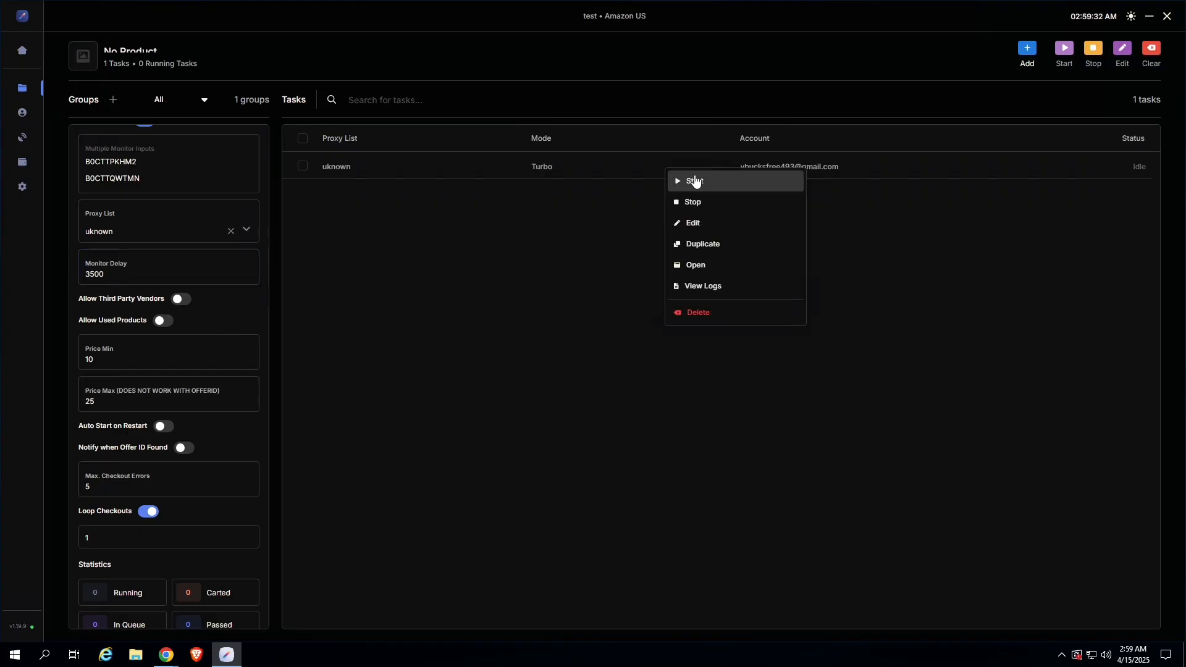
Start the test group's task so it waits for restock.
{"action": "left_click", "coordinate": [693, 181]}
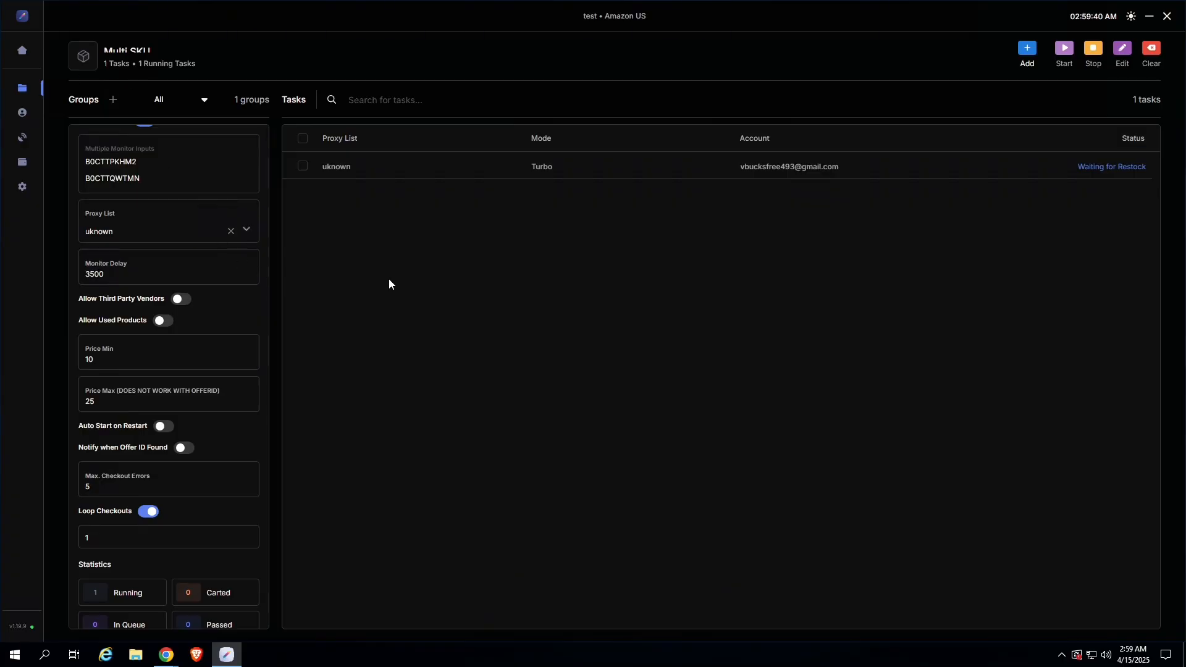
{"action": "mouse_move", "coordinate": [659, 310]}
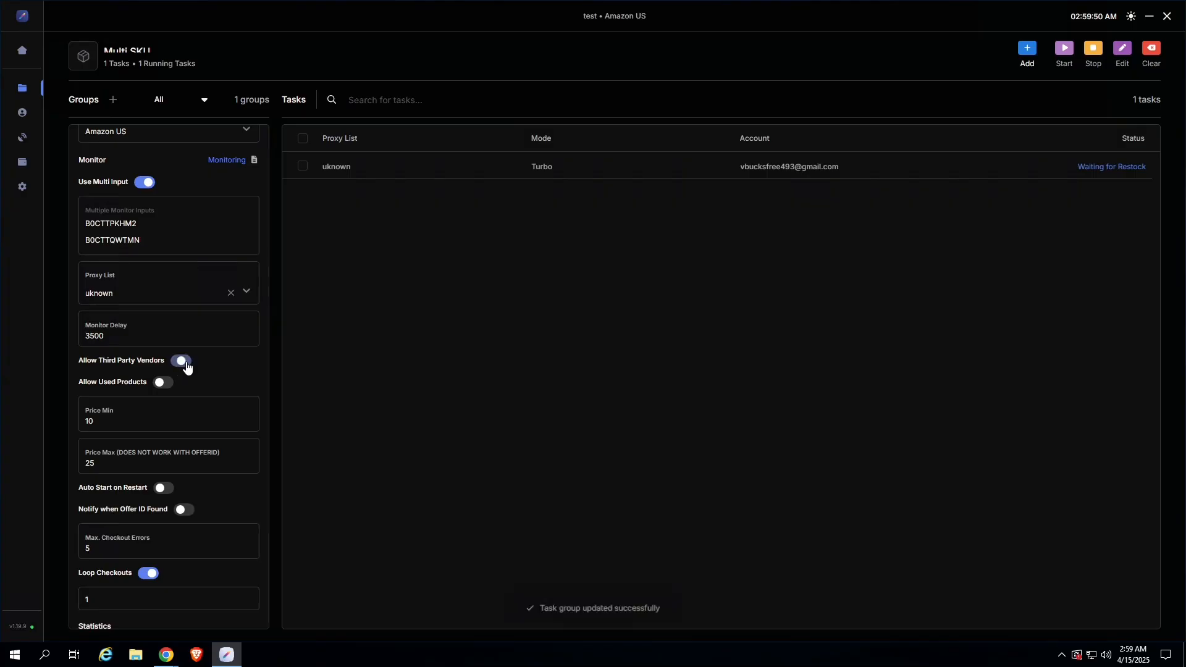
Allow third-party vendors for the group, then view the checkout analytics dashboard.
{"action": "left_click", "coordinate": [180, 361]}
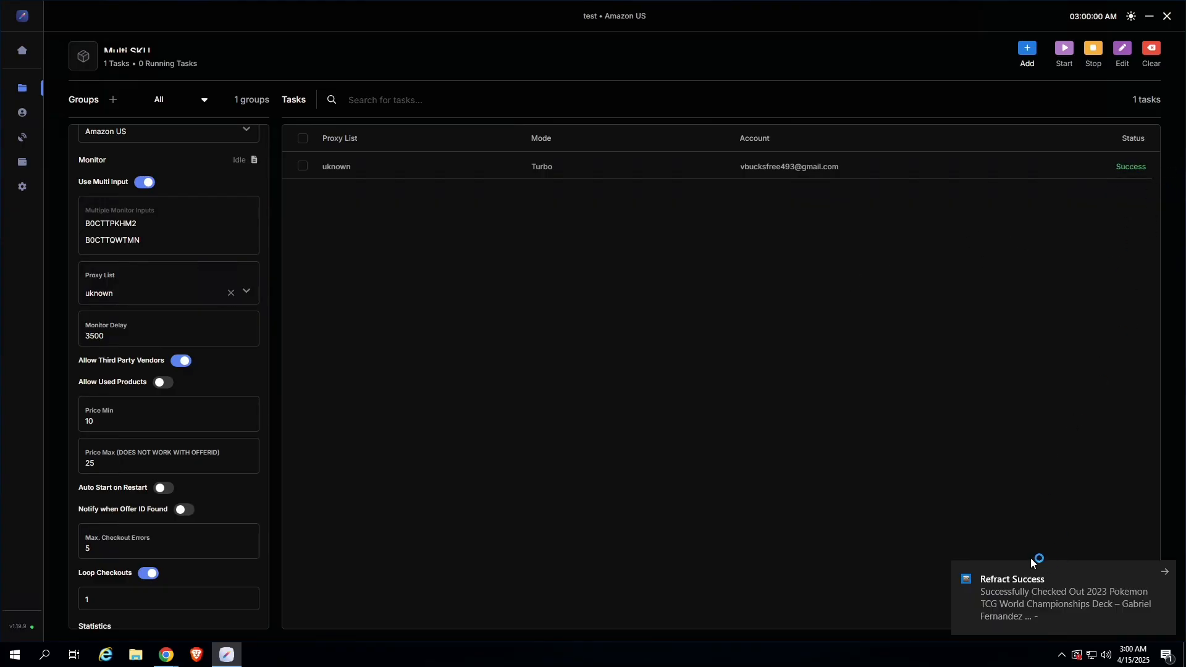
{"action": "mouse_move", "coordinate": [1051, 583]}
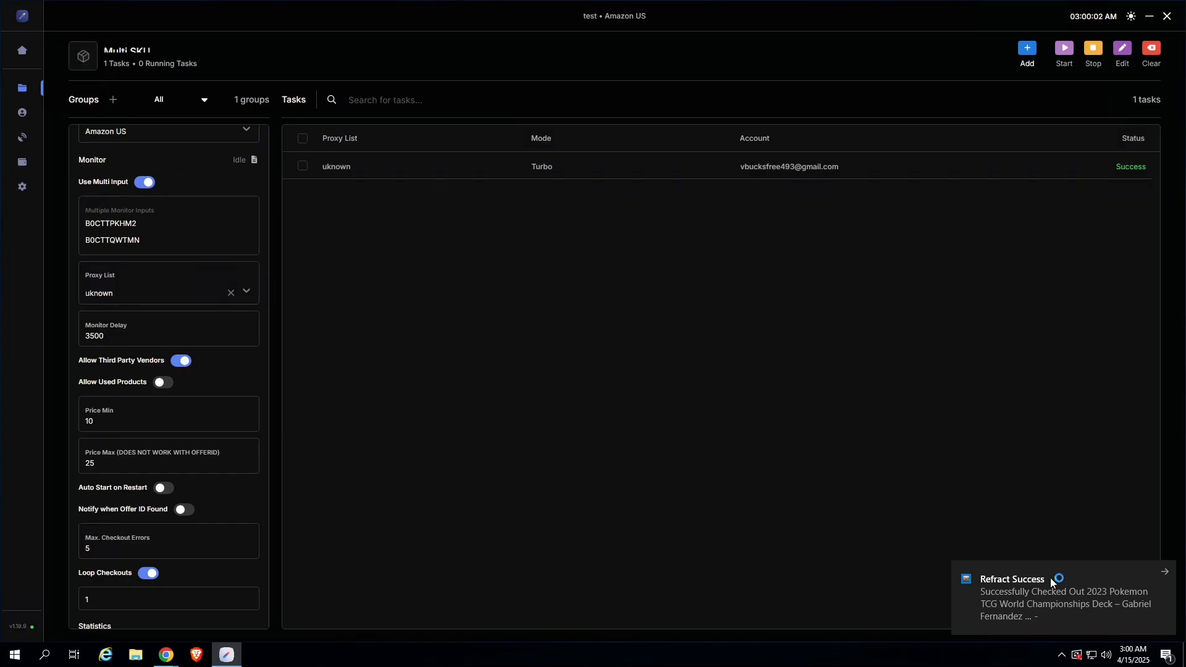
{"action": "left_click", "coordinate": [23, 50]}
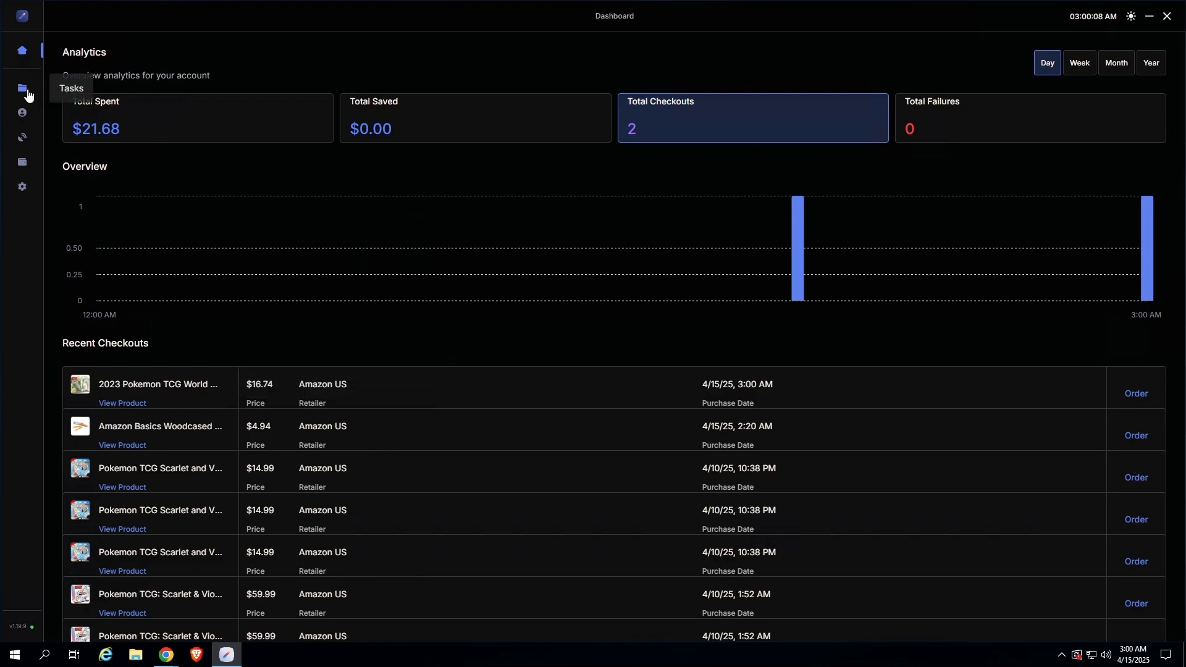
Back in the test group, enter 4 in the Loop Checkouts count field.
{"action": "left_click", "coordinate": [22, 87]}
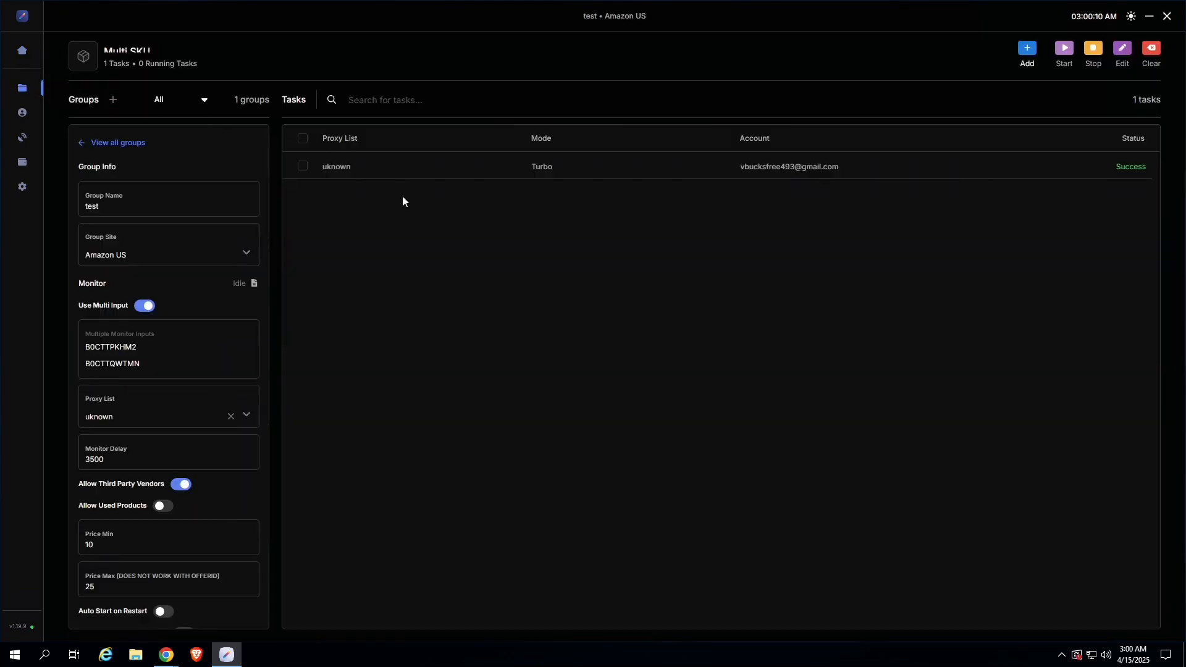
{"action": "mouse_move", "coordinate": [534, 300]}
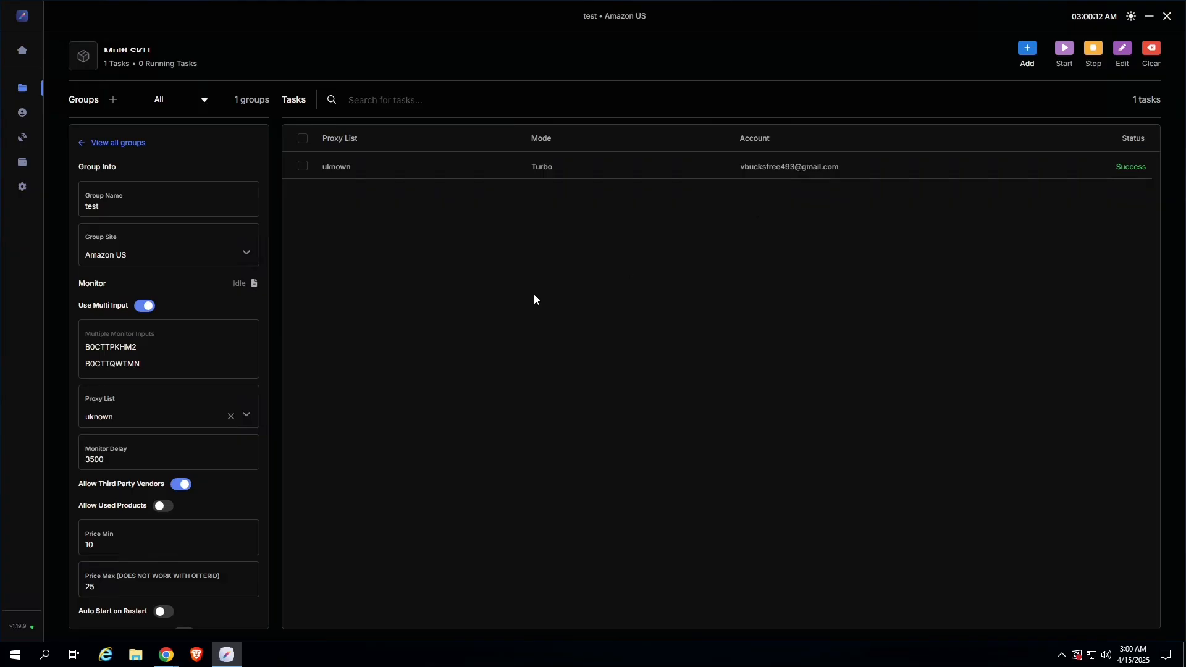
{"action": "mouse_move", "coordinate": [254, 339]}
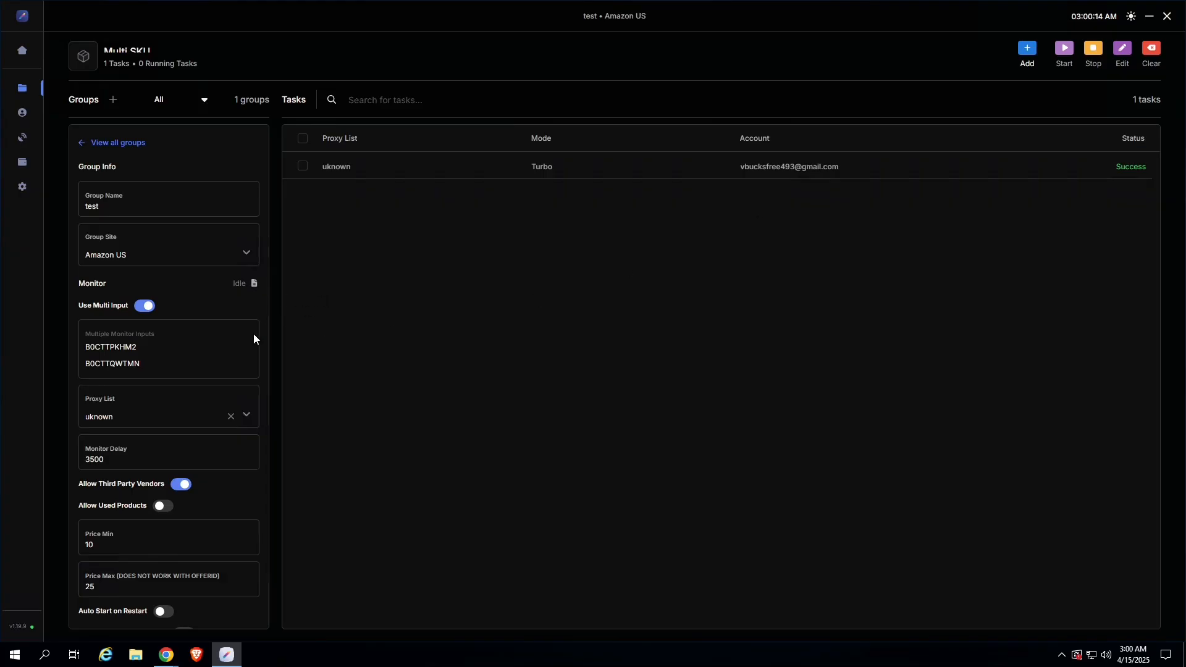
{"action": "scroll", "scroll_direction": "down", "scroll_amount": 3}
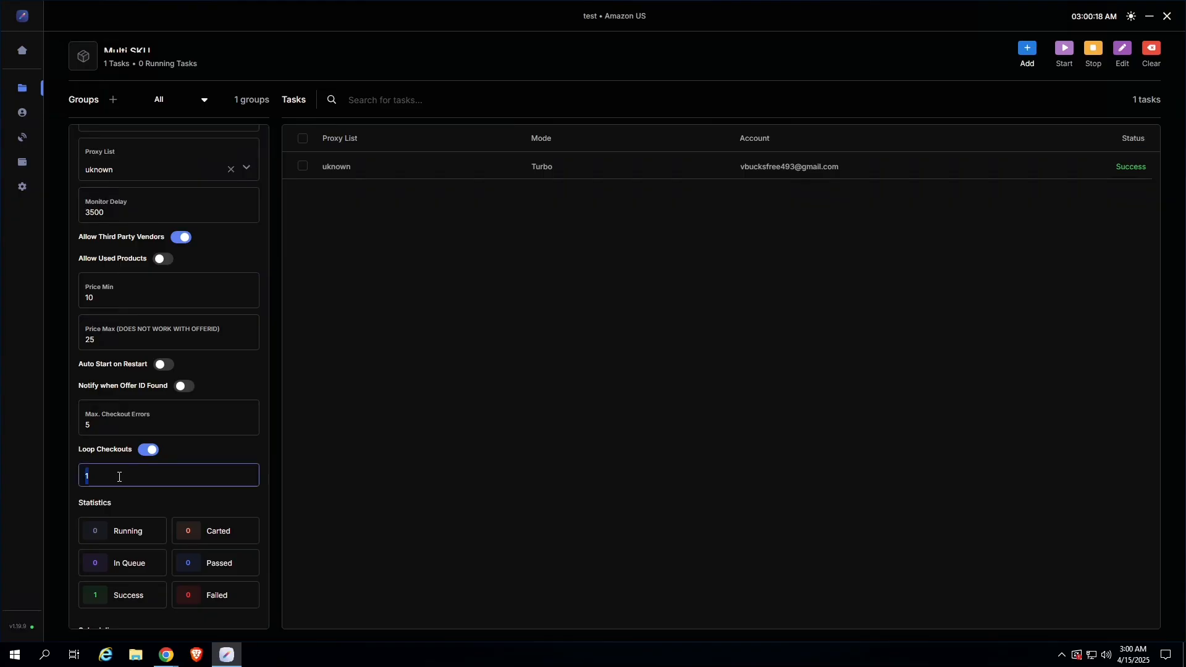
{"action": "type", "text": "4"}
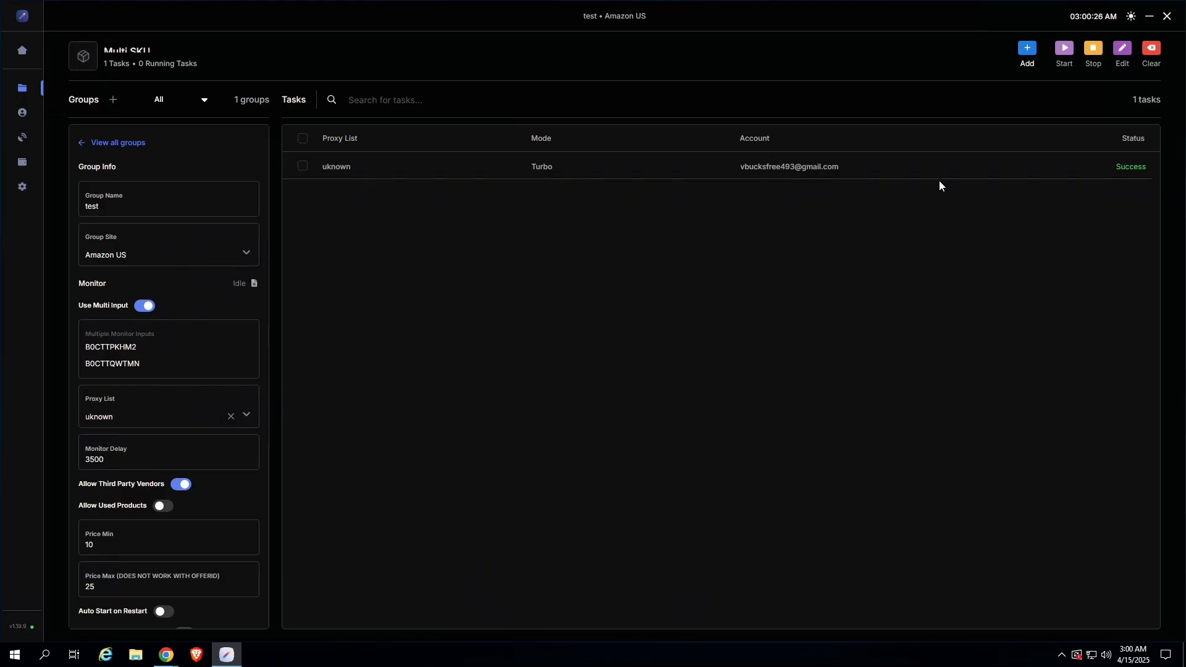
Start and then stop the group's task, and open its Edit Tasks form.
{"action": "left_click", "coordinate": [1063, 47]}
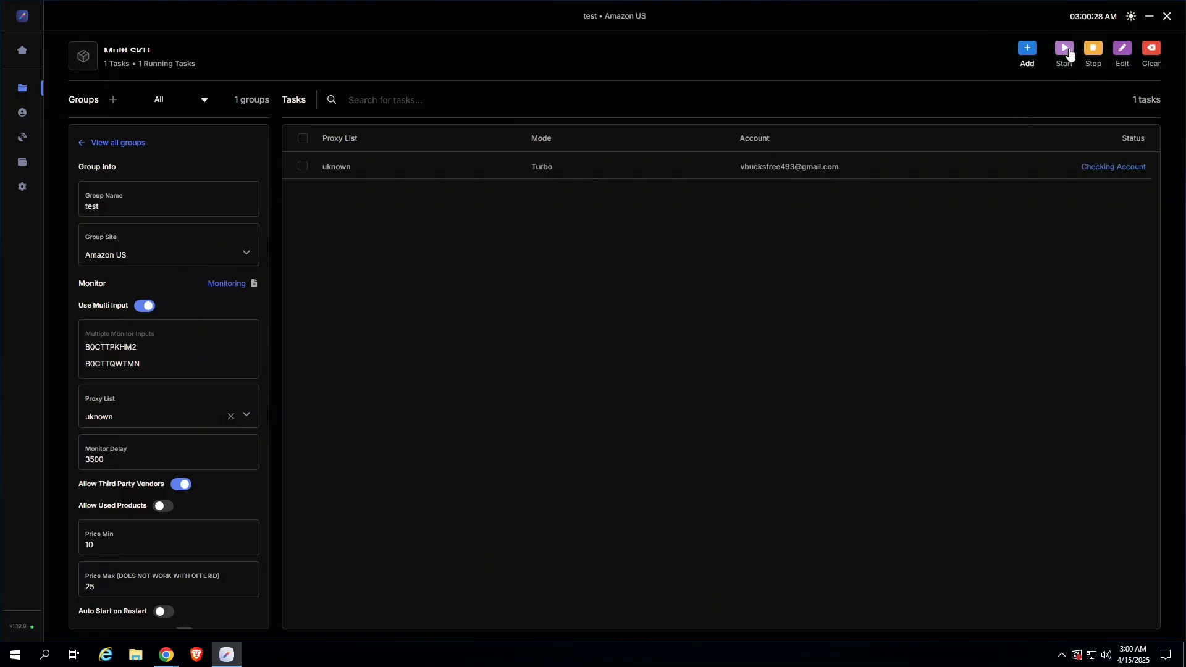
{"action": "scroll", "scroll_direction": "down", "scroll_amount": 3}
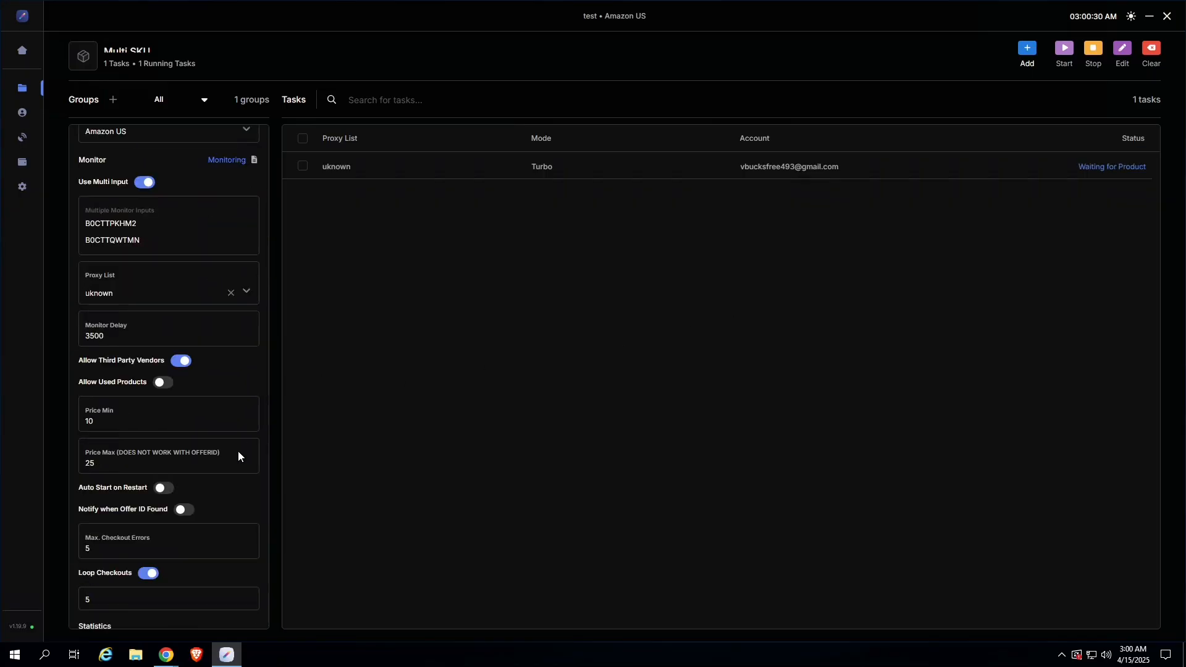
{"action": "left_click", "coordinate": [1093, 48]}
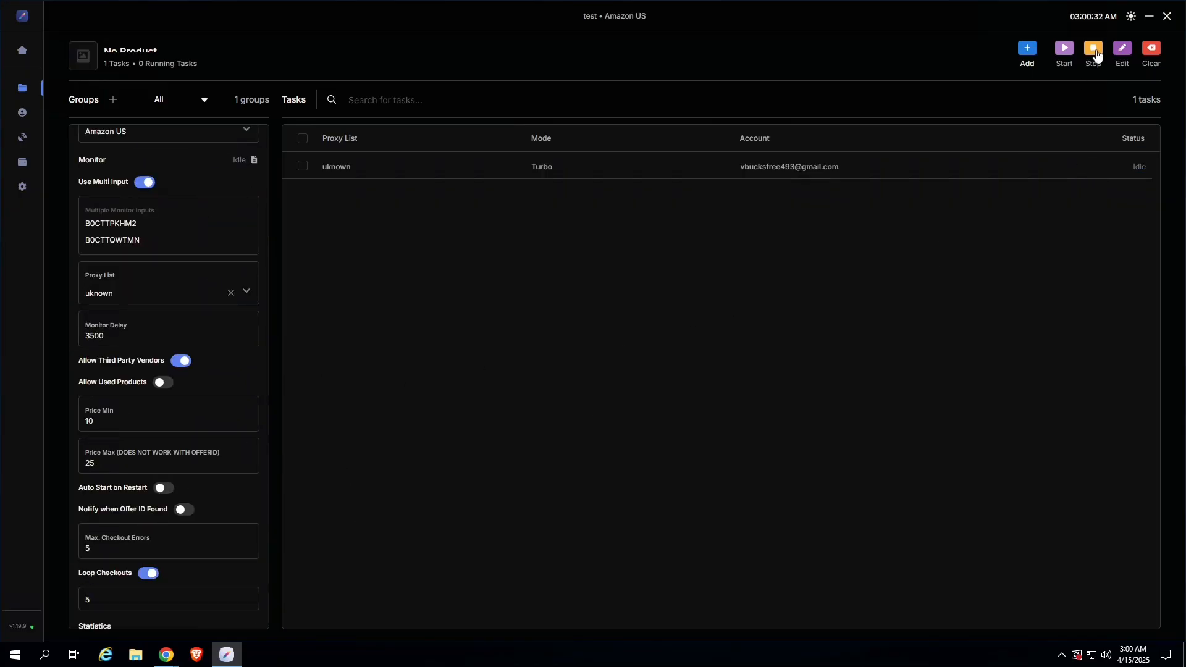
{"action": "left_click", "coordinate": [1122, 49]}
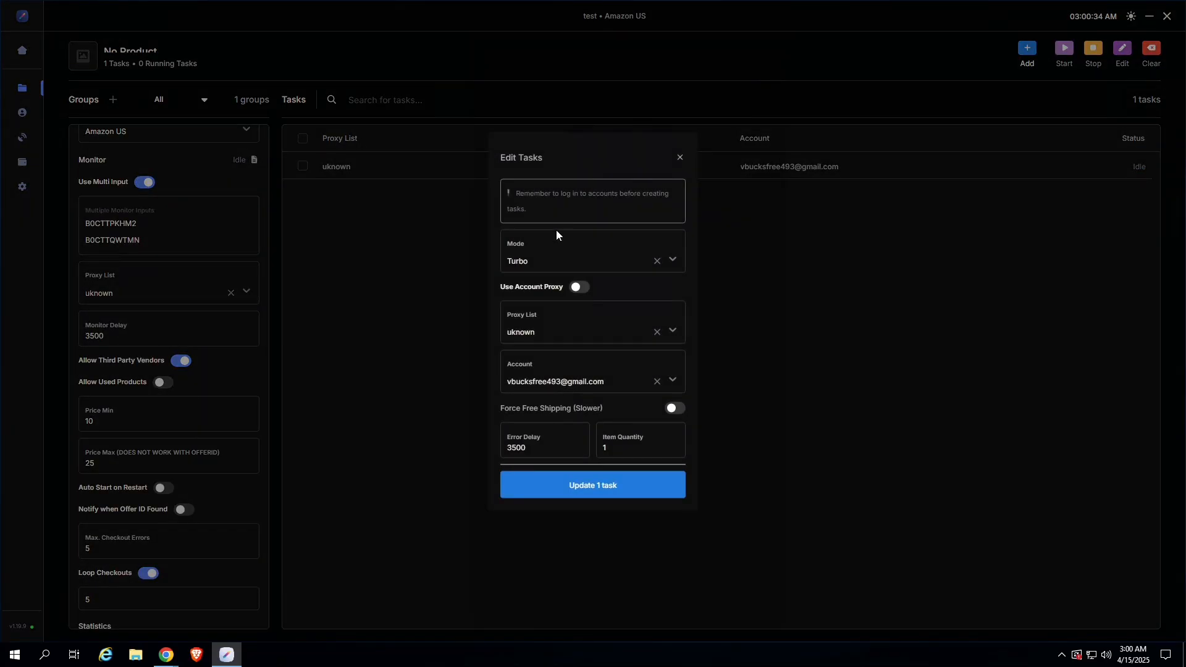
Switch the task's mode to Normal and save the one-task update.
{"action": "left_click", "coordinate": [575, 260]}
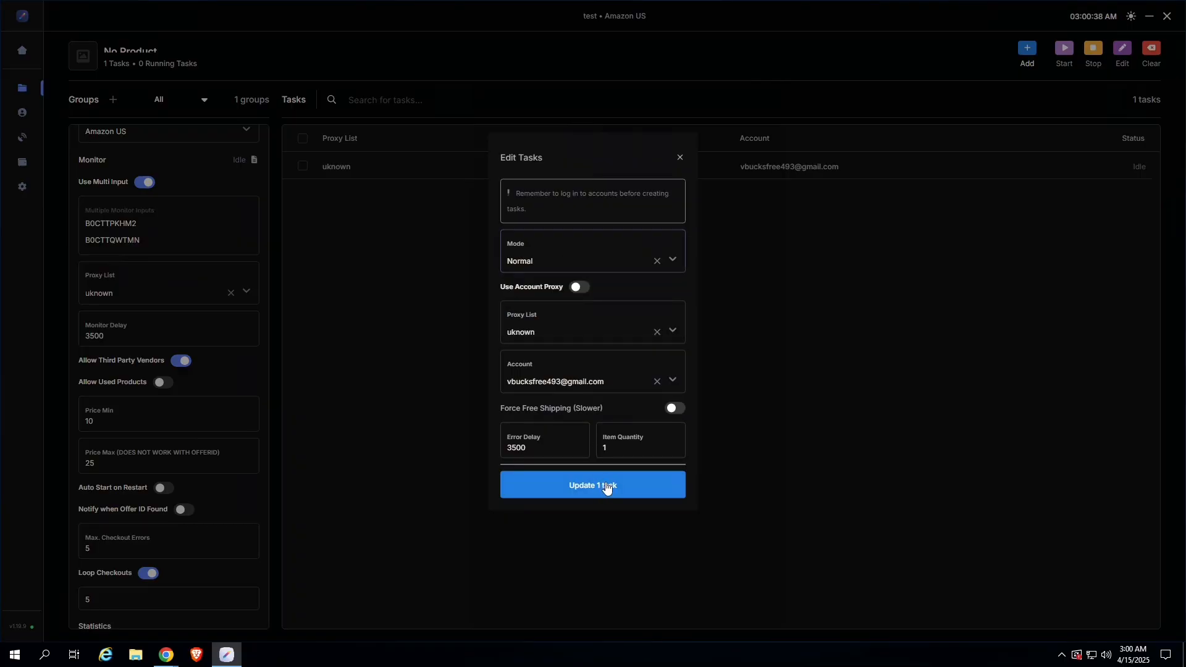
{"action": "left_click", "coordinate": [592, 485]}
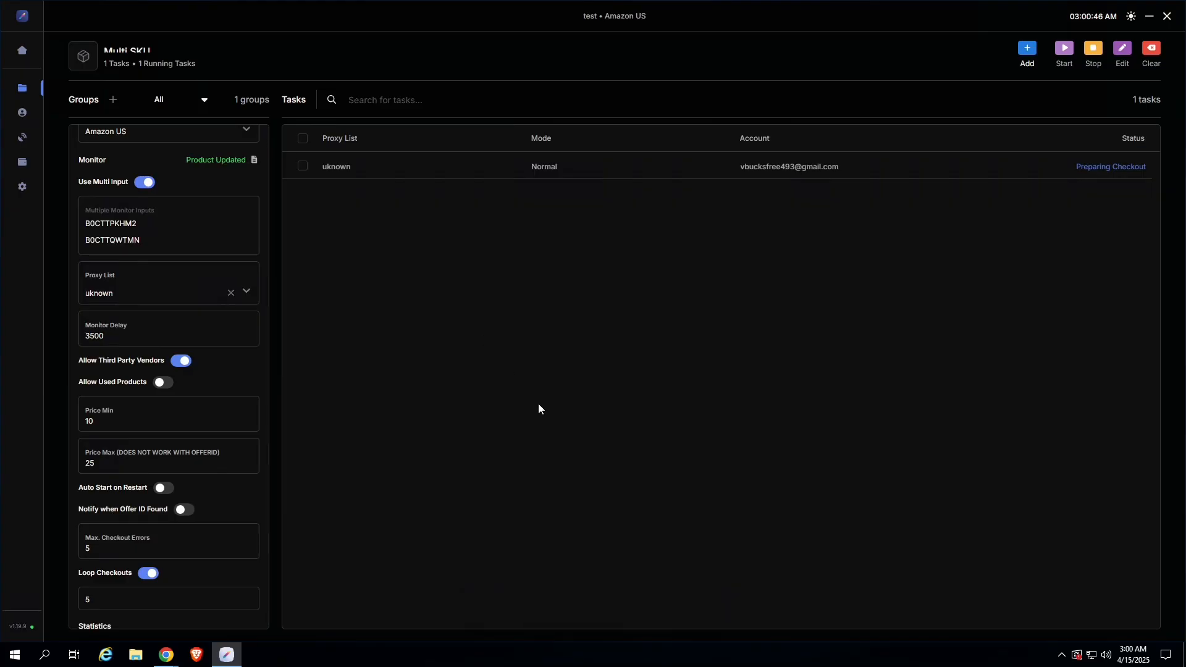
{"action": "mouse_move", "coordinate": [1151, 186]}
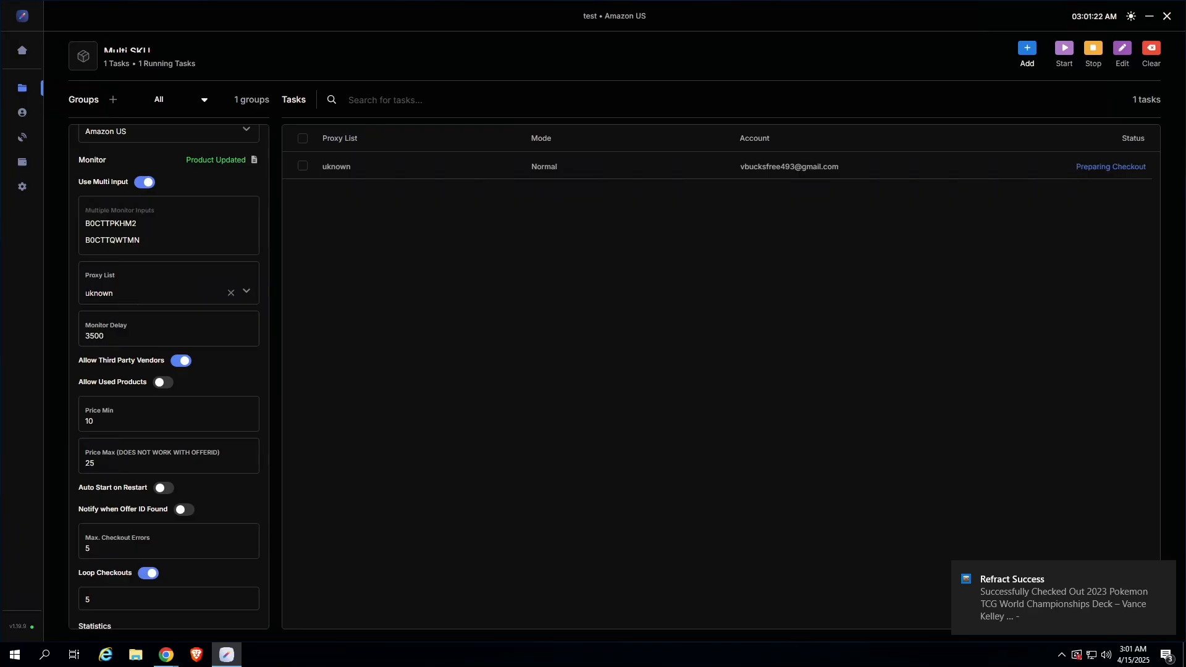
Review the checkout dashboard, then return to the test group and stop its task.
{"action": "left_click", "coordinate": [22, 50]}
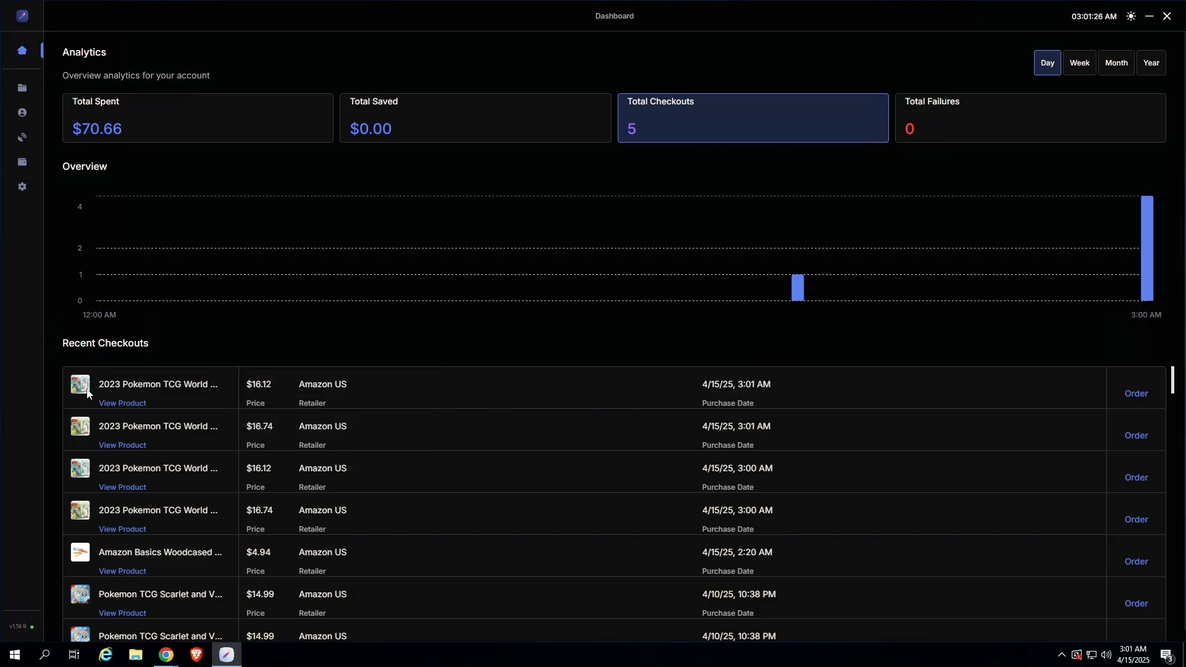
{"action": "left_click", "coordinate": [22, 87]}
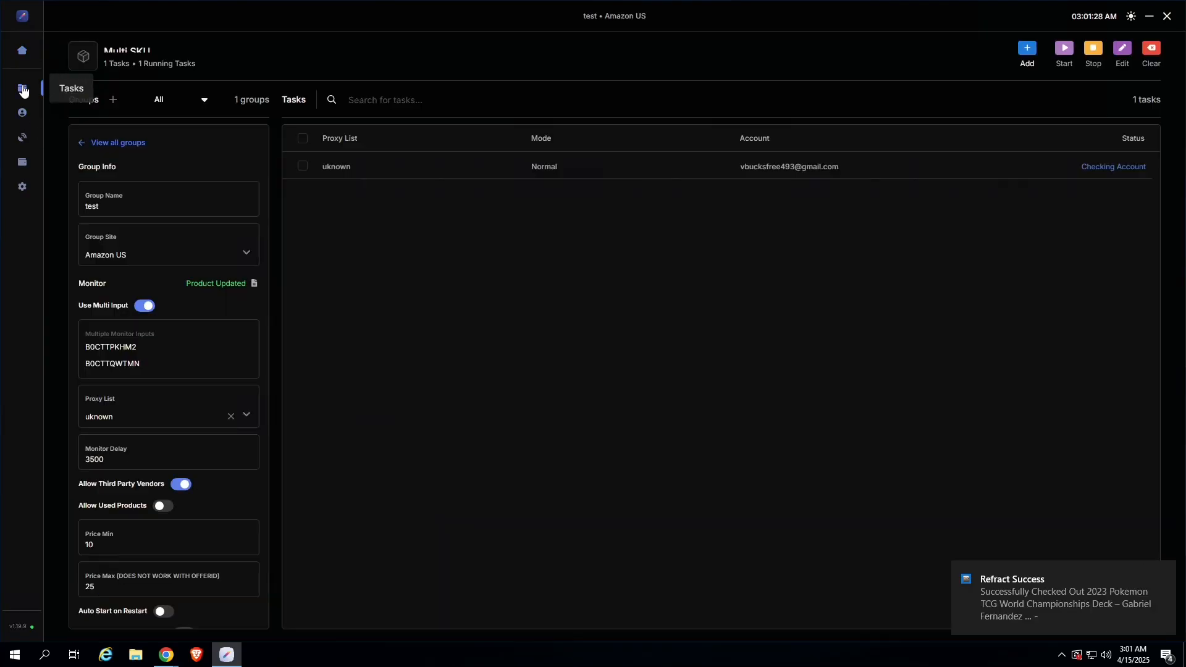
{"action": "left_click", "coordinate": [1092, 49]}
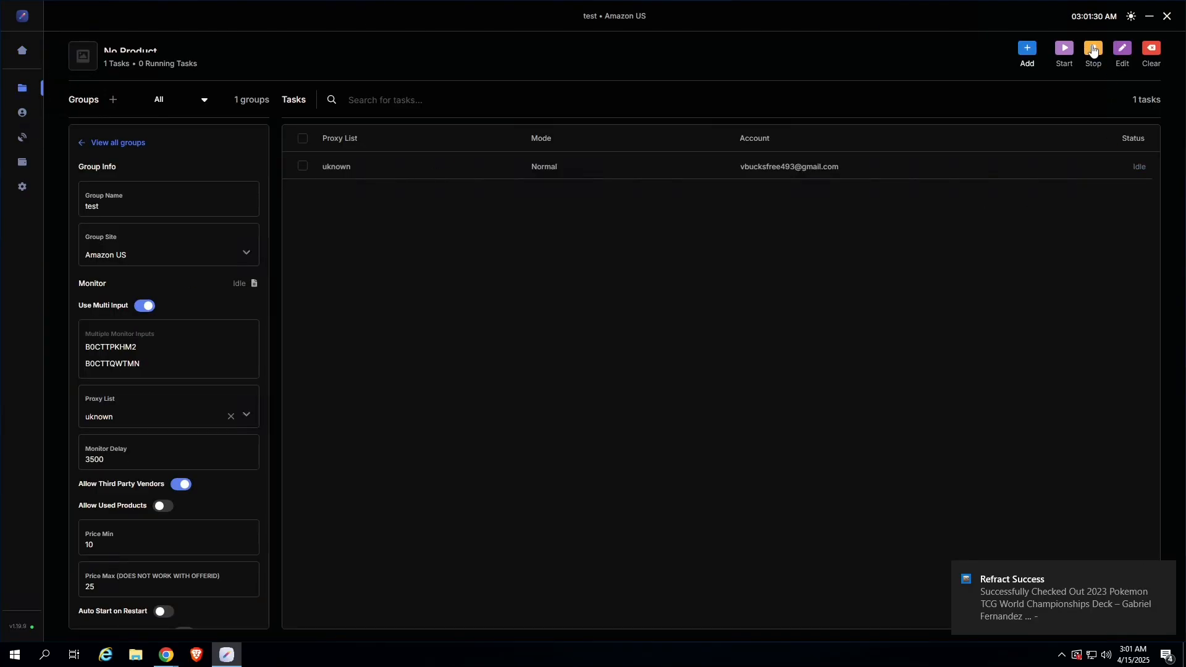
{"action": "left_click", "coordinate": [1092, 49]}
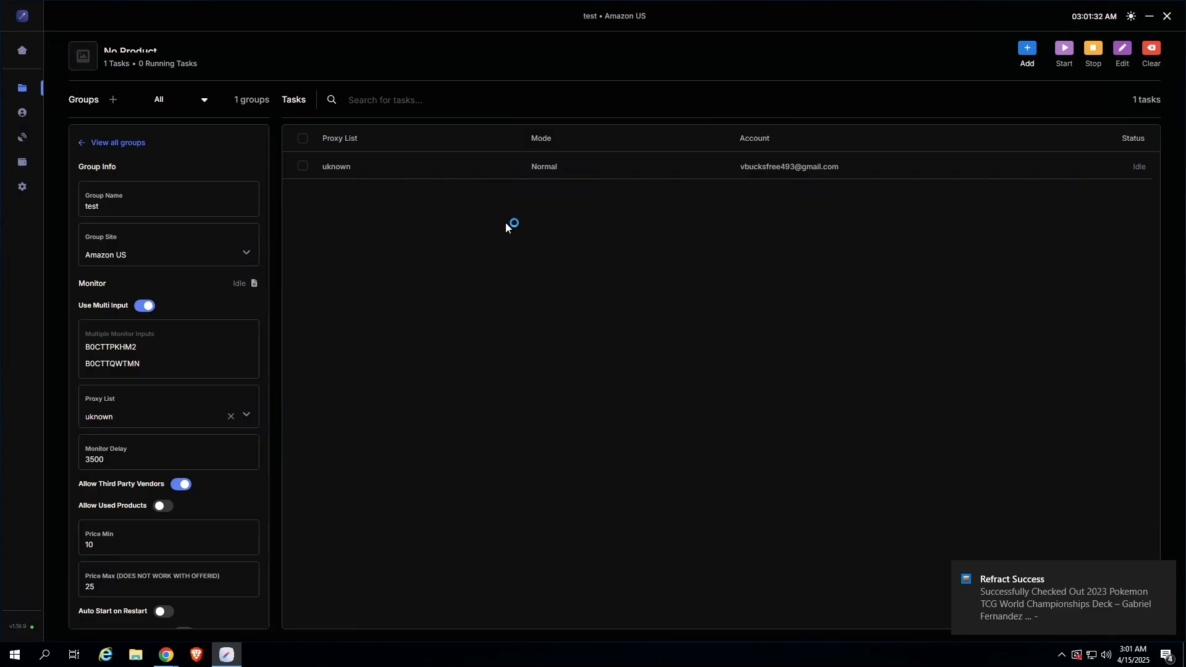